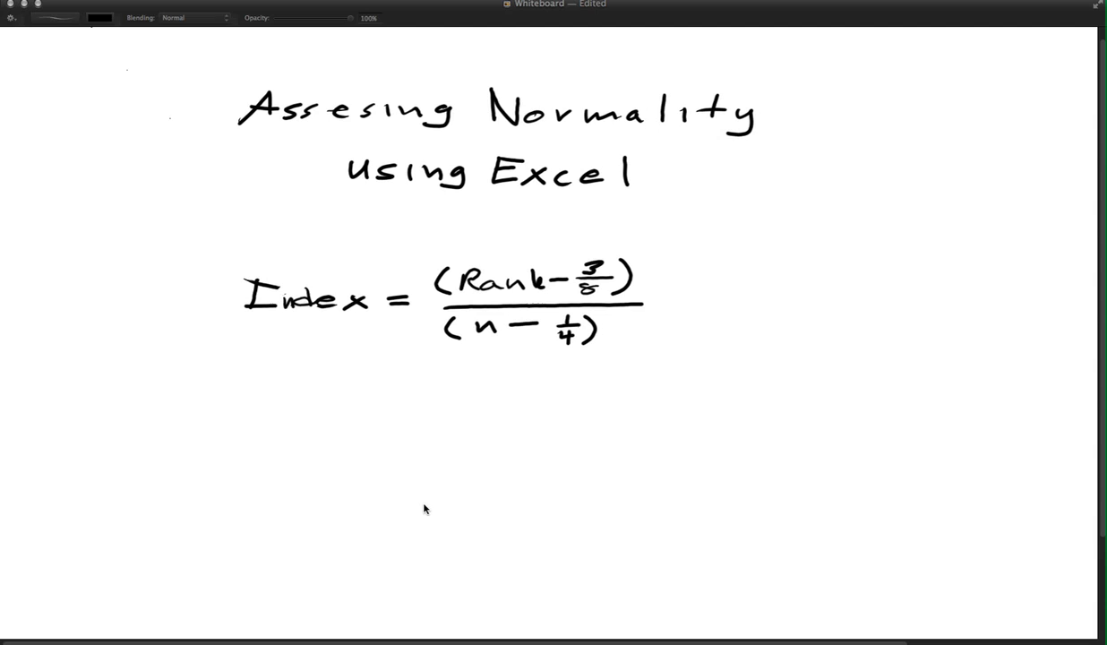
mouse_move(226, 236)
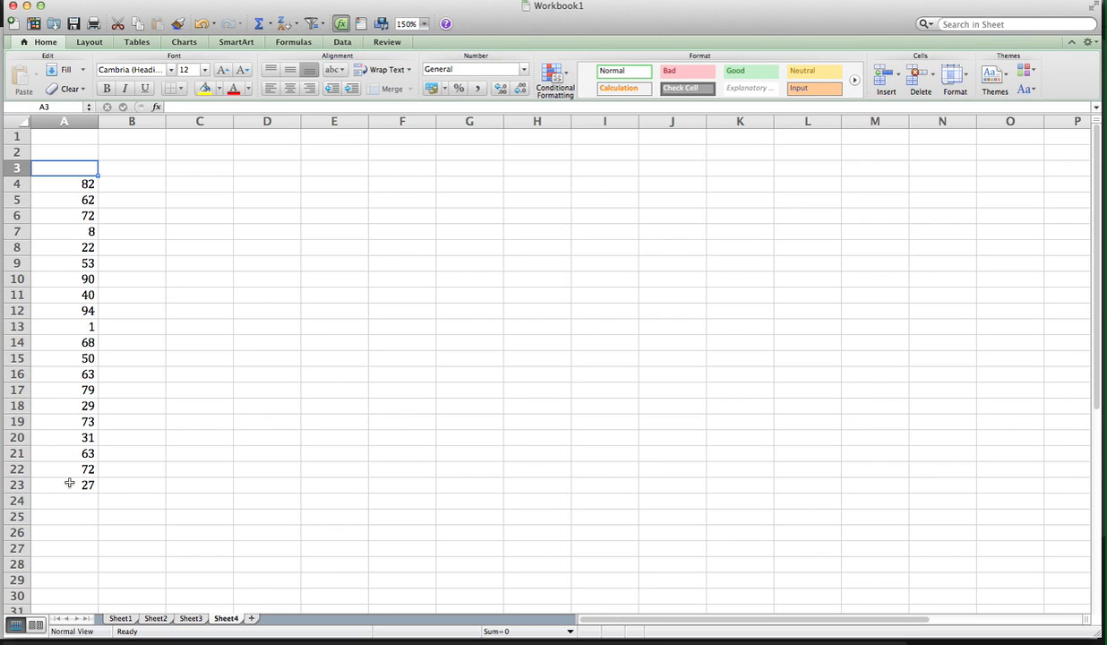
mouse_move(287, 245)
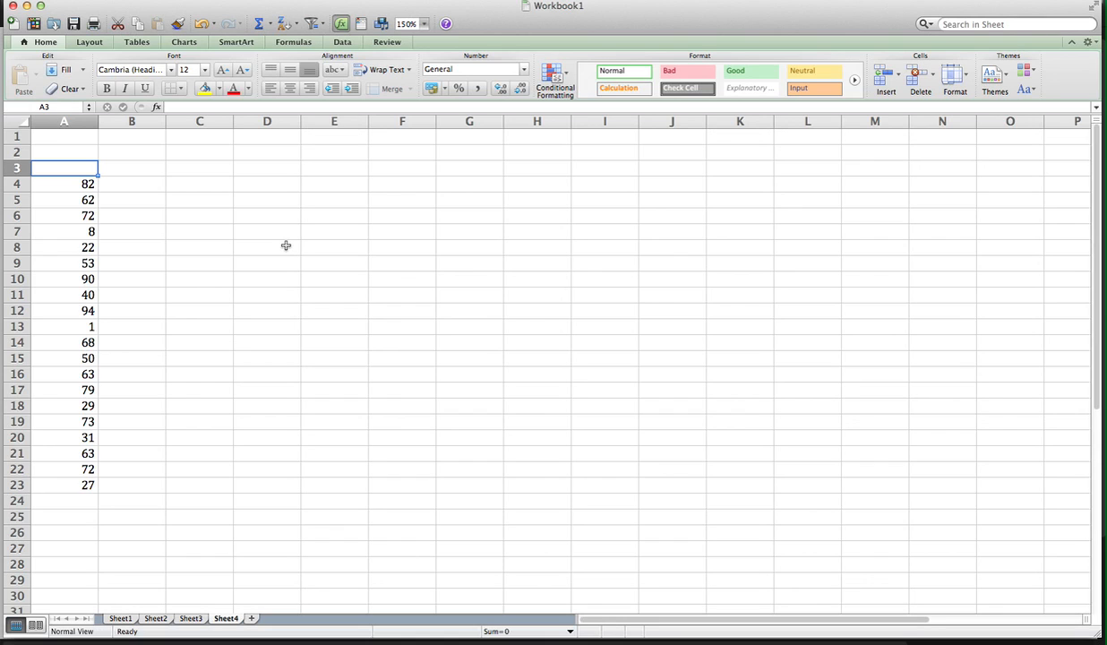
mouse_move(271, 244)
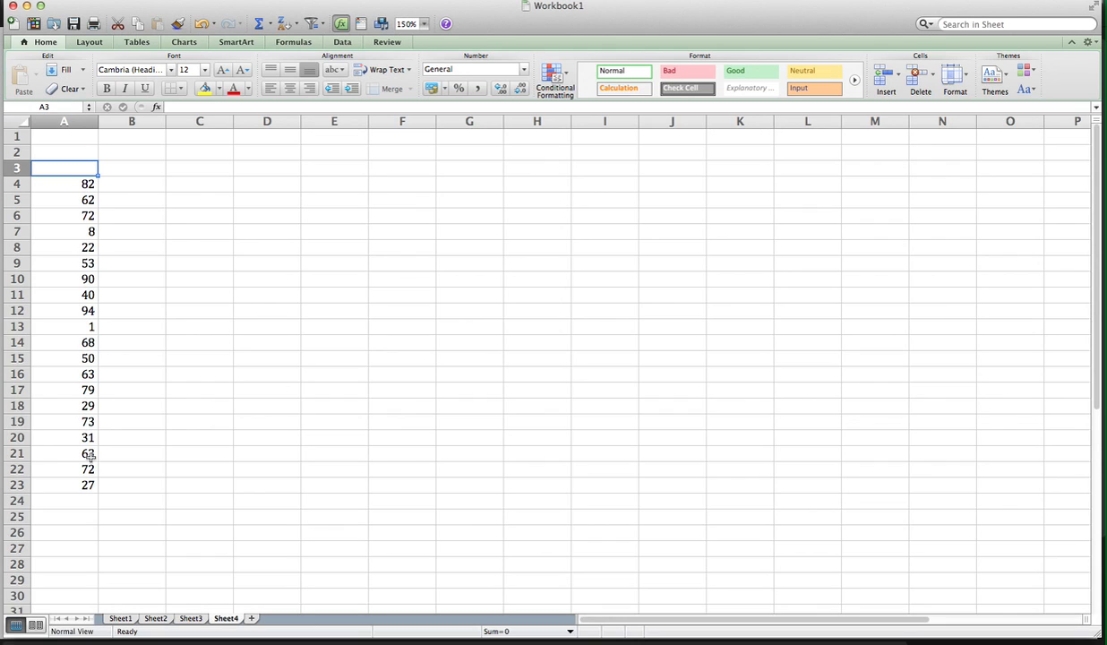
mouse_move(229, 168)
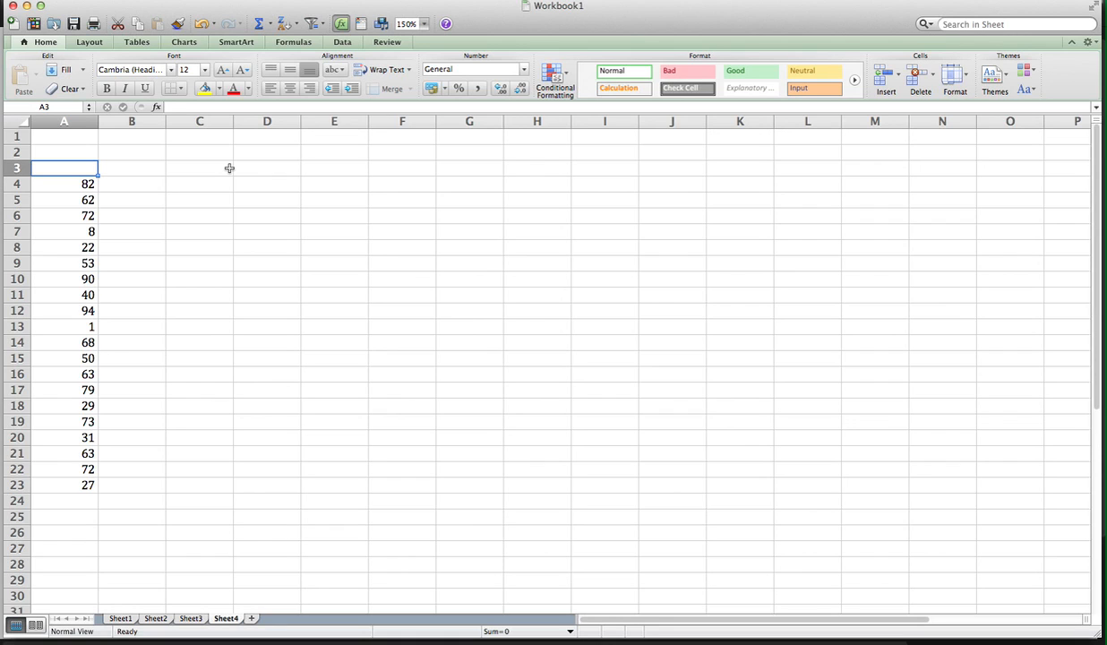
Label A3 'Data' and B3 'Rank', then select B4 beneath the Rank heading
text(Data)
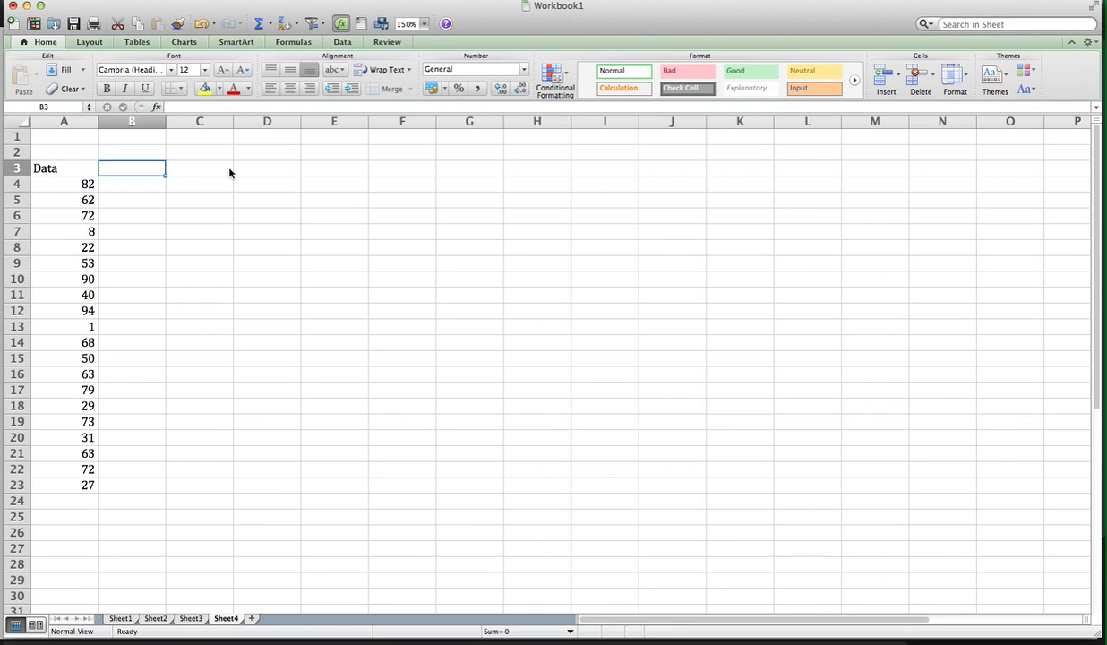
text(Rank)
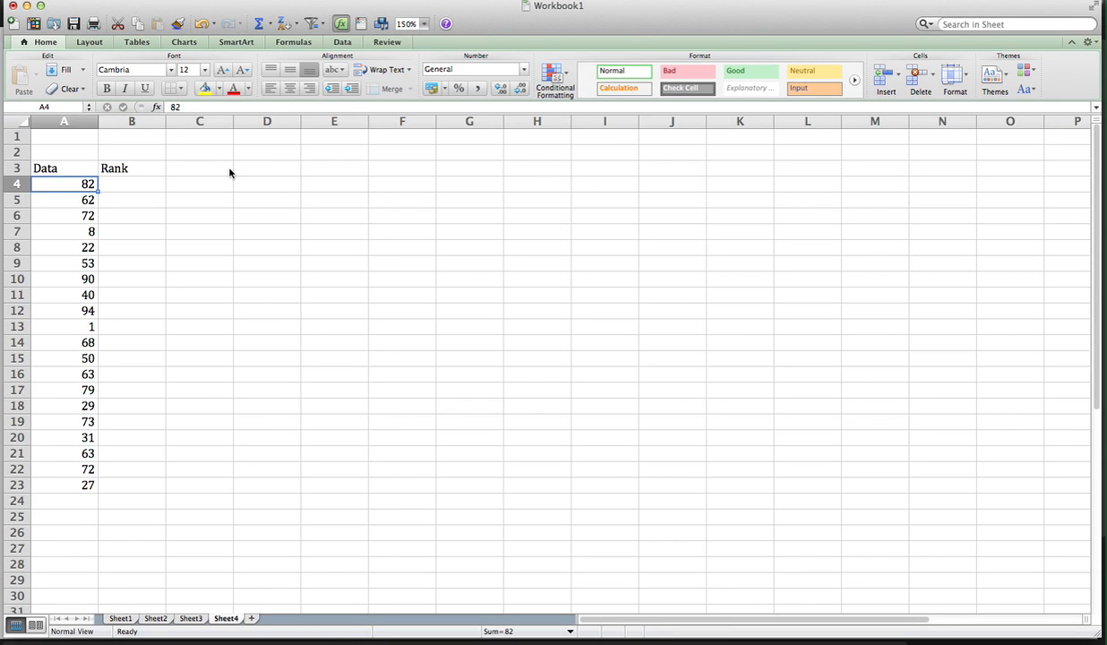
click(133, 183)
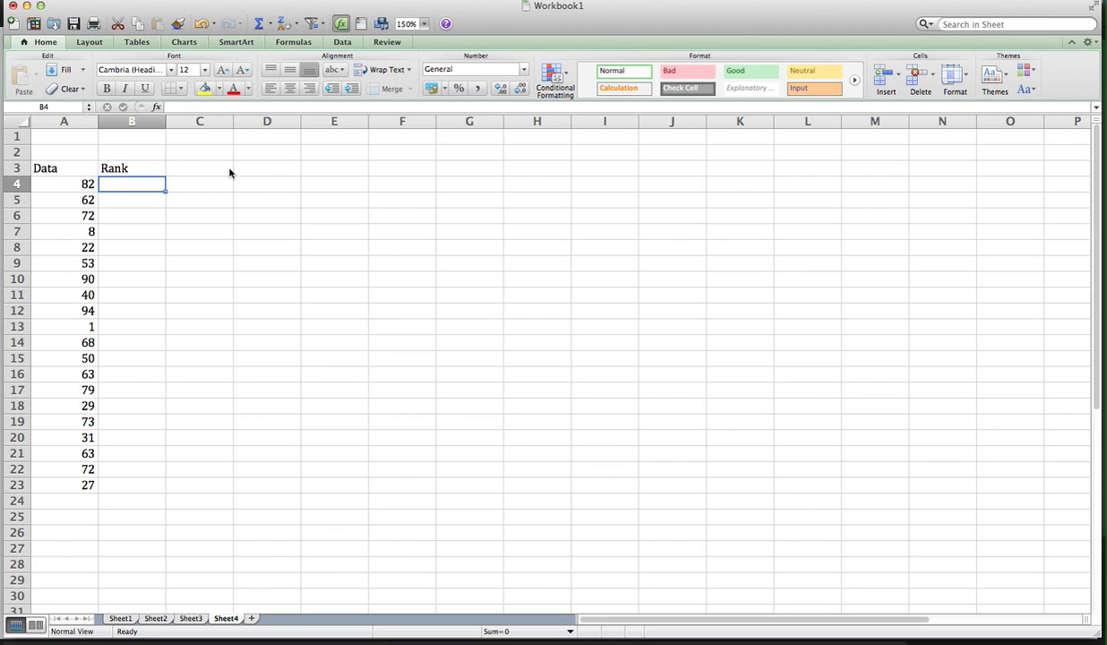
Enter =RANK(A4,A4:A23,1) in B4, giving an ascending rank of 18
text(=rANK()
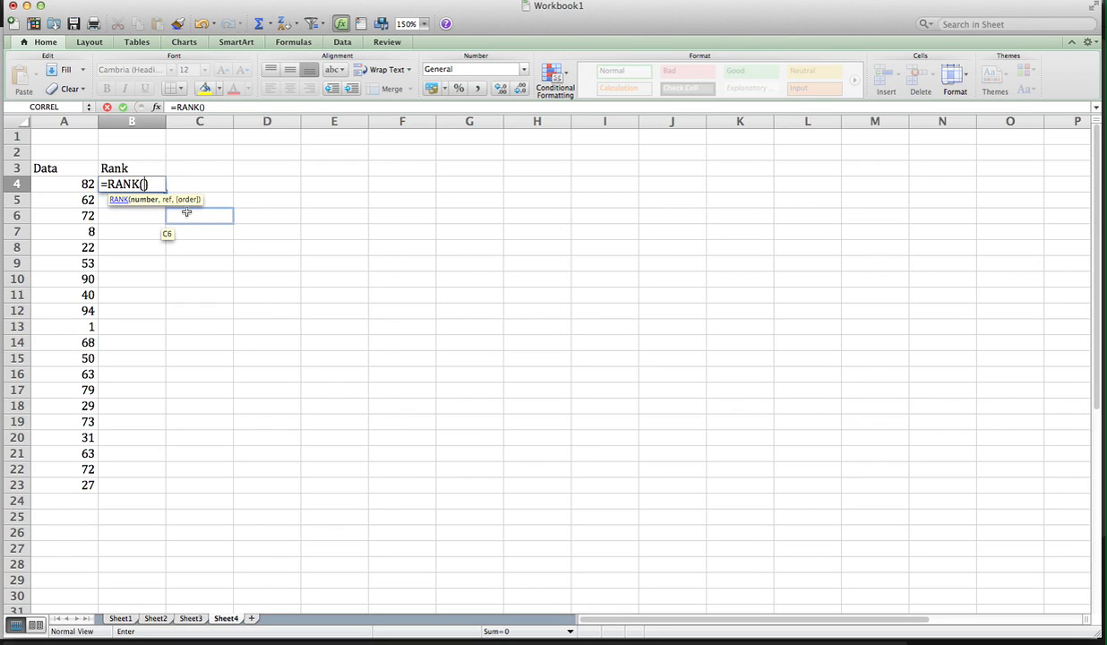
mouse_move(143, 201)
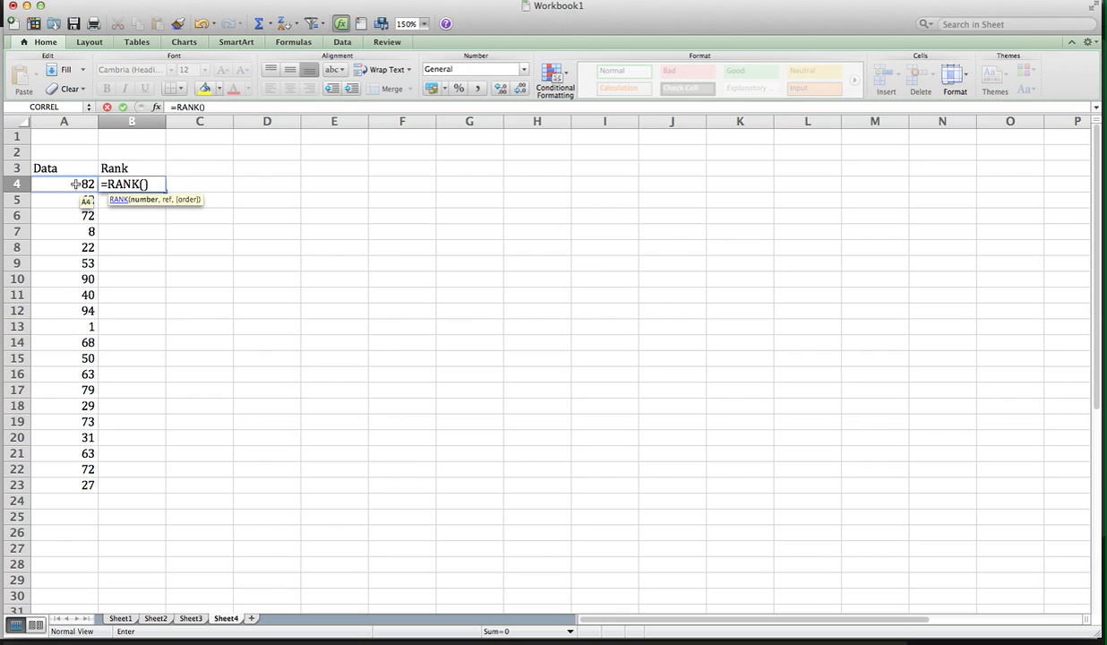
click(65, 182)
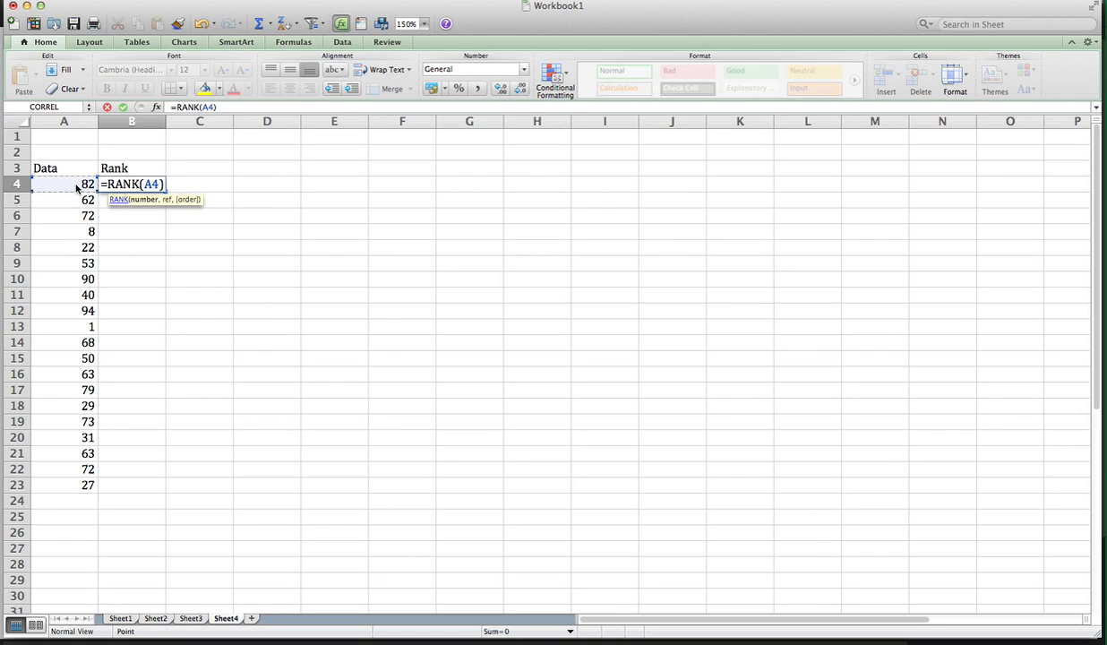
text(,)
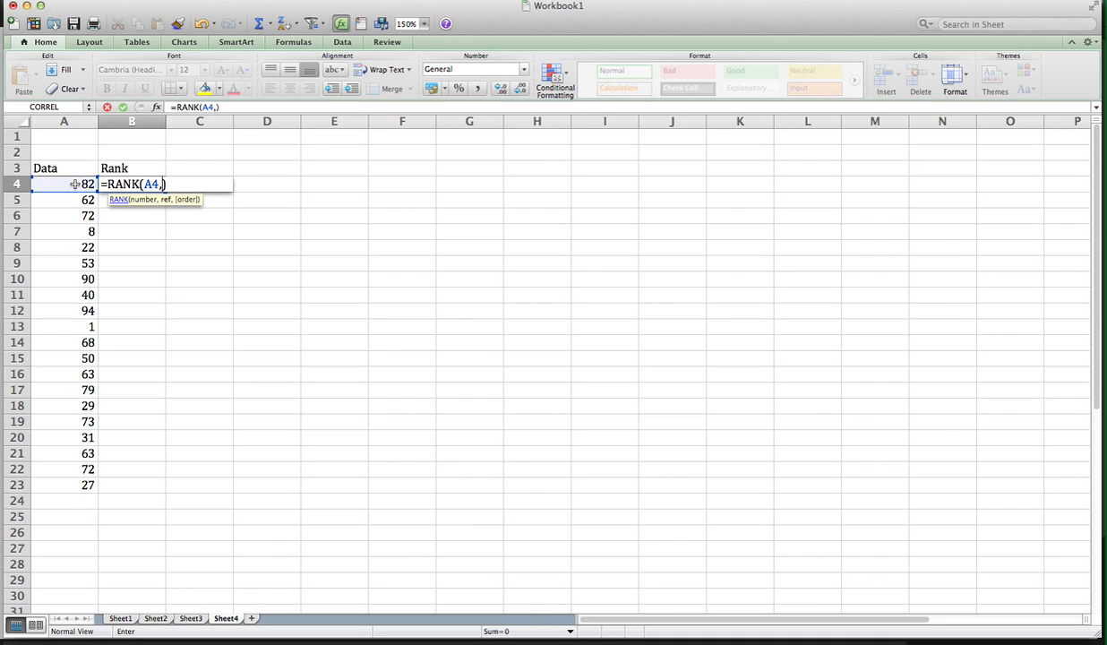
drag(64, 182, 64, 279)
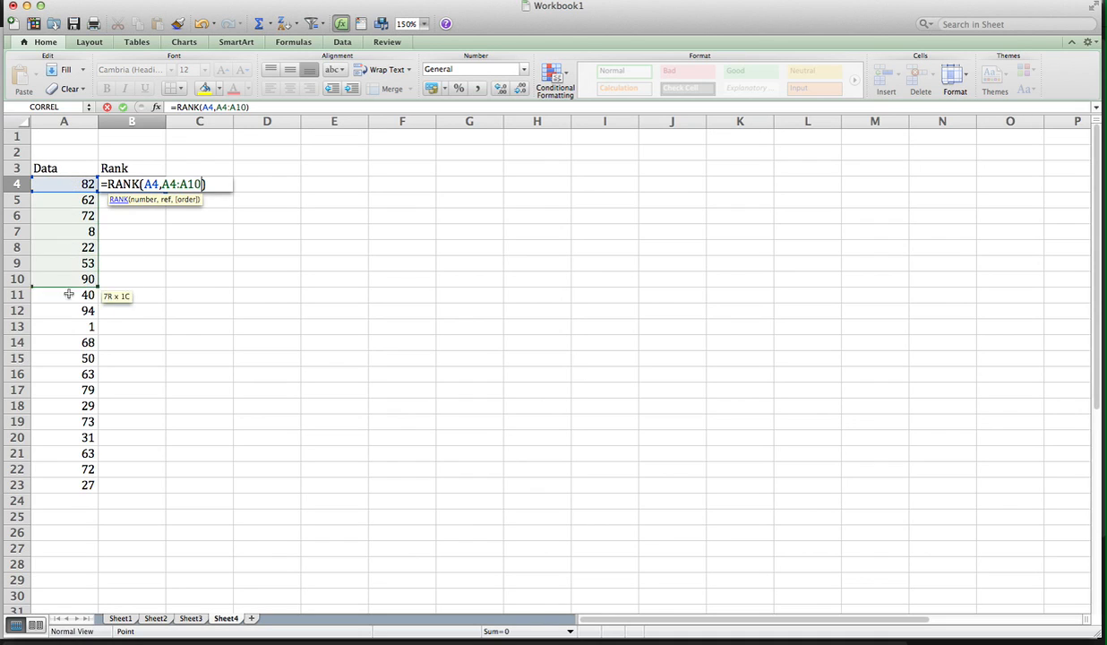
drag(68, 294, 64, 469)
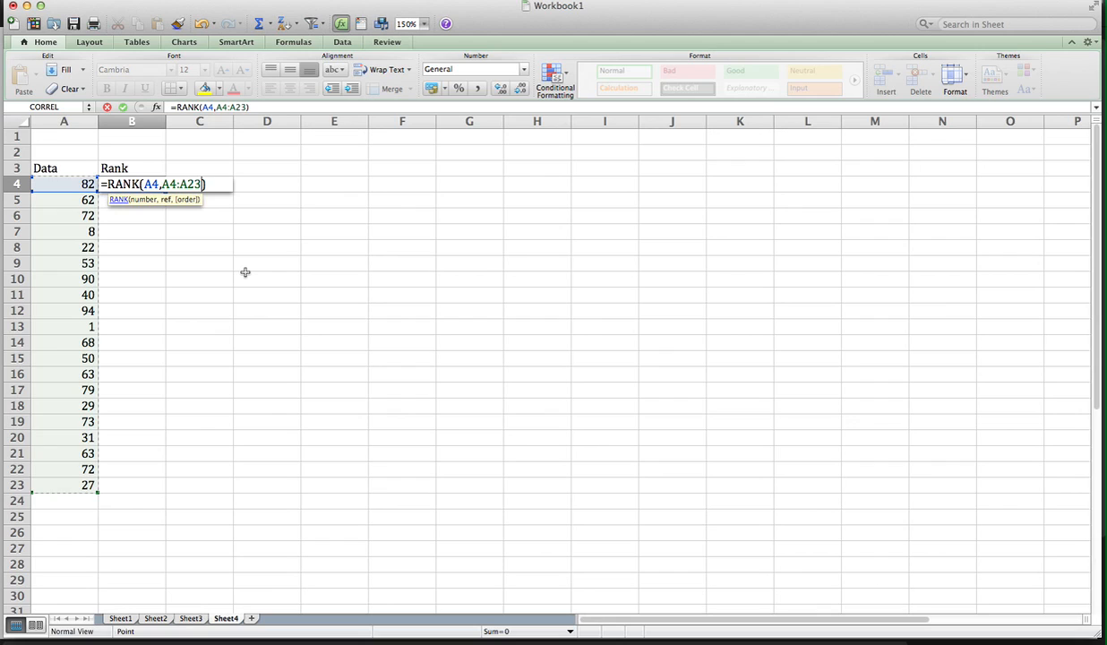
text(,)
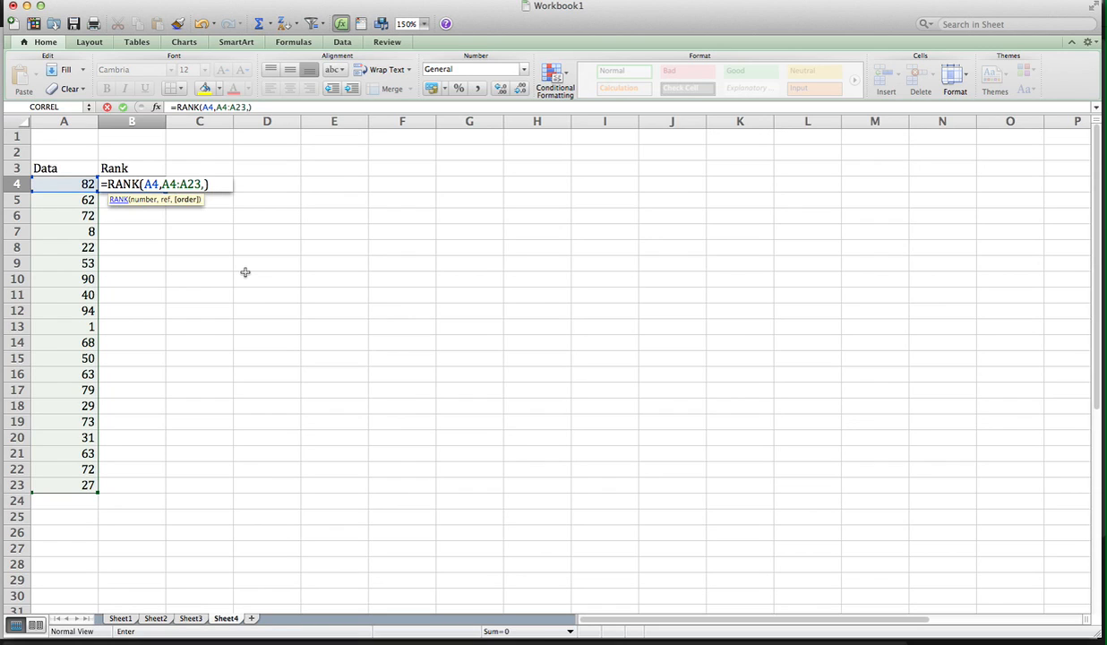
text(1)
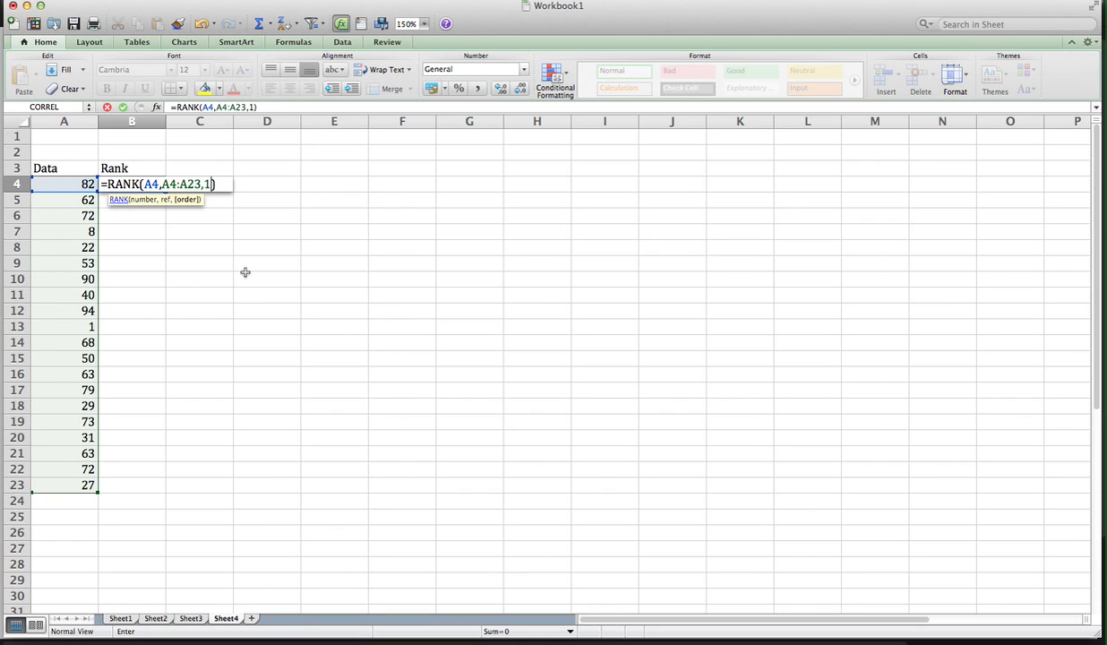
key(Return)
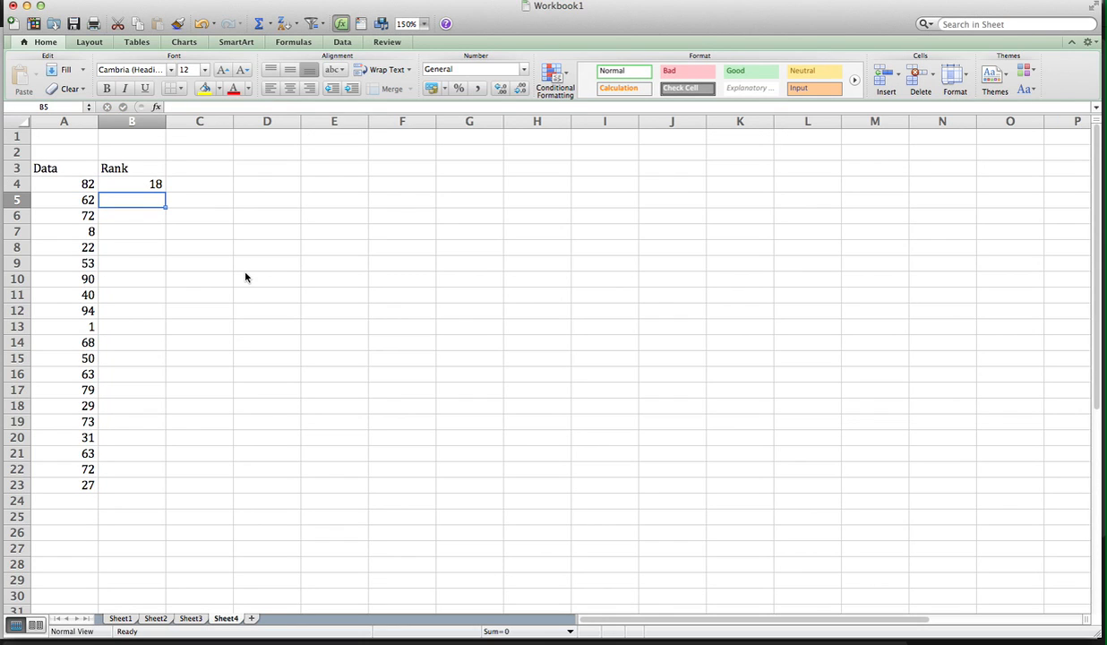
Edit B4's rank formula so the range becomes absolute $A$4:$A$23 via F4
click(133, 183)
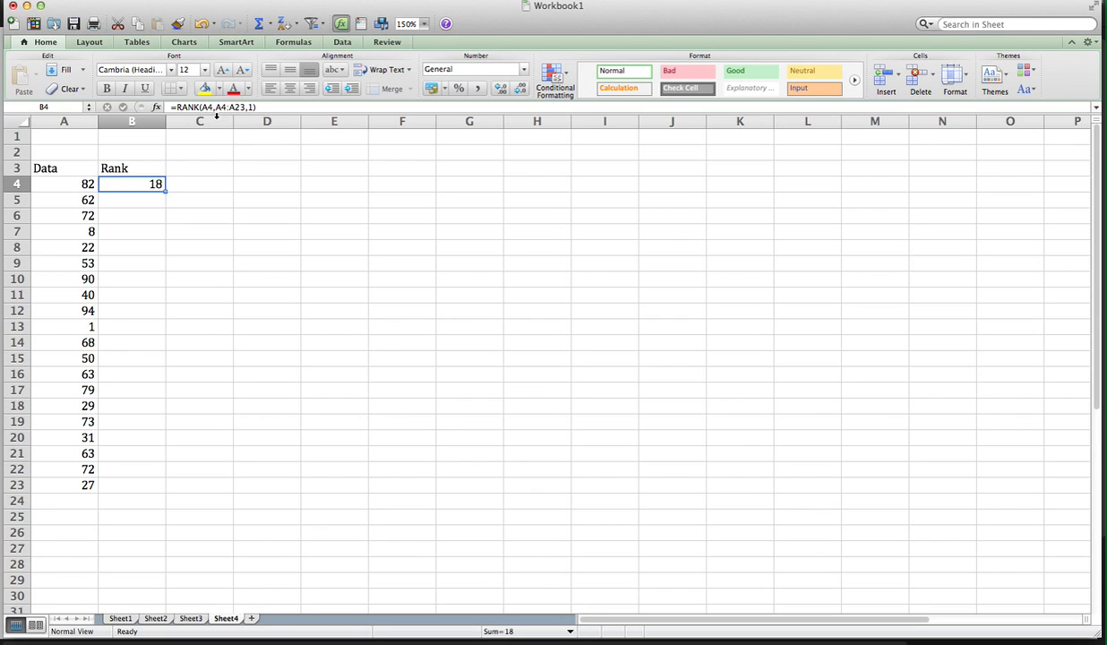
double_click(132, 182)
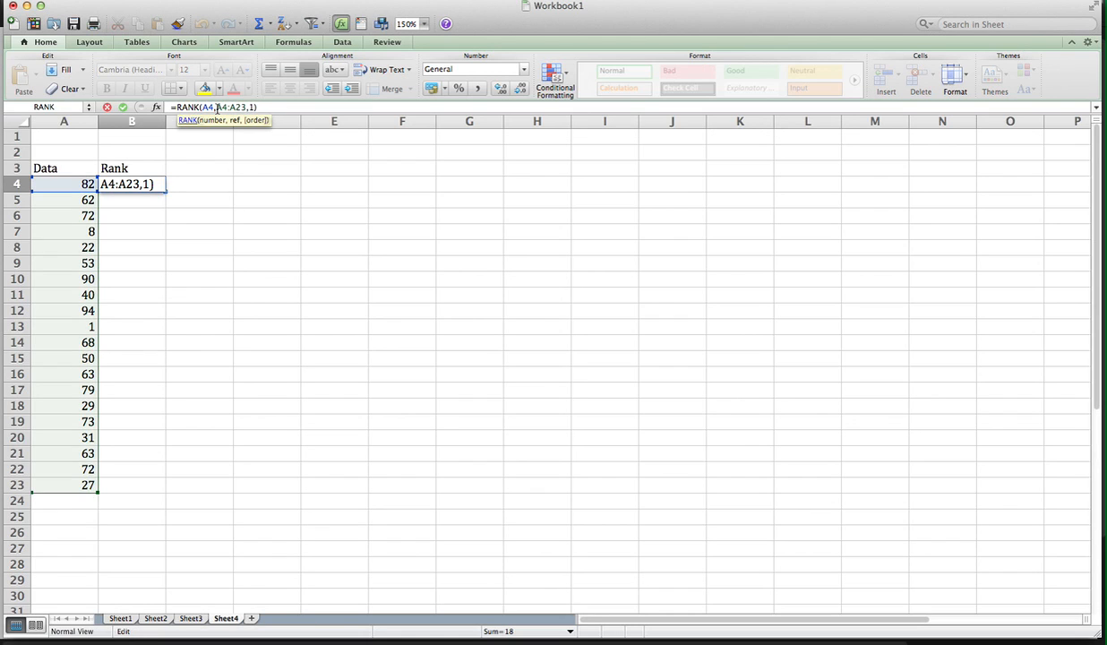
mouse_move(308, 229)
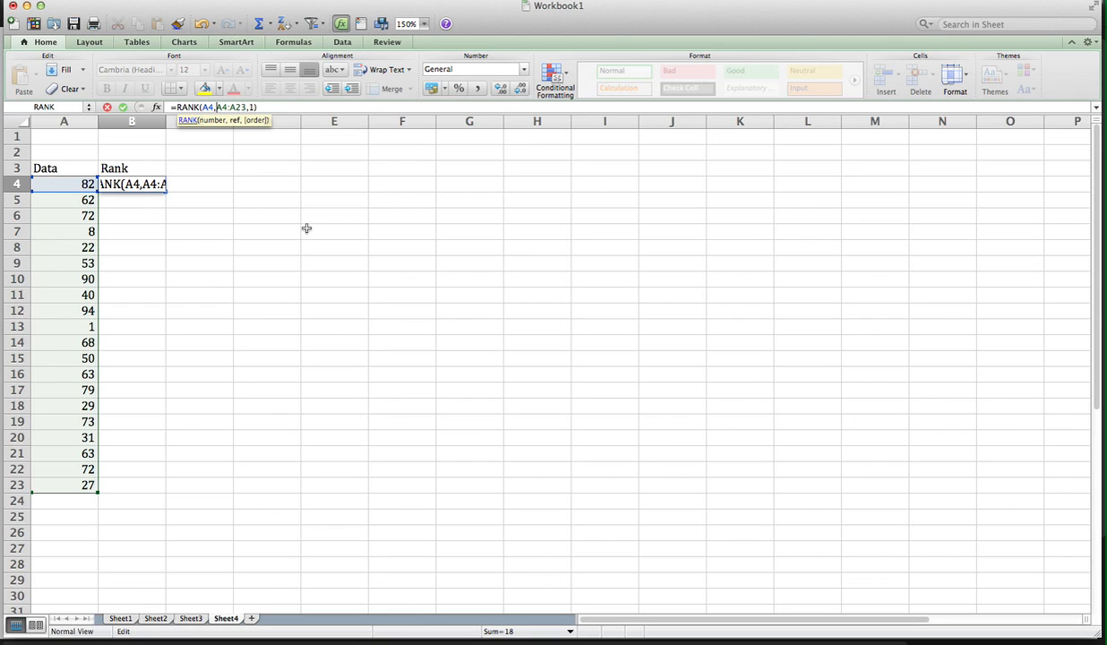
key(f4)
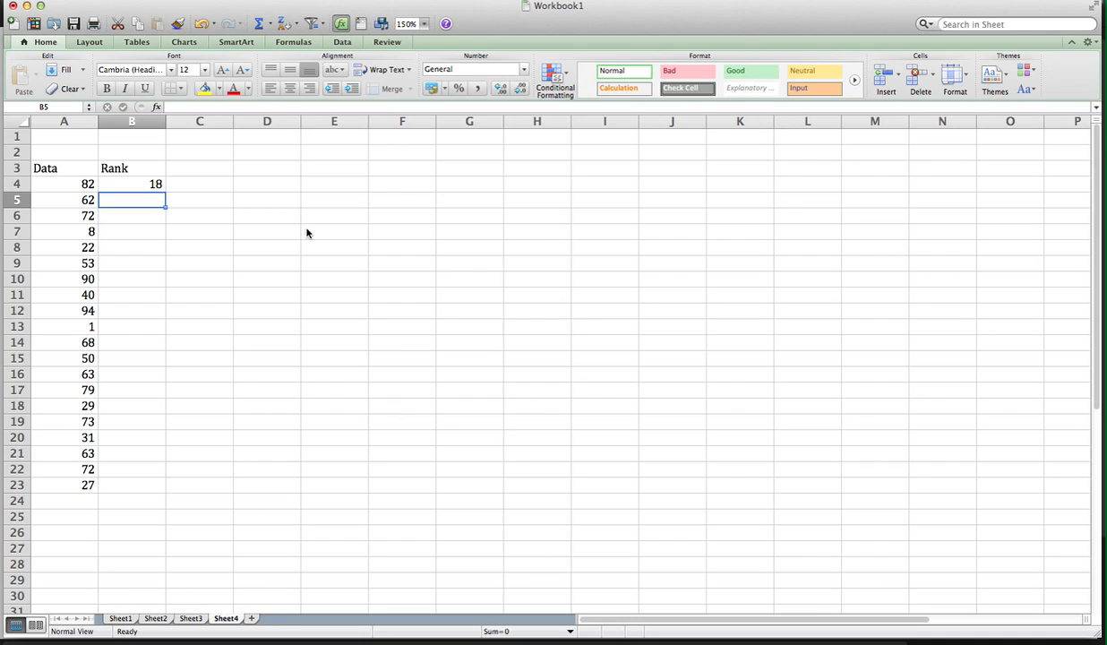
click(133, 182)
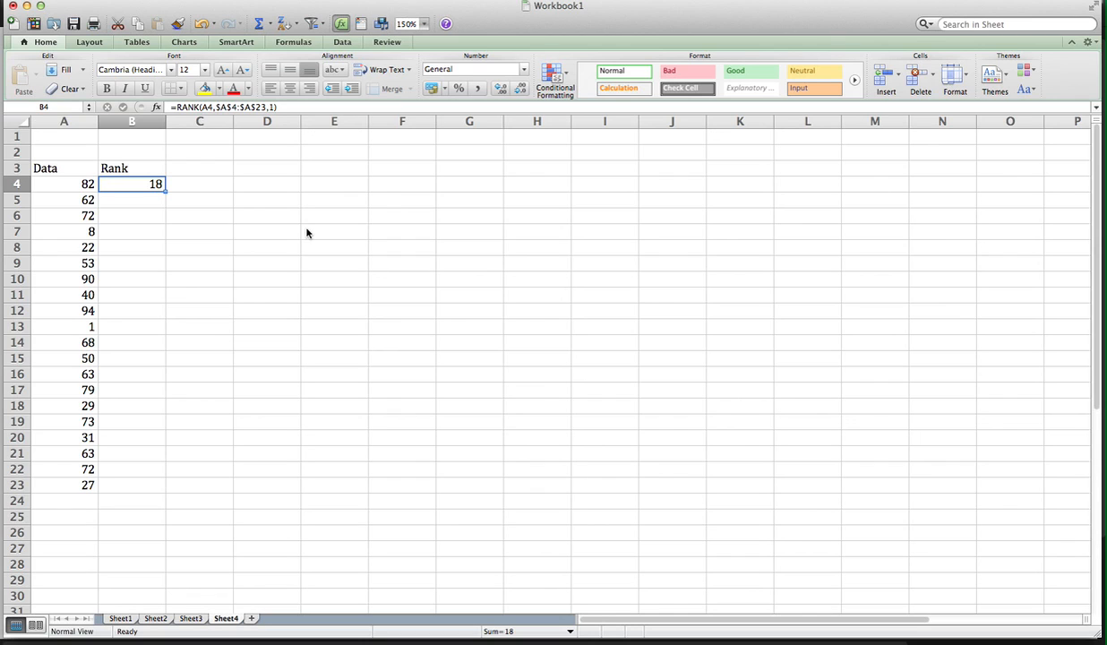
mouse_move(165, 197)
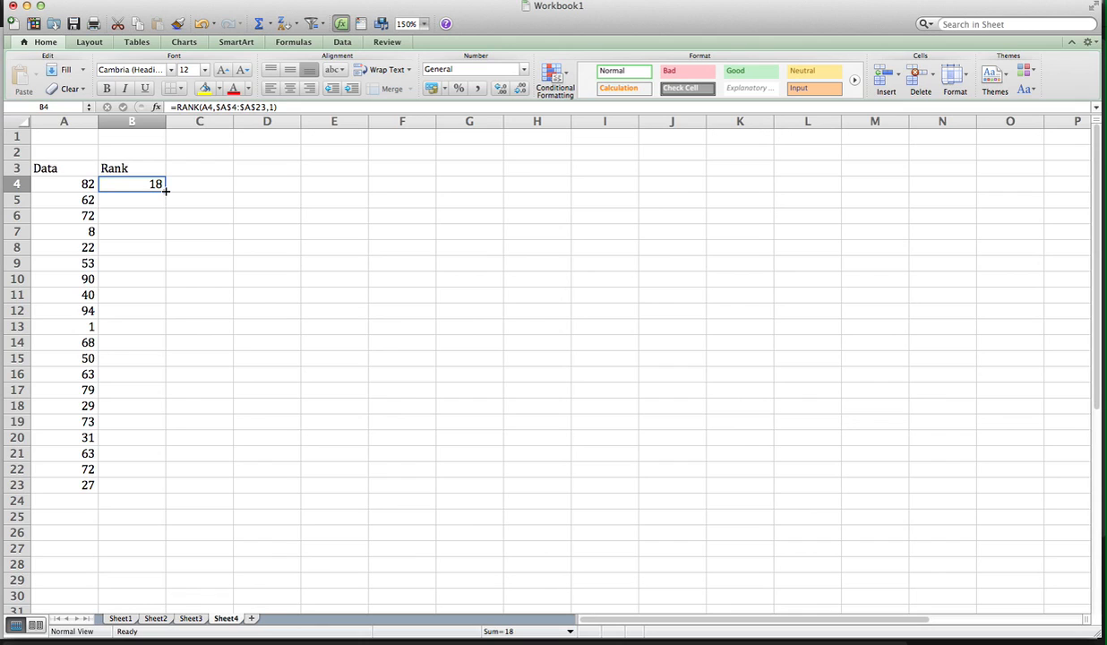
Fill the rank formula down B4:B23 so every value has a rank, then select C4
drag(165, 190, 159, 415)
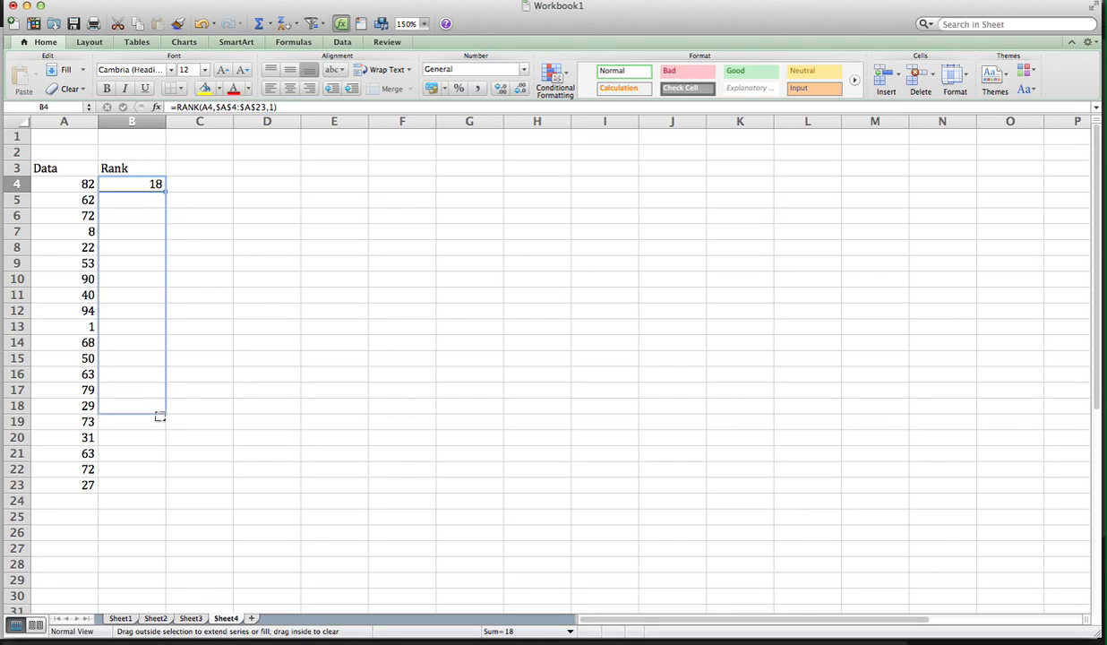
drag(159, 190, 157, 483)
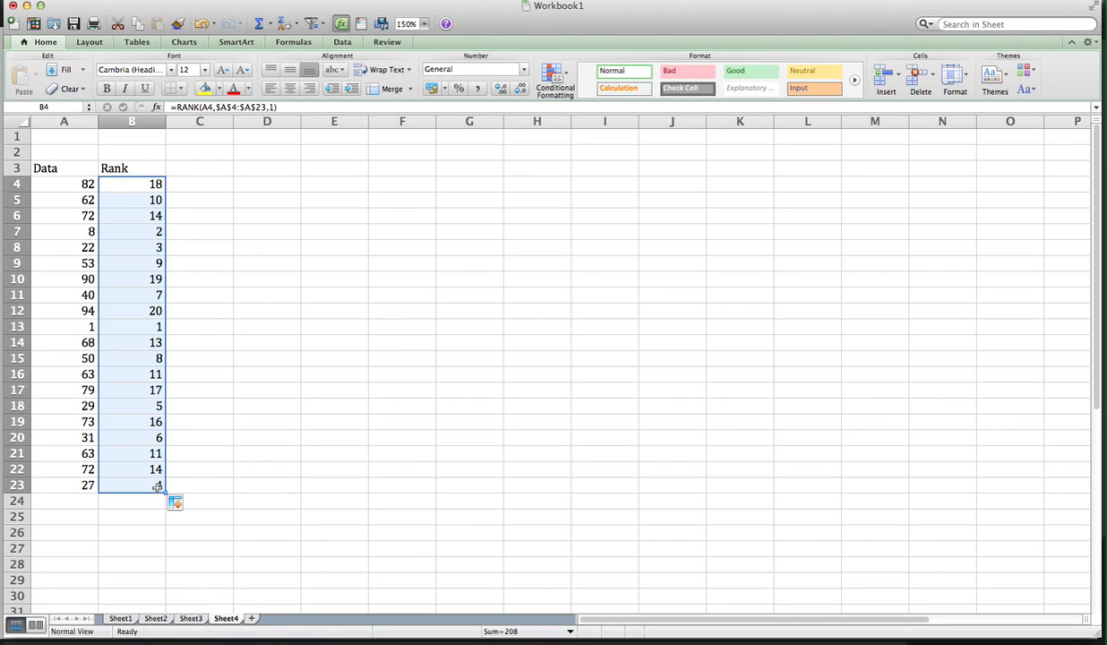
click(201, 182)
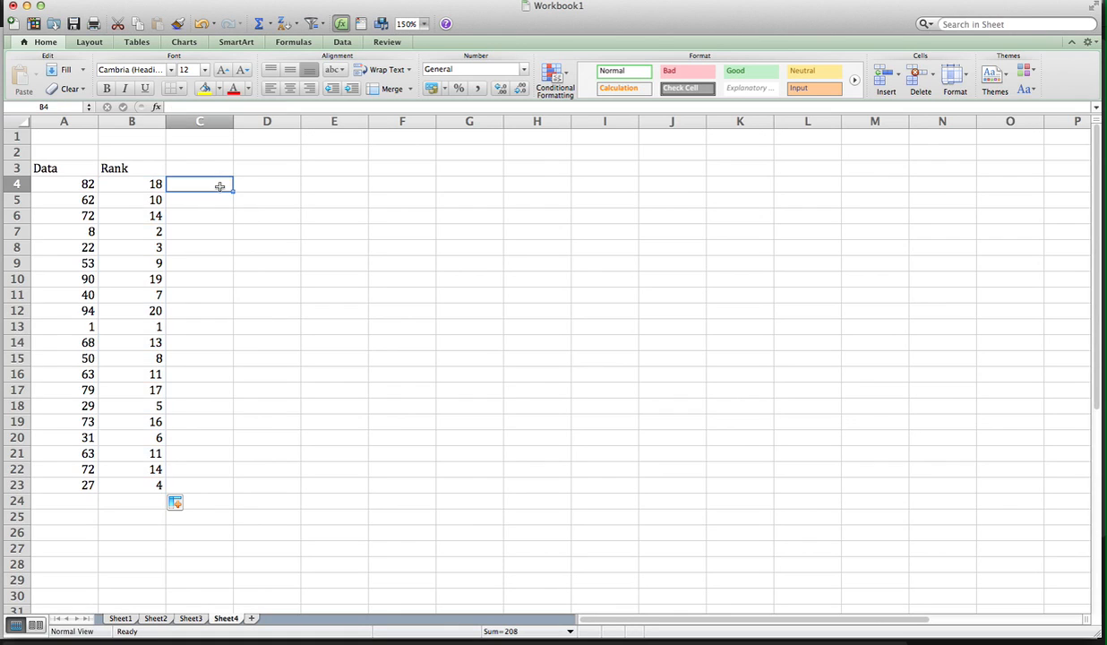
mouse_move(219, 319)
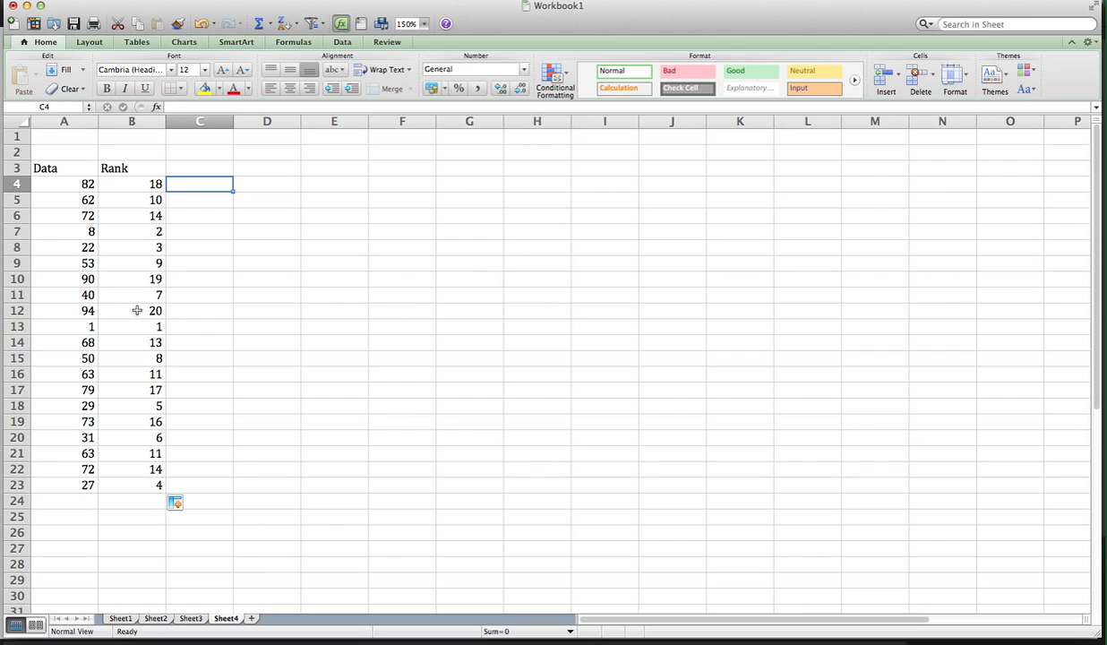
mouse_move(219, 396)
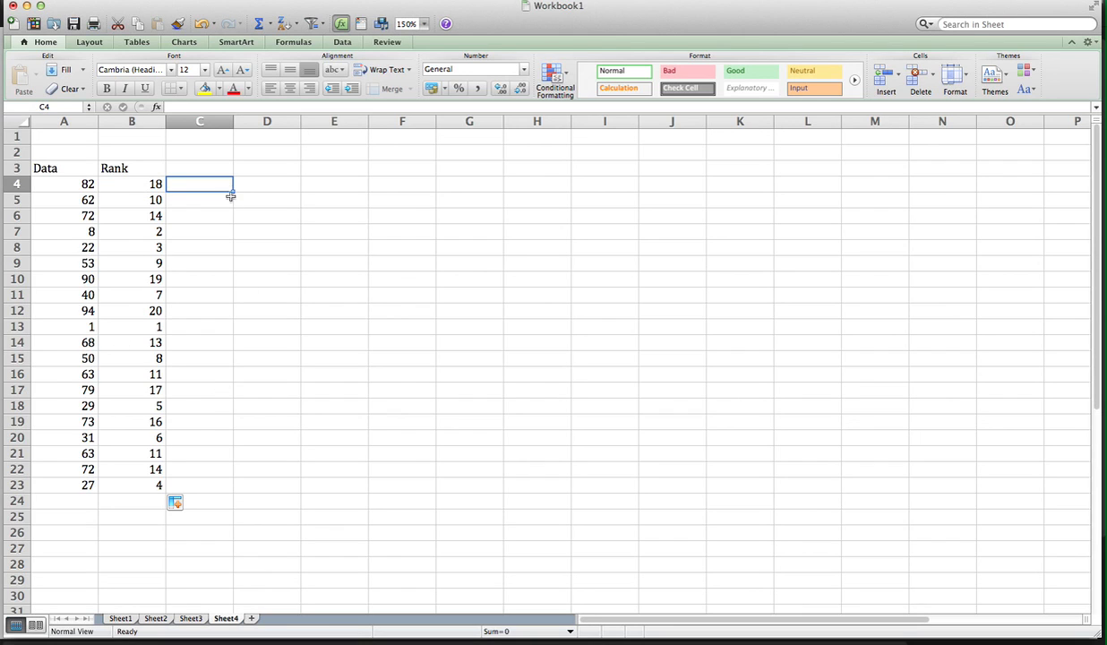
Enter the heading 'Index' in cell C3
click(199, 168)
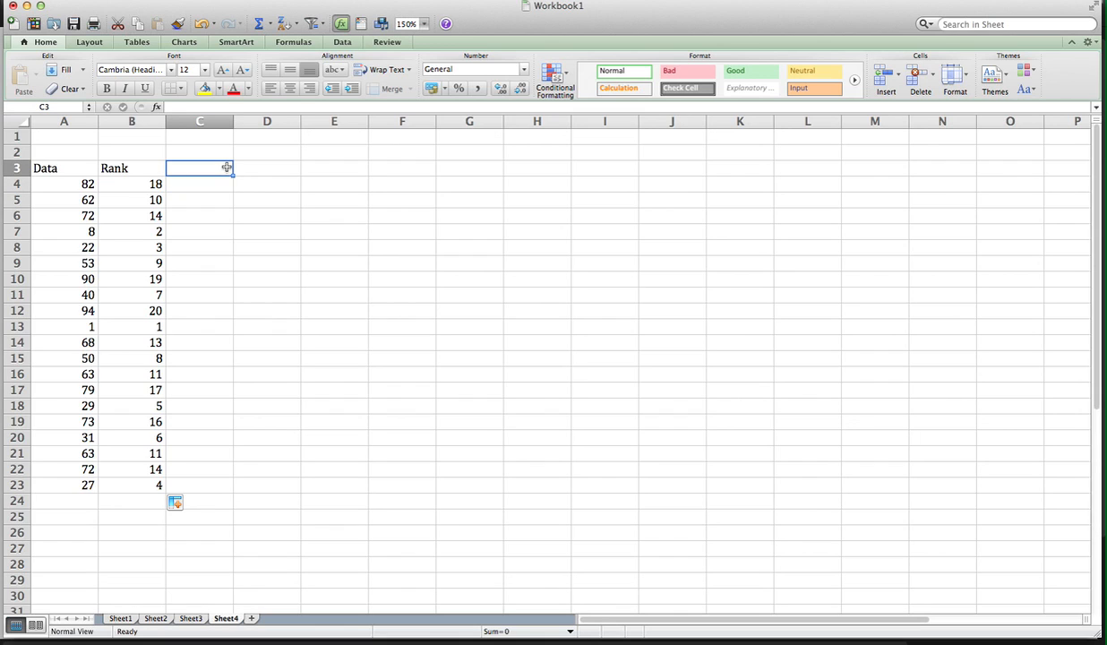
text(In)
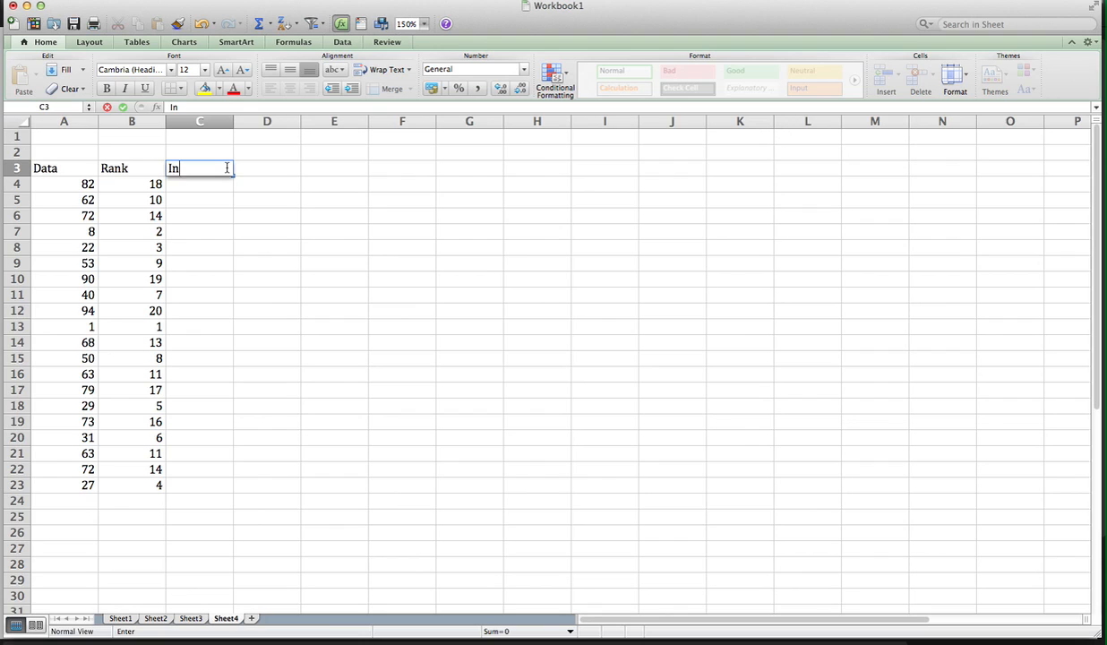
text(dex)
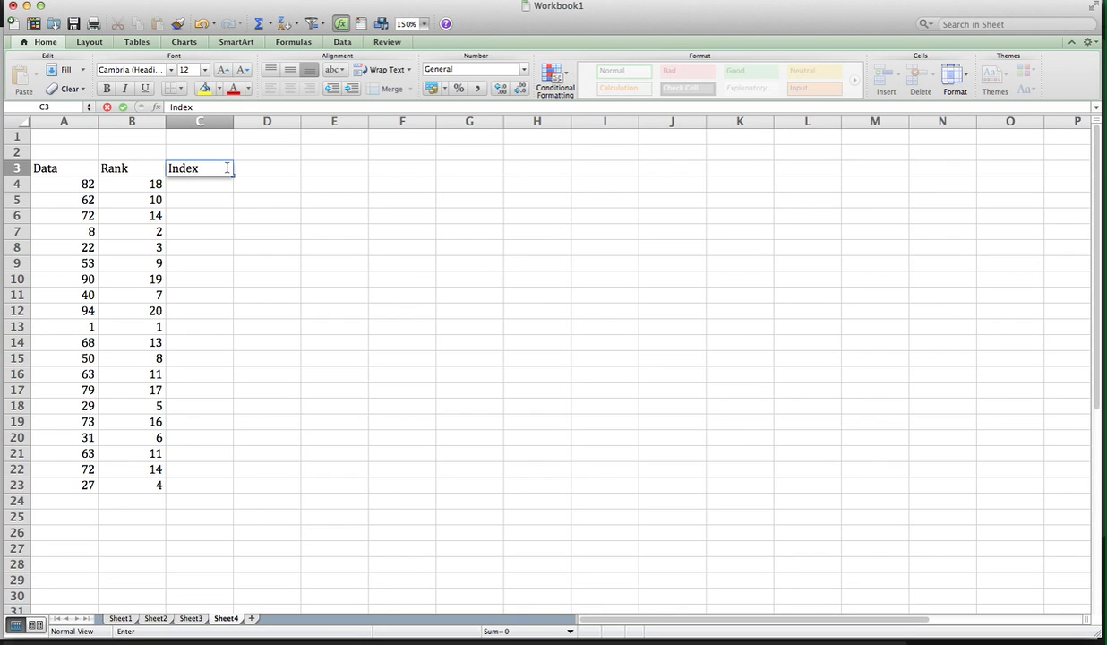
key(Return)
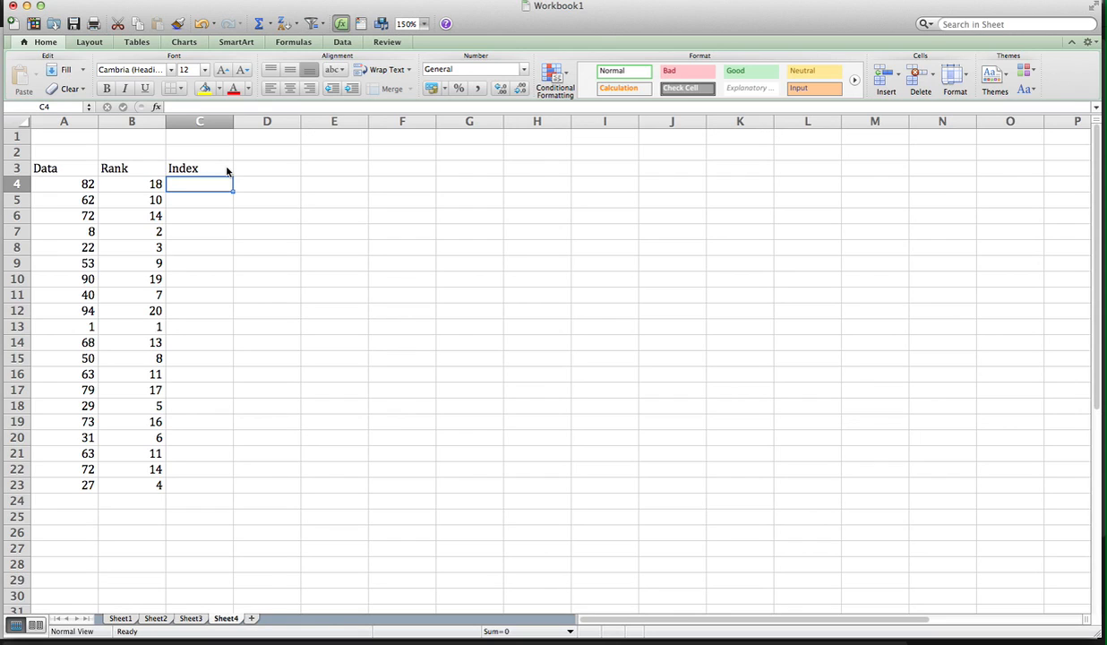
Enter =(B4-3/8)/(20+1/4) in C4, giving an index of 0.87037
text(=)
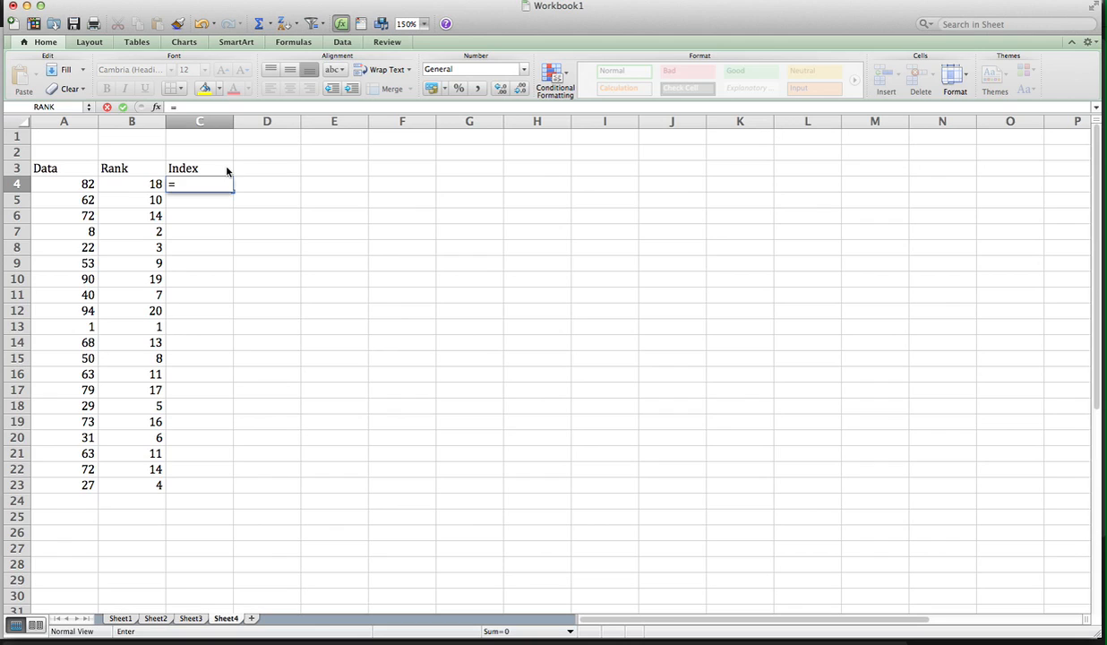
text(()
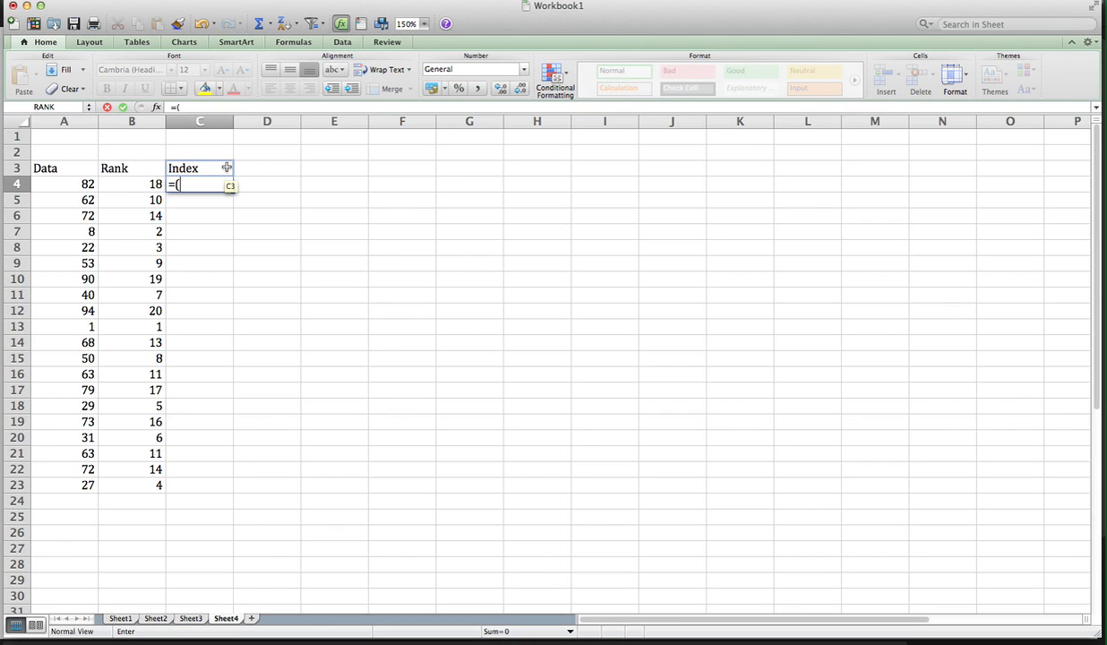
click(132, 182)
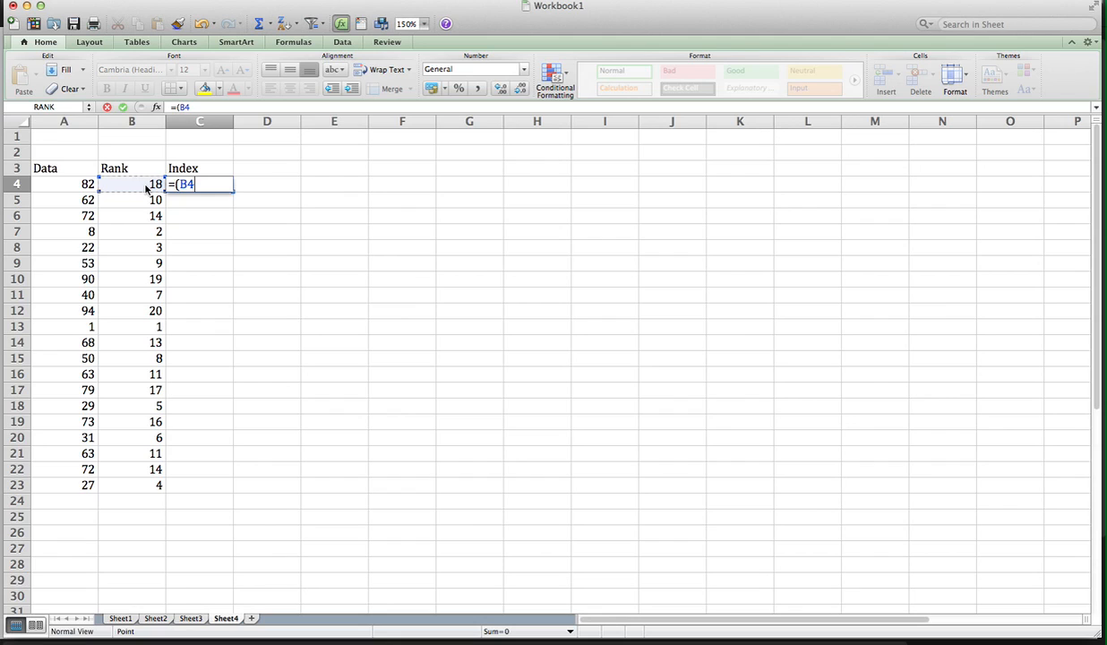
text(-)
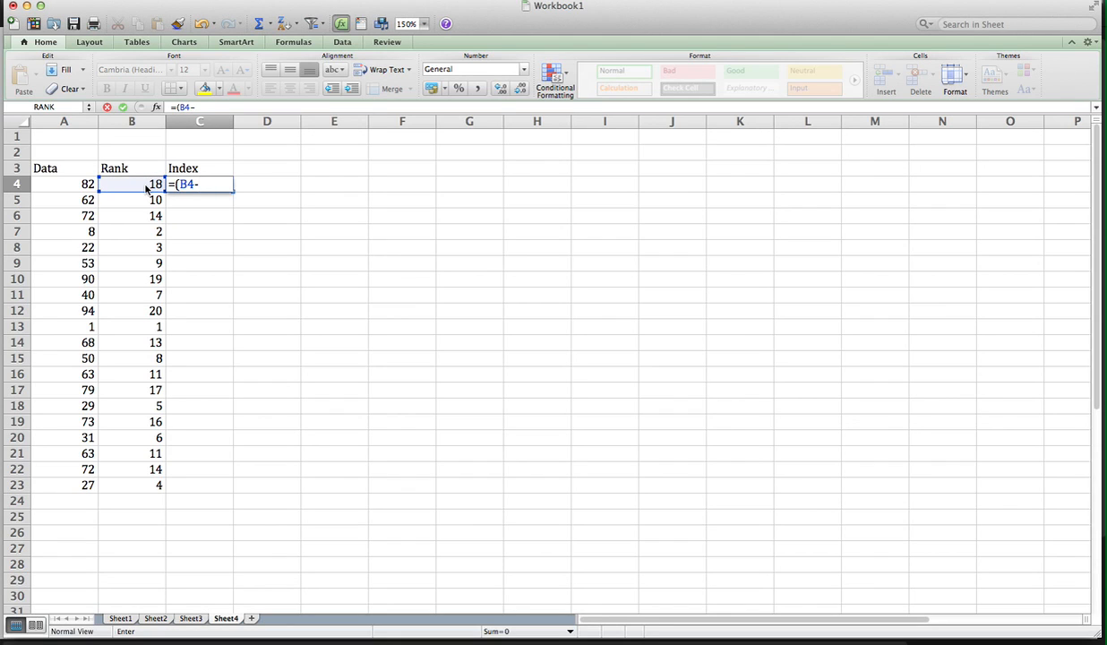
text(3/8)
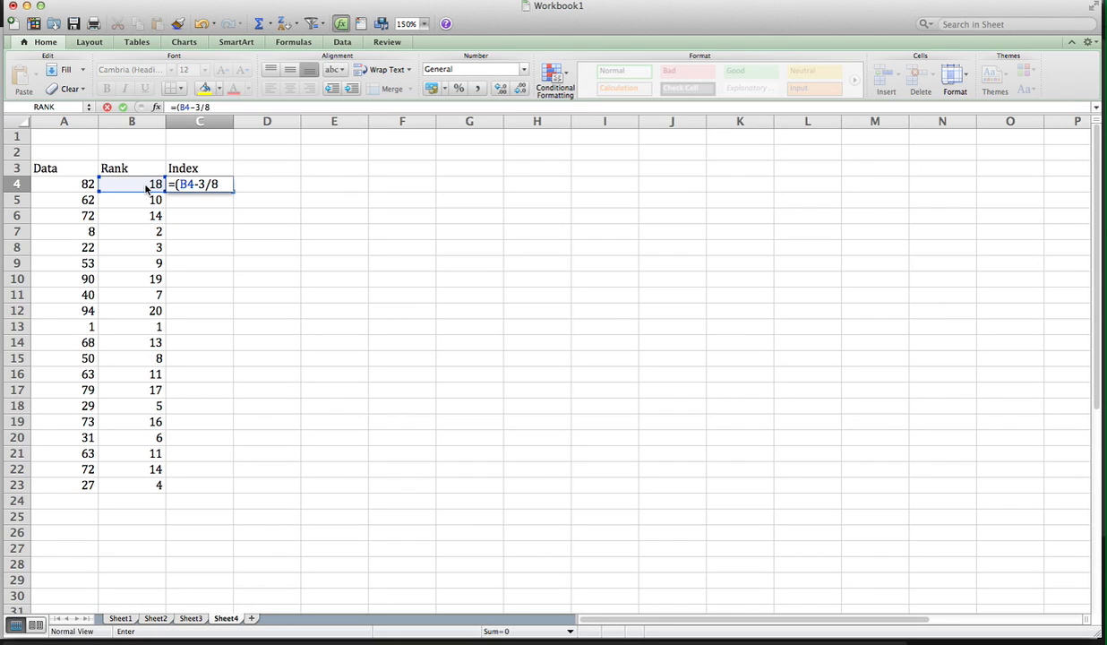
text())
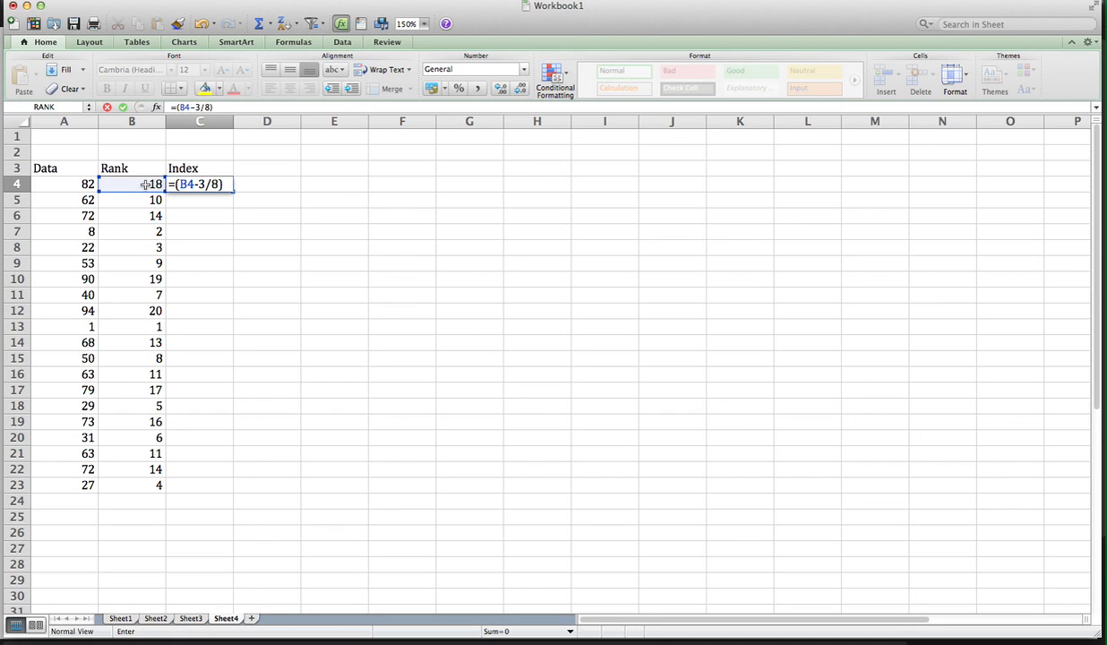
text(/)
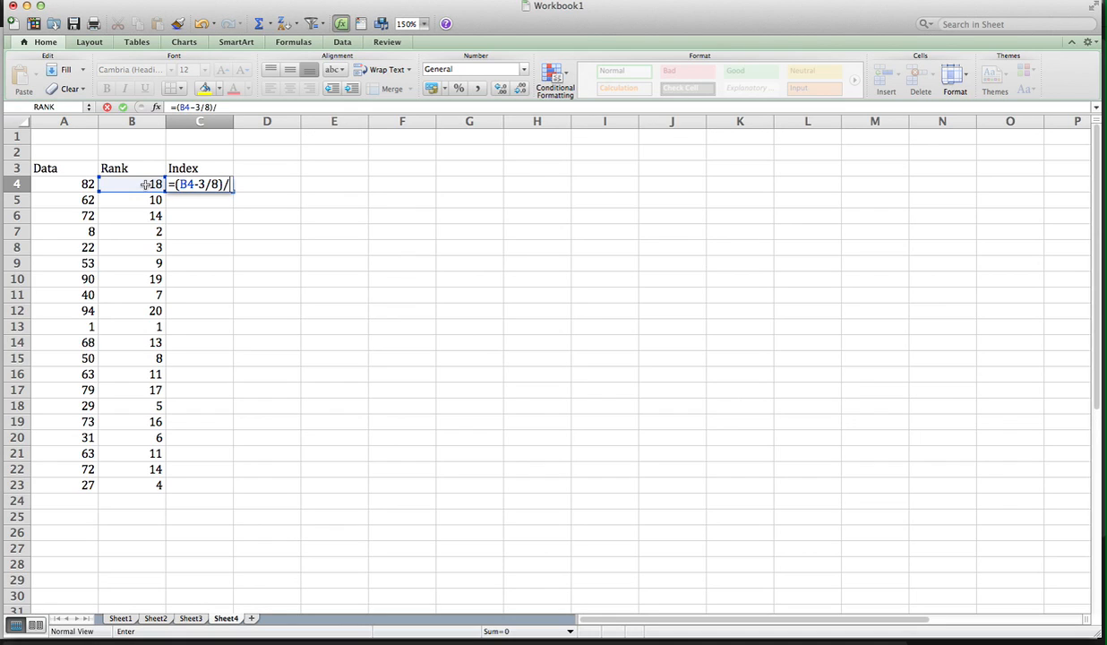
text(()
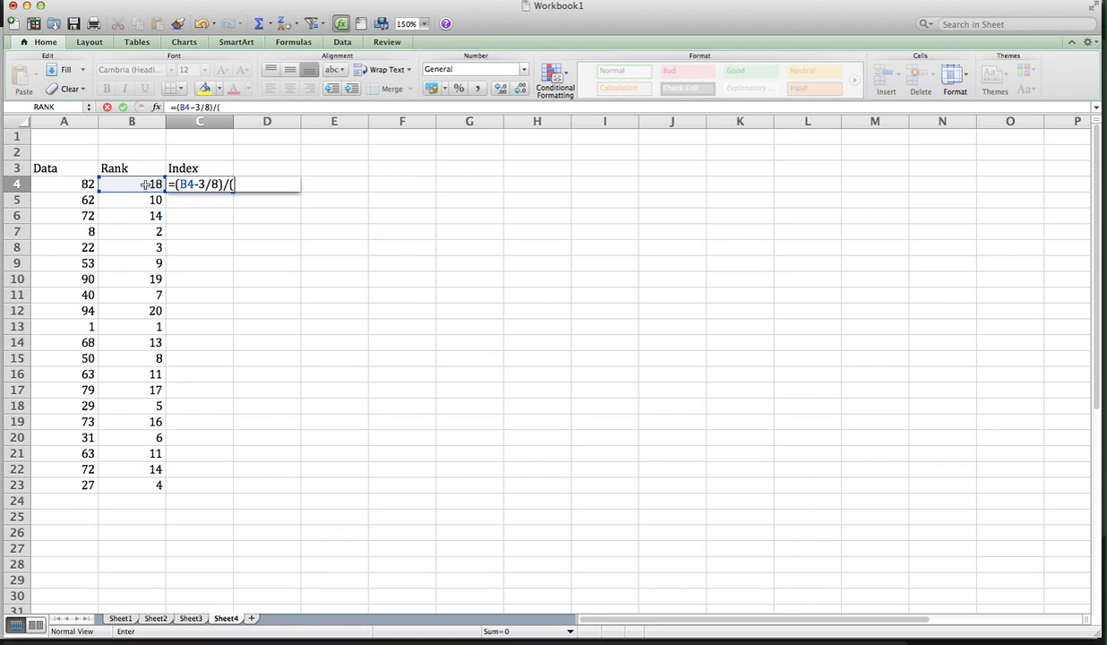
text(20)
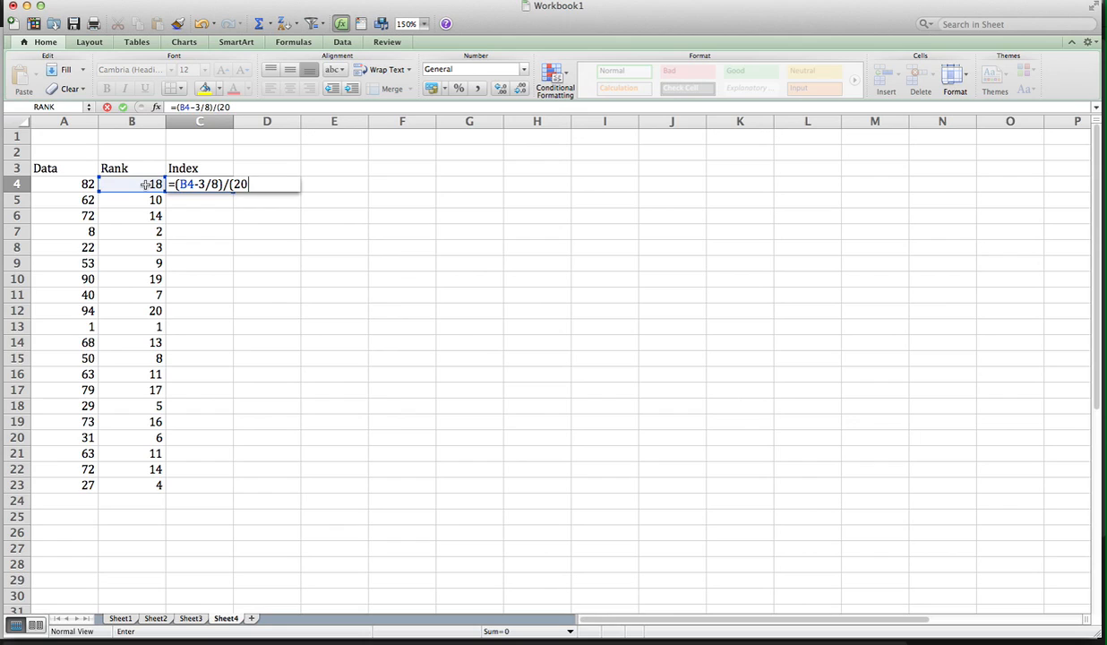
text(+)
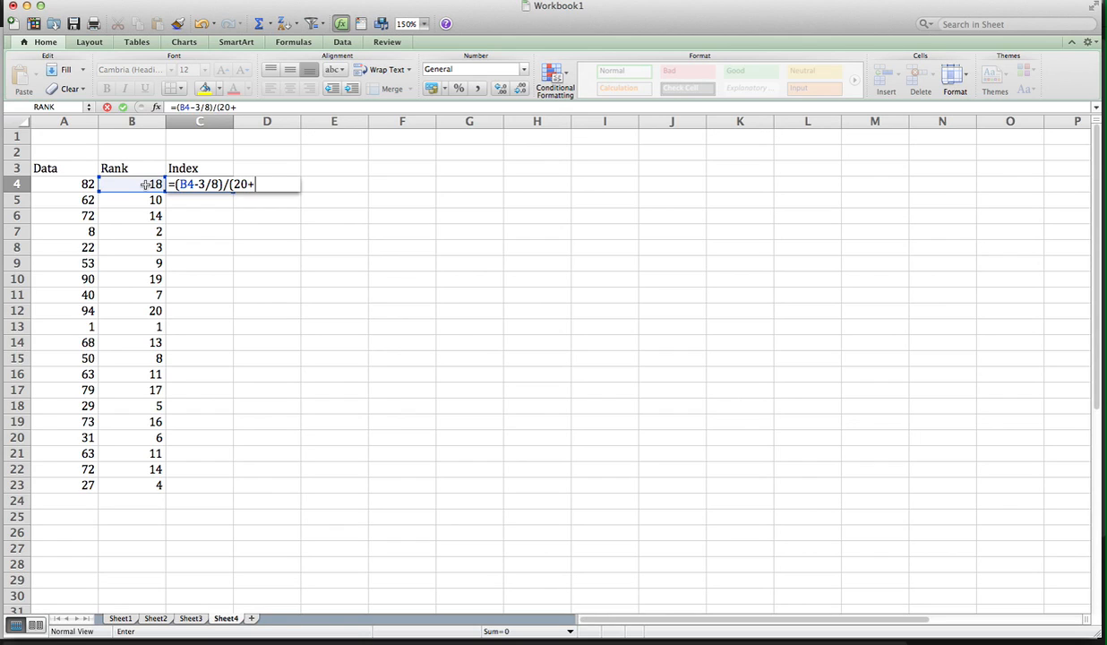
text(1/4)
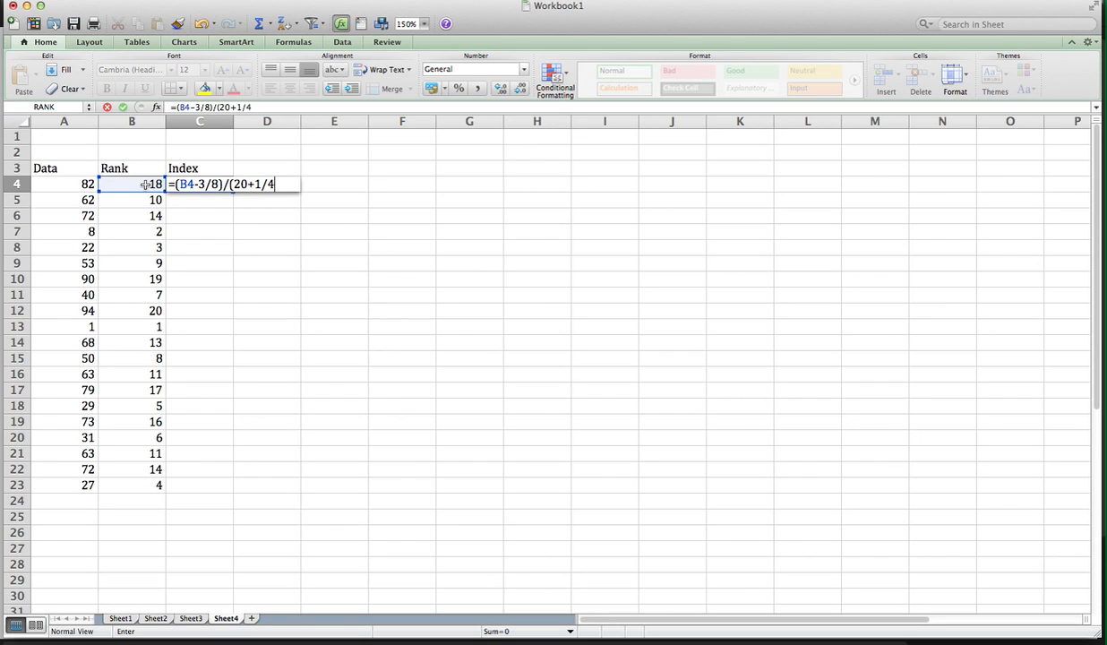
text())
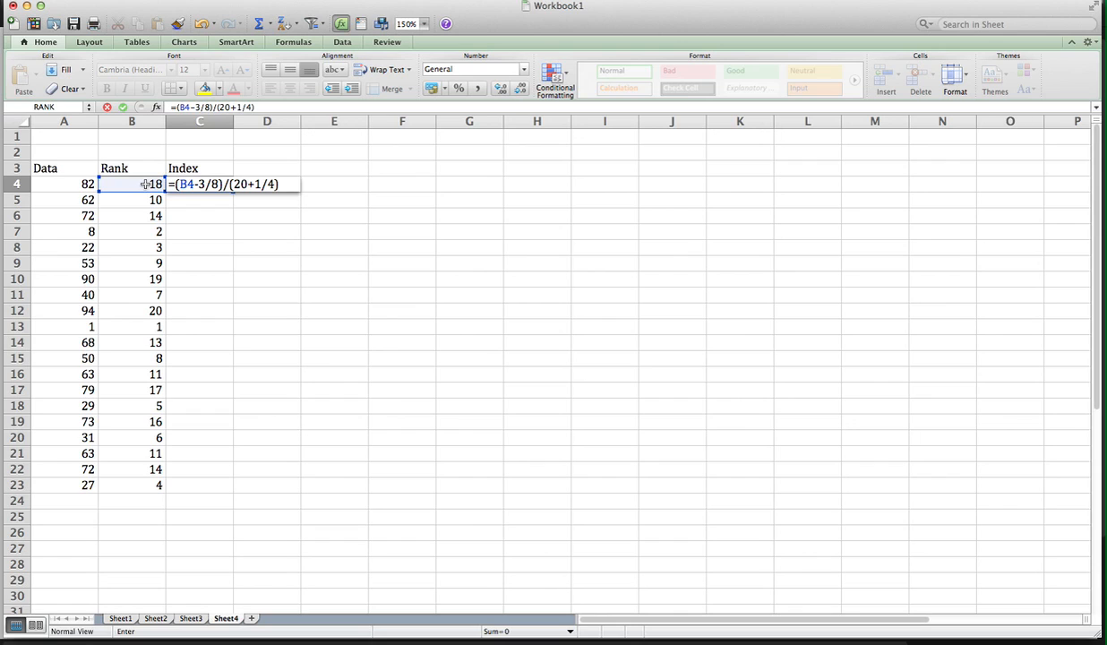
key(Return)
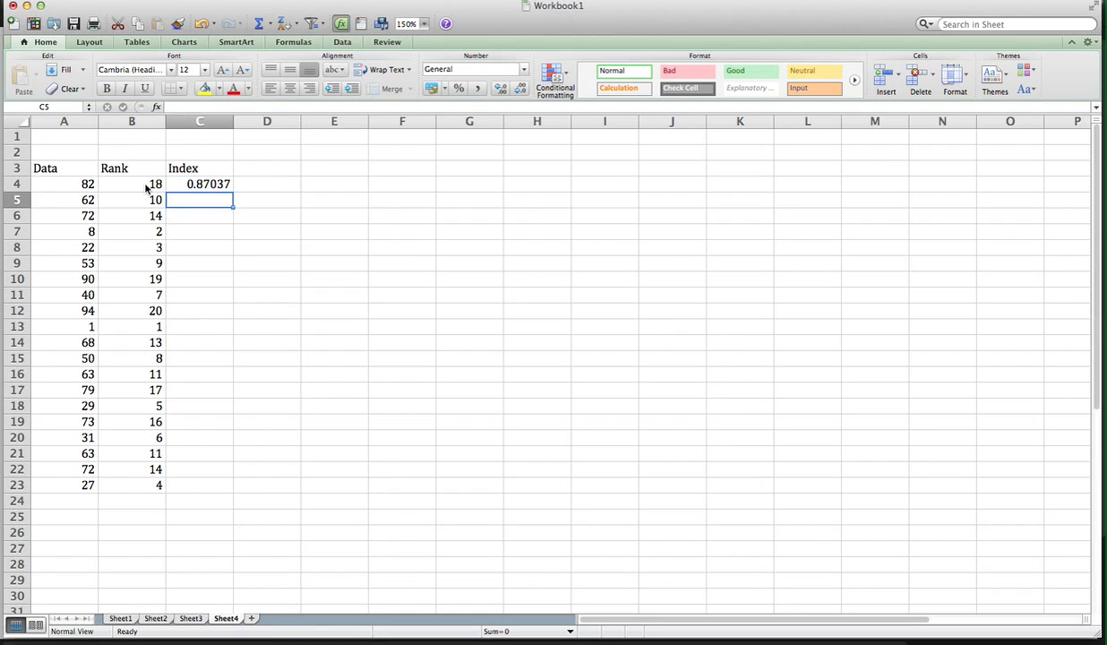
Fill the index formula down C4:C23 (0.87037 to 0.179012), then select D3
click(201, 183)
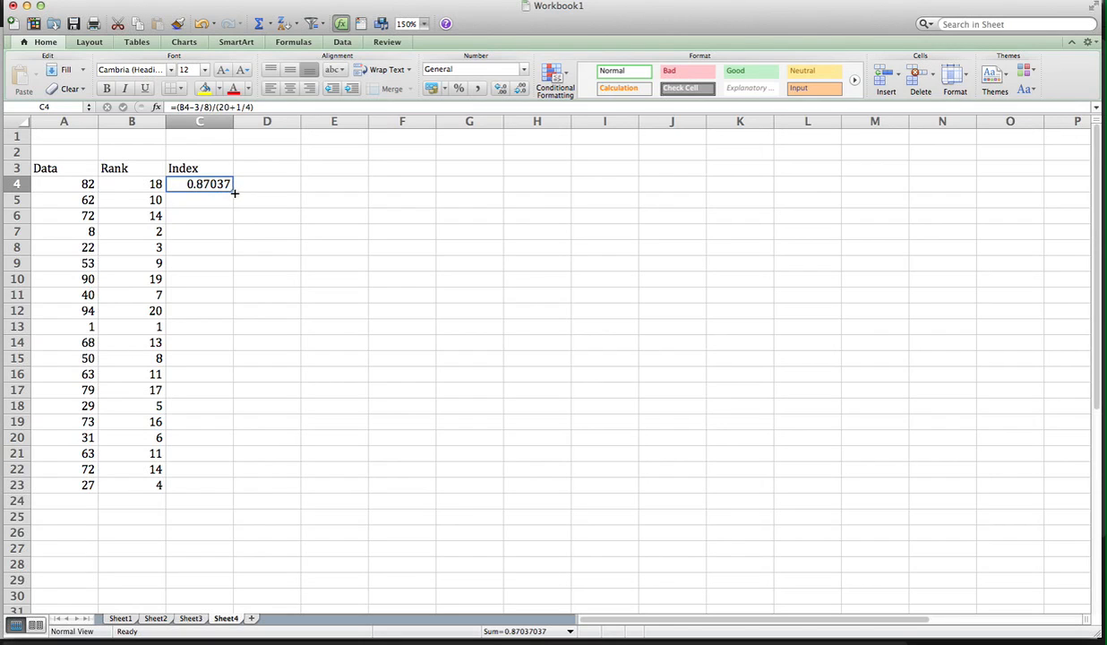
drag(233, 190, 230, 408)
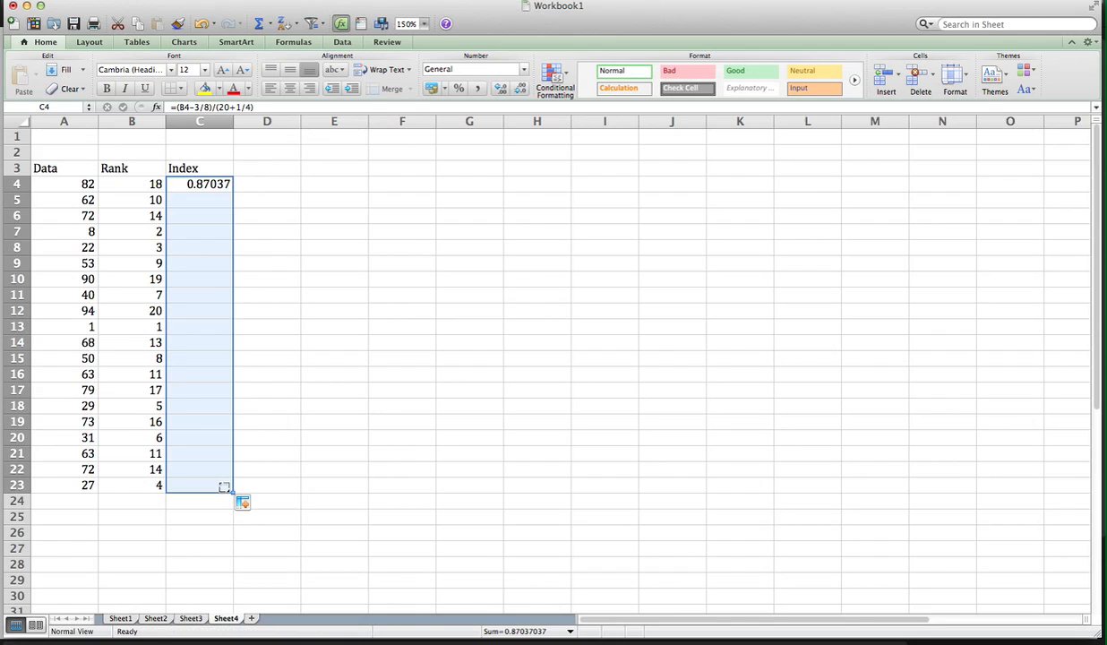
drag(224, 183, 223, 484)
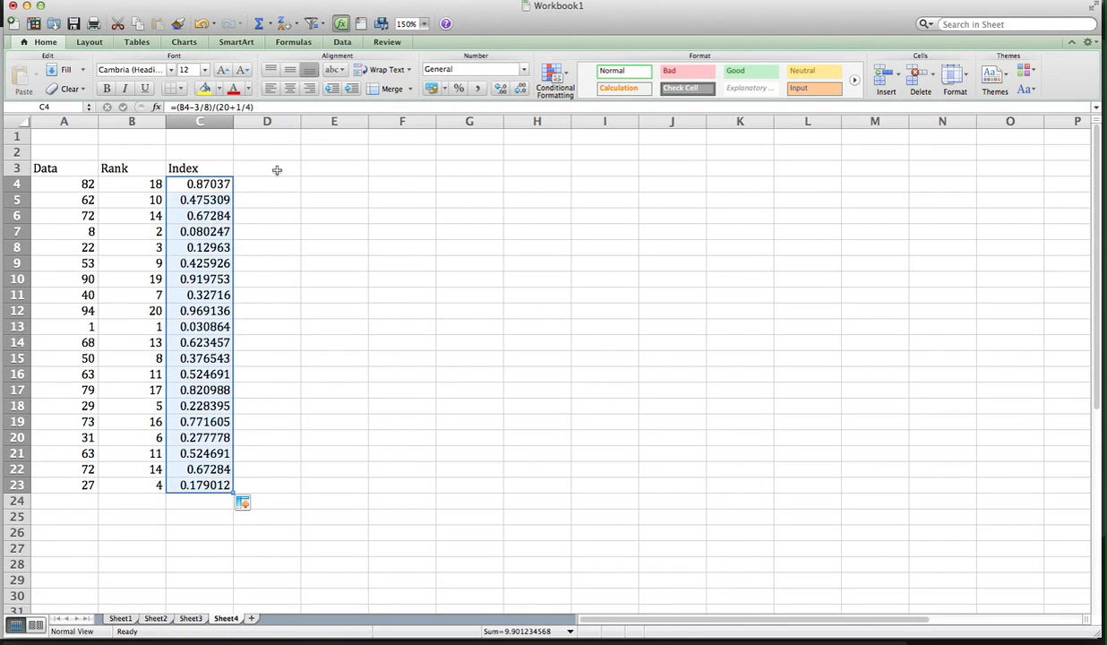
click(265, 168)
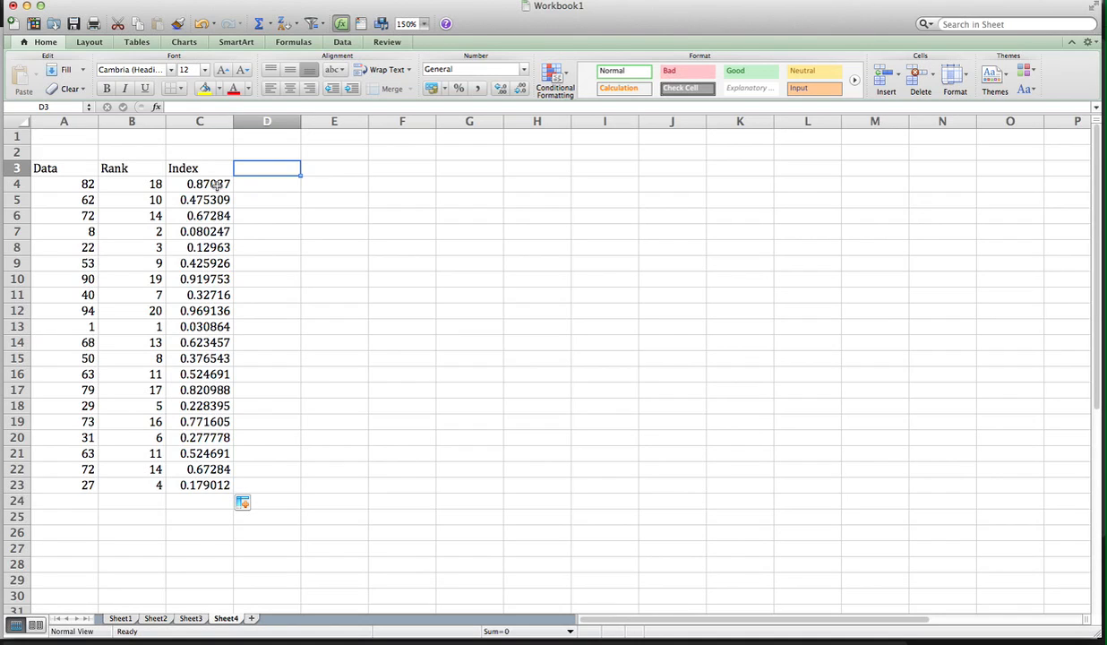
mouse_move(68, 258)
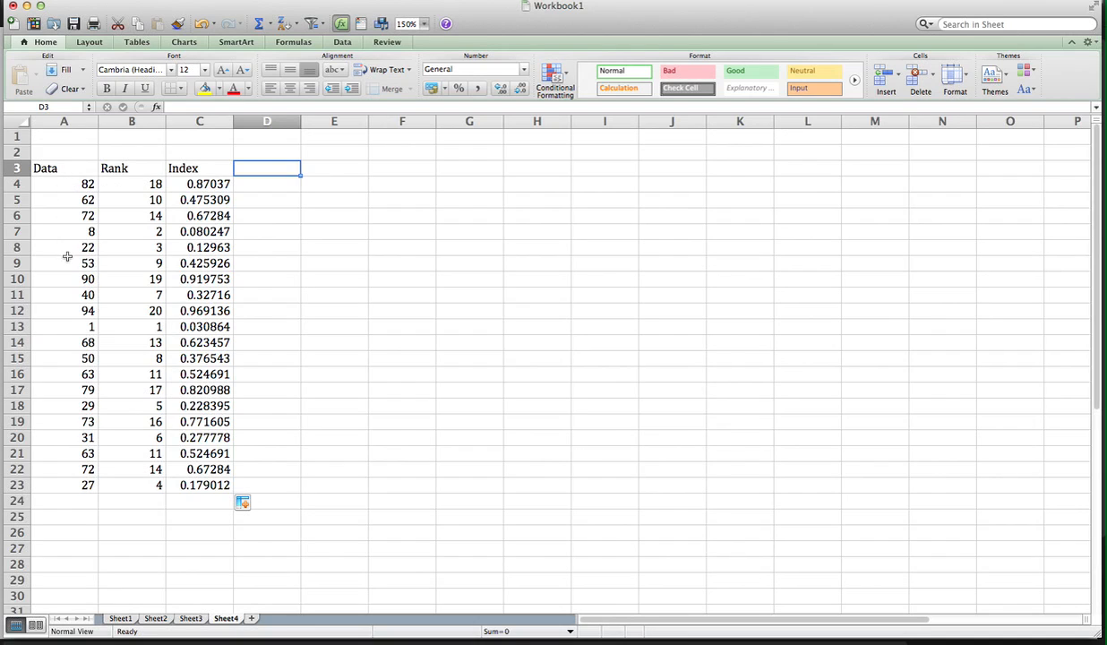
mouse_move(156, 183)
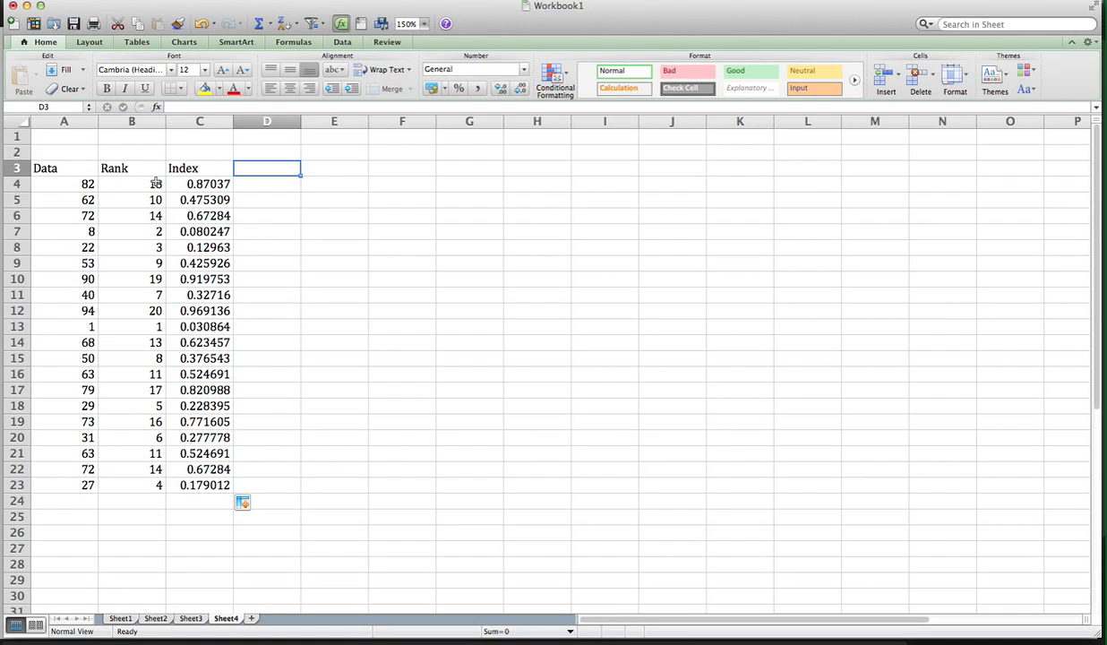
mouse_move(281, 331)
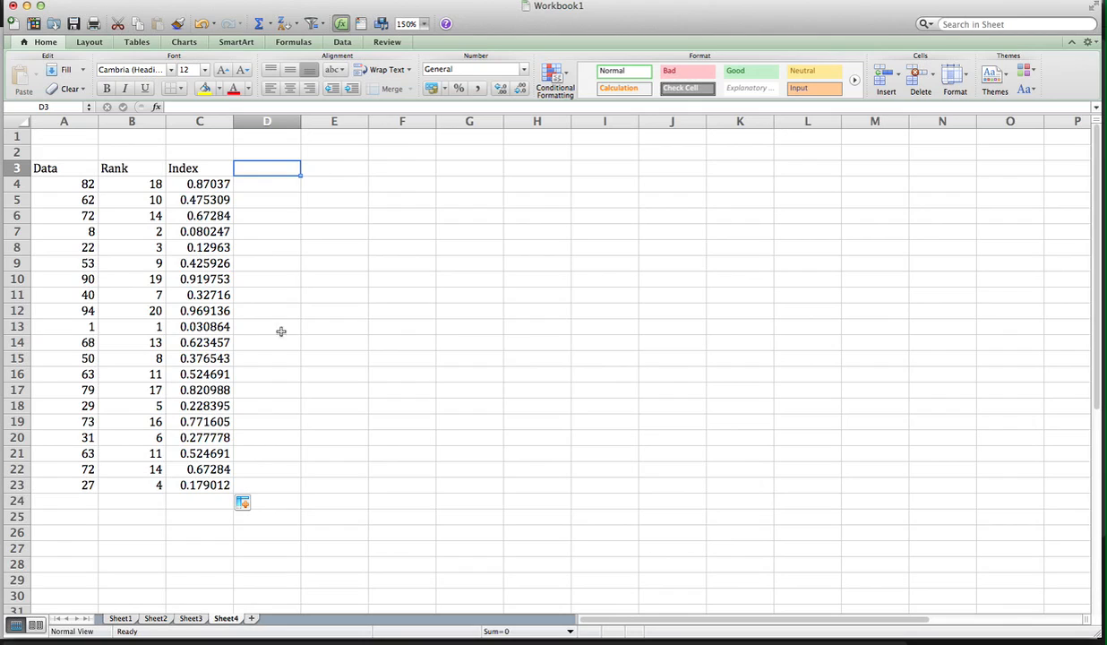
mouse_move(147, 294)
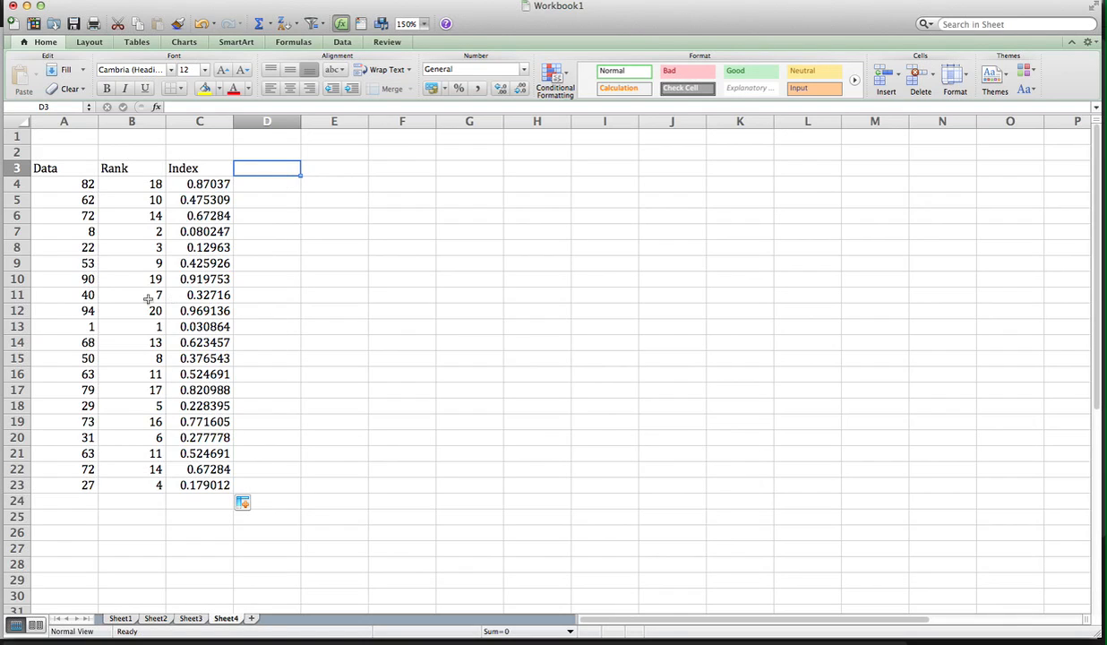
mouse_move(68, 289)
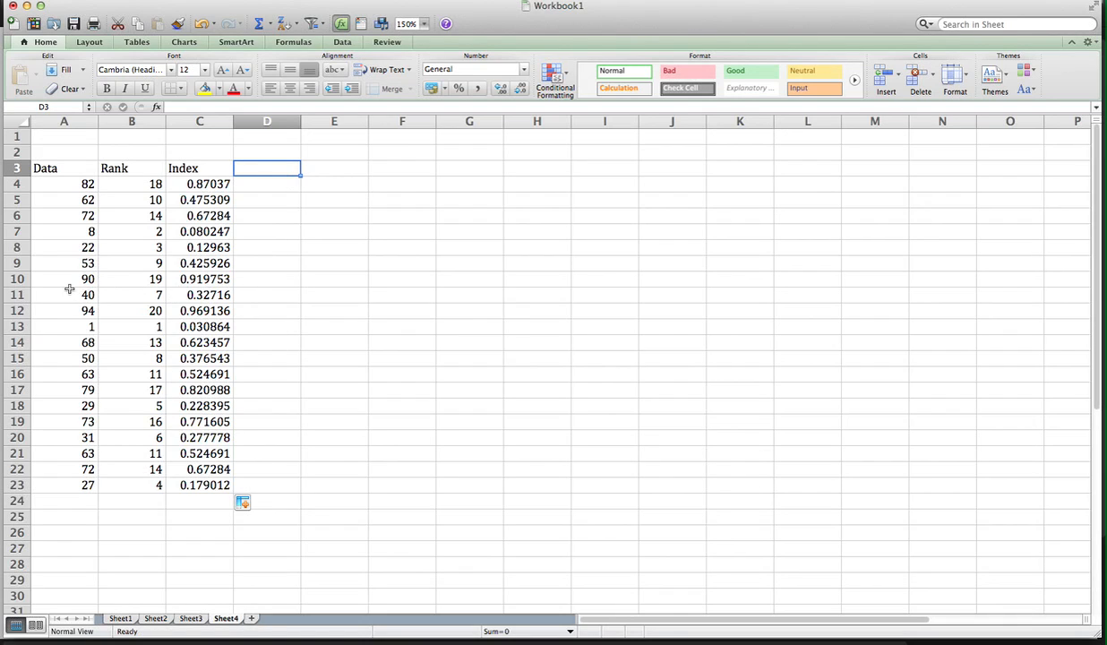
mouse_move(272, 282)
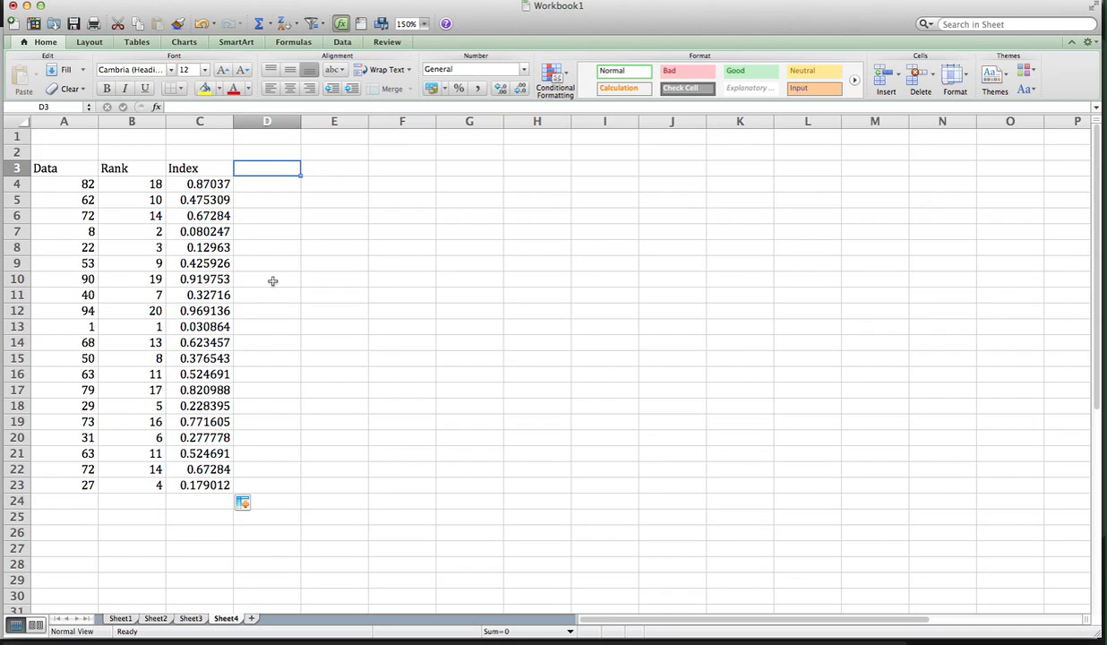
Enter the heading 'z-score' in cell D3
text(z)
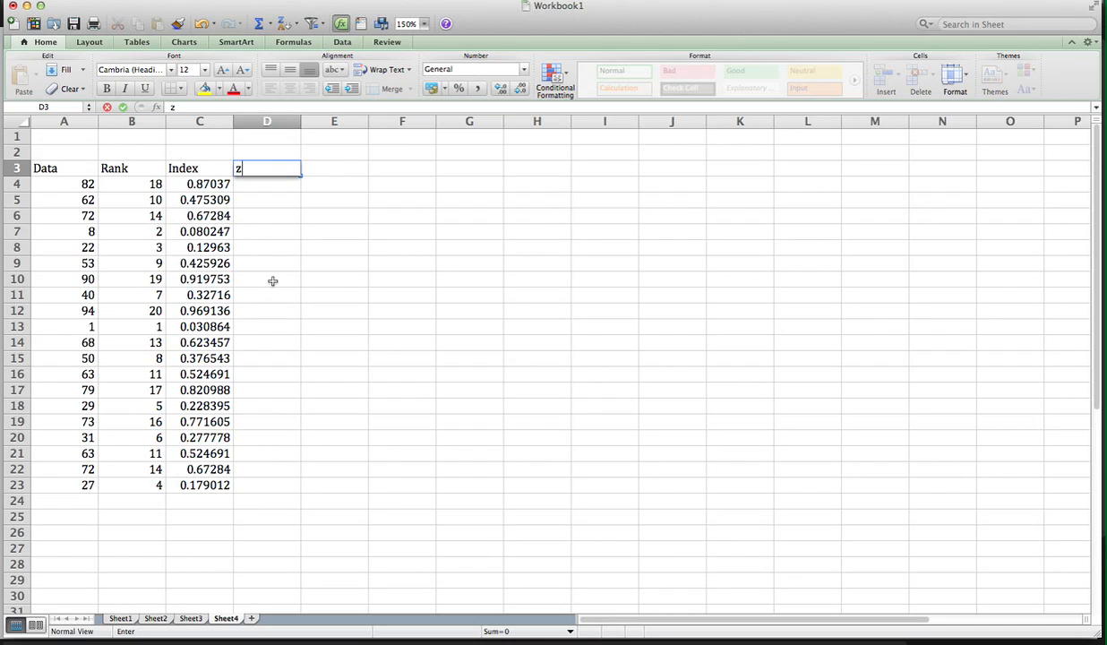
text(-sco)
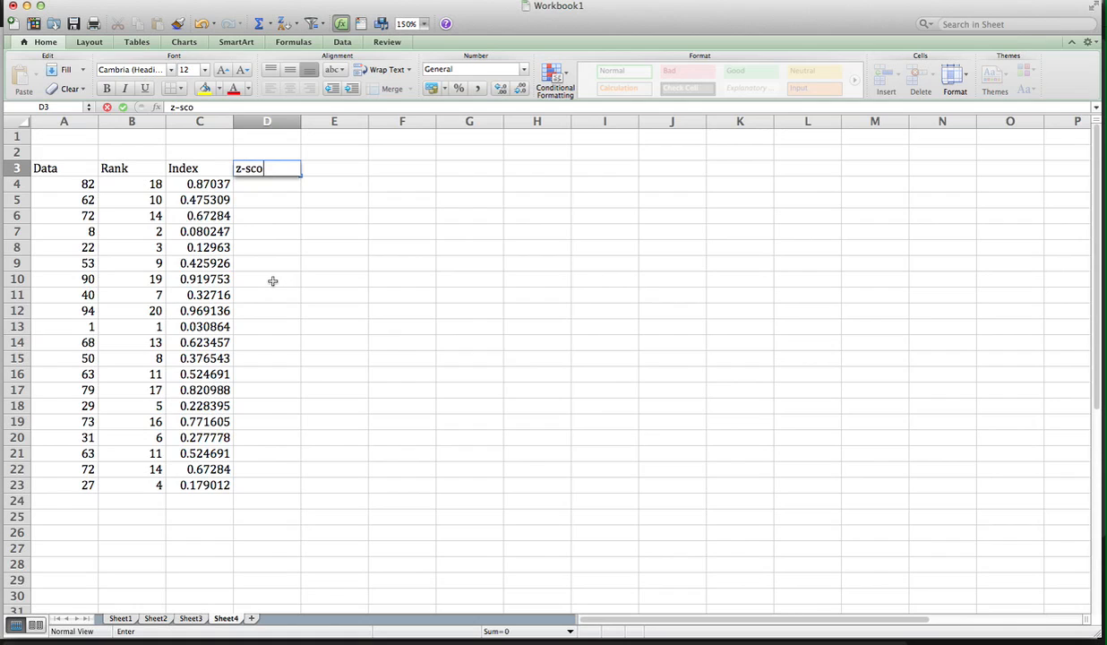
key(Return)
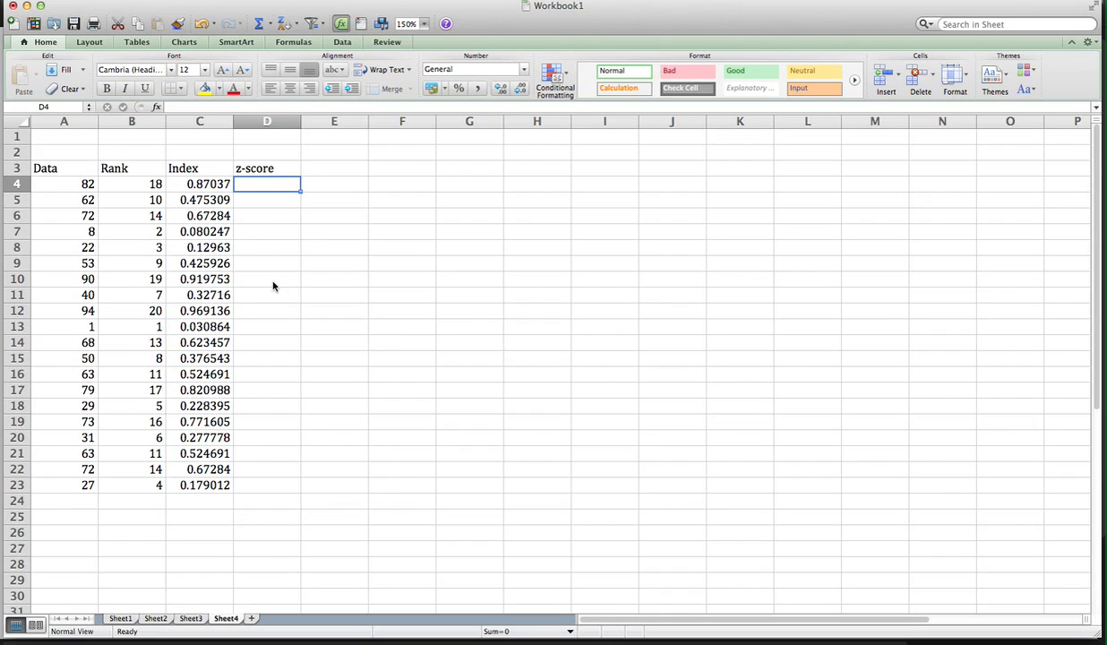
Enter =NORM.INV(C4,0,1) in D4, giving a z-score of 1.128144
text(=)
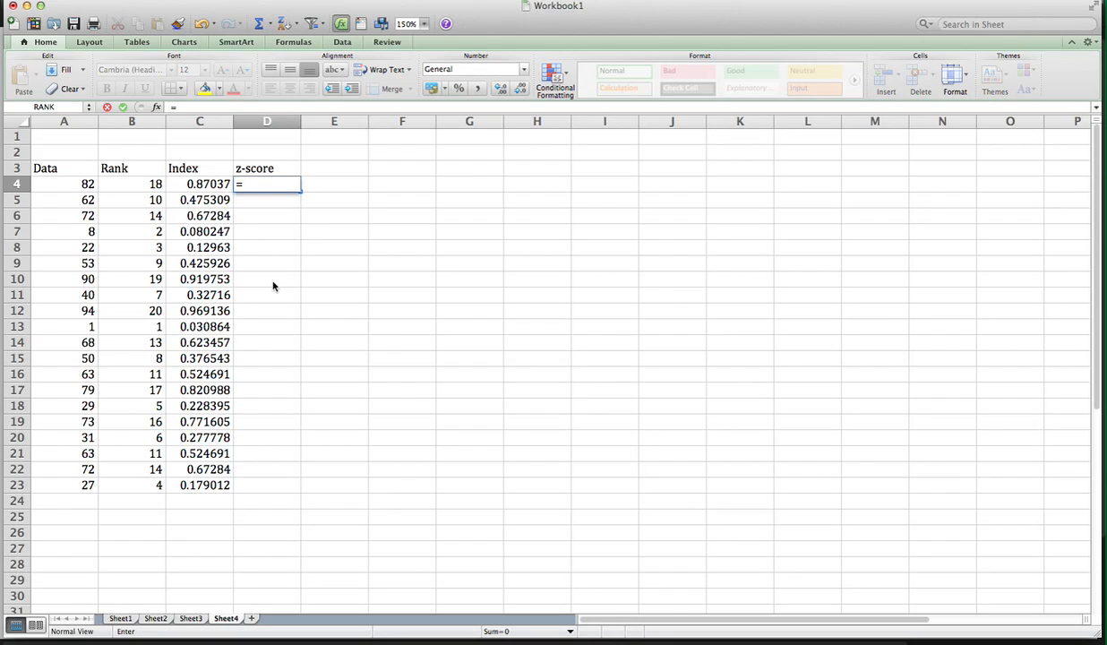
text(noRM.INV)
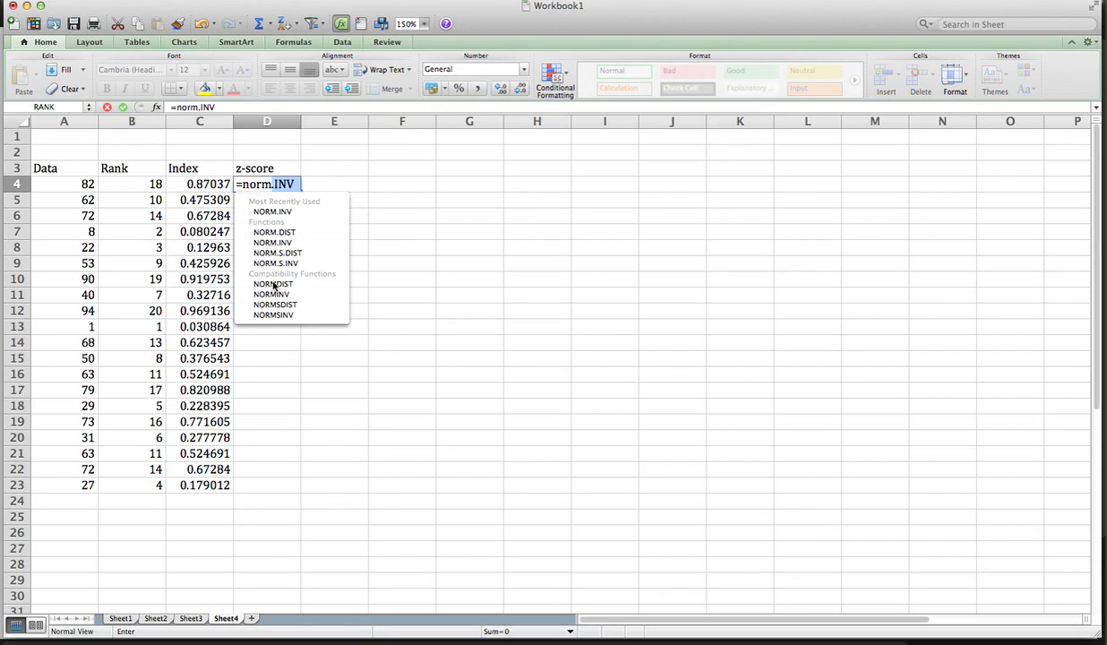
mouse_move(272, 211)
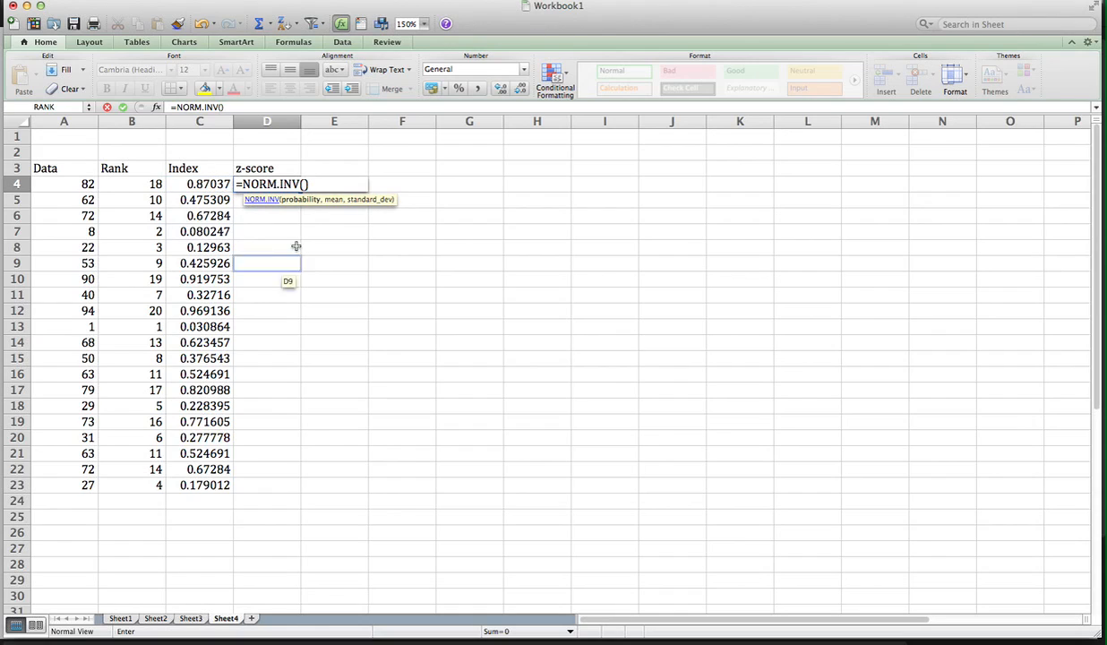
click(333, 247)
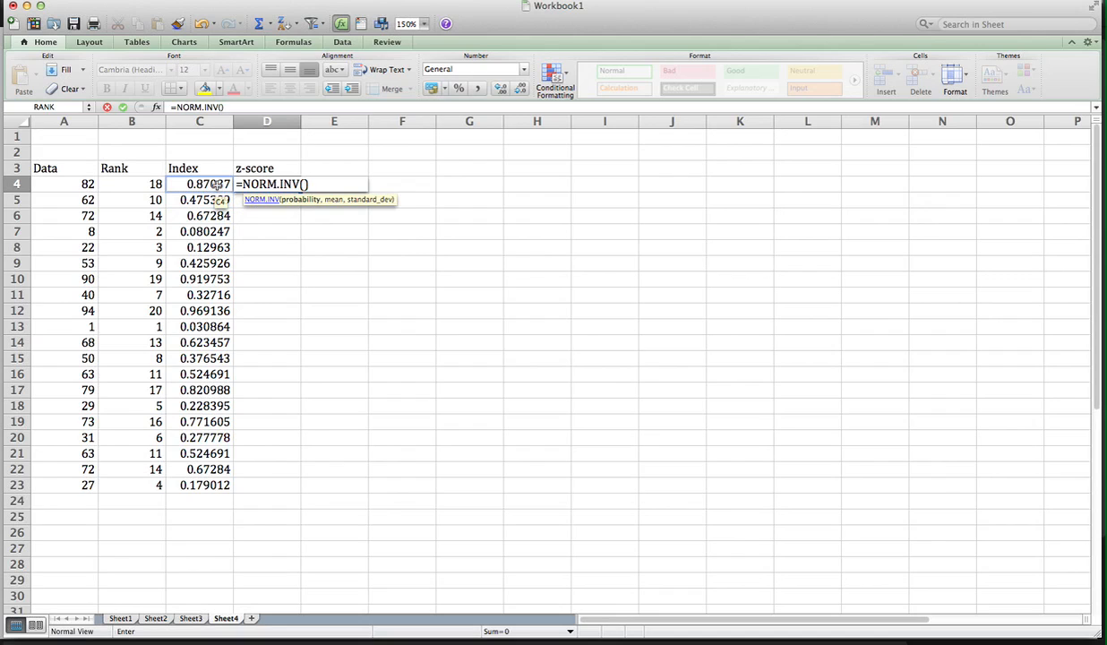
click(199, 182)
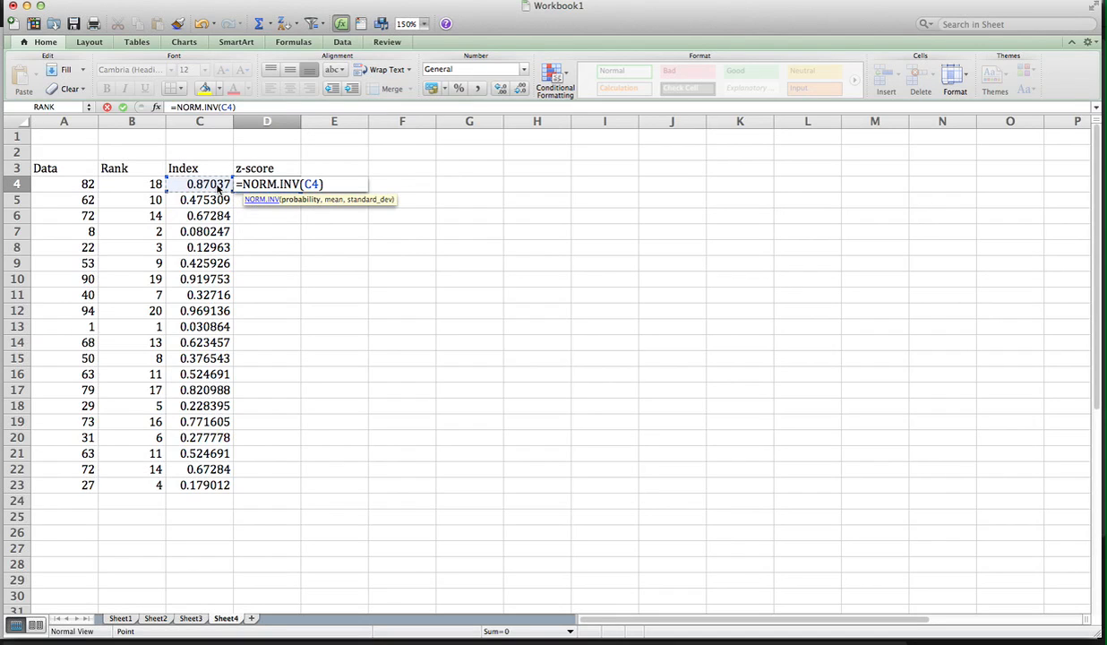
text(,)
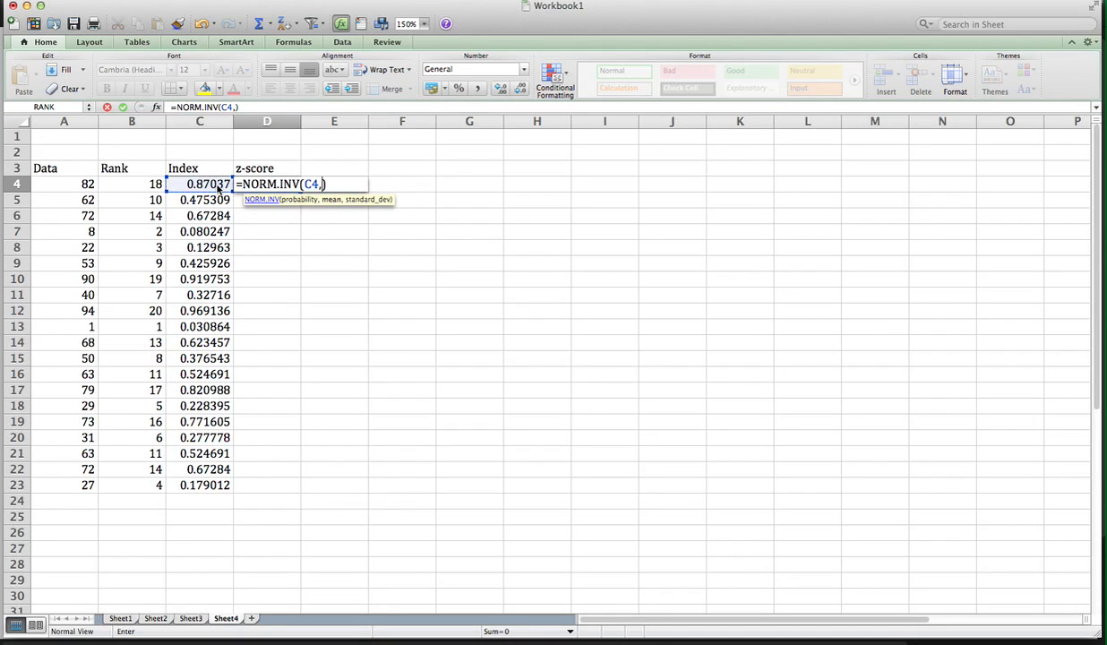
text(0,)
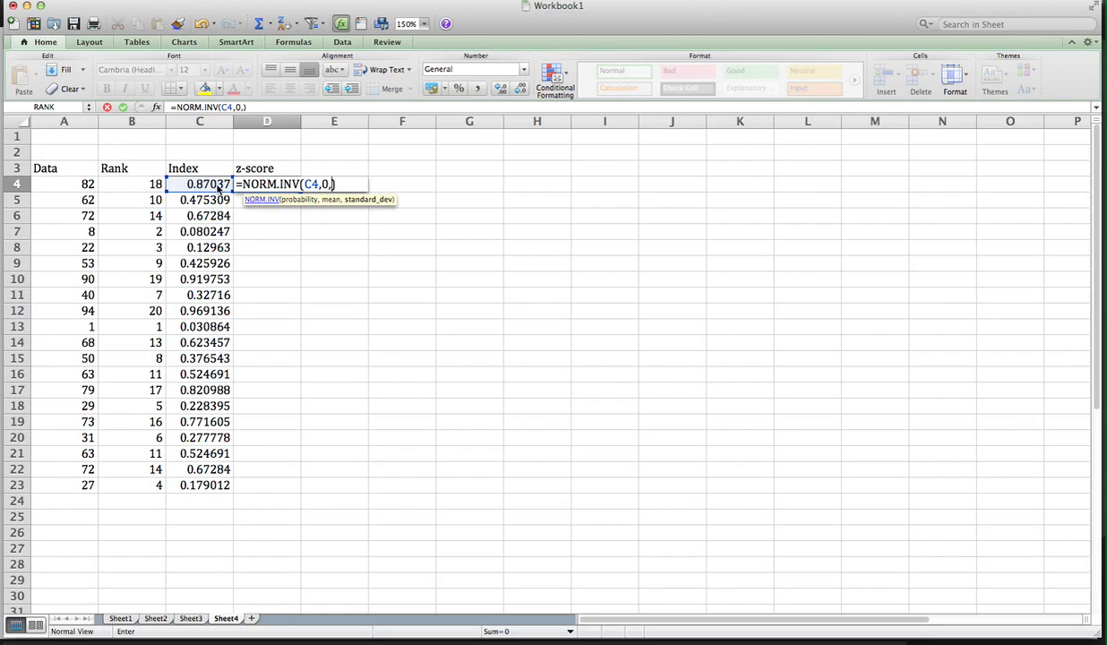
text(1)
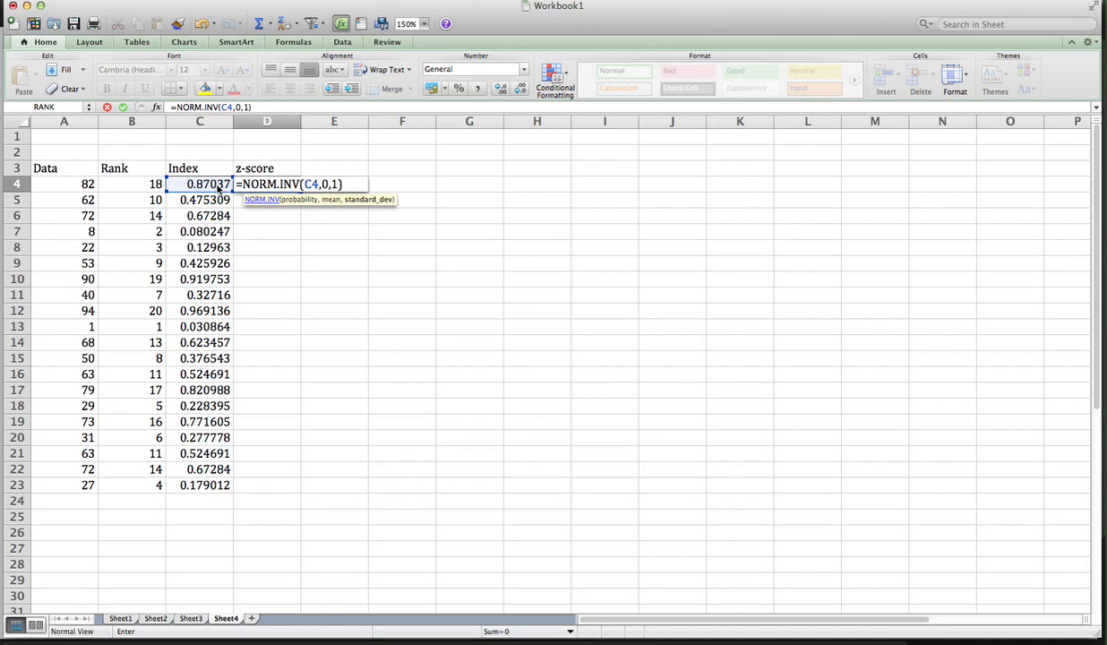
key(Return)
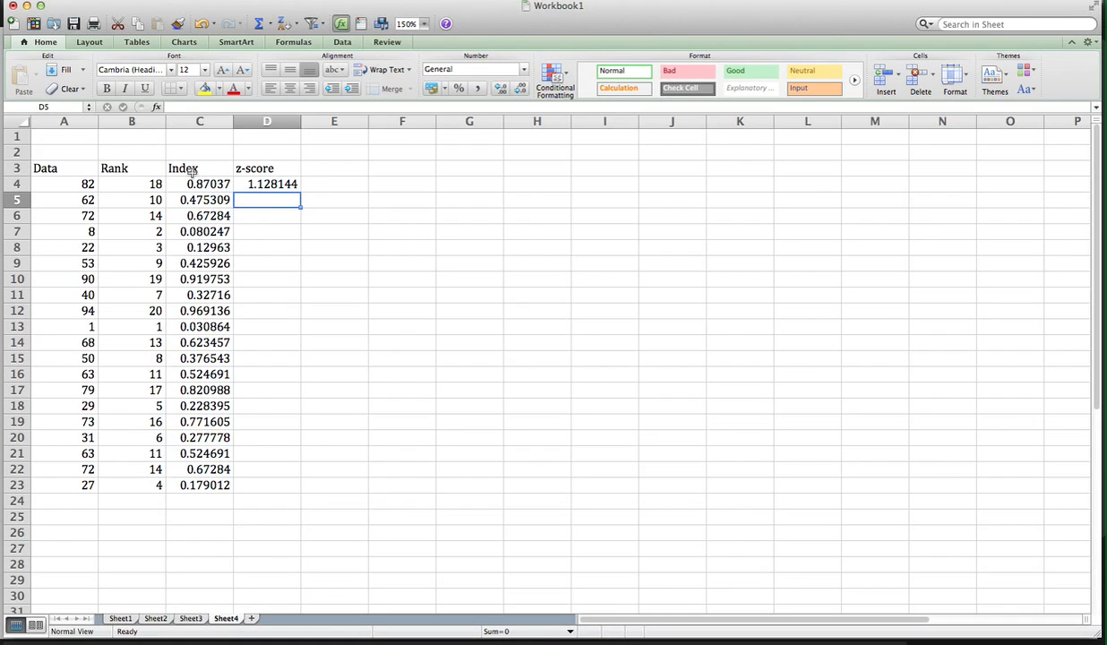
Fill the NORM.INV formula down D4:D23 and deselect, leaving z-scores from 1.128144 to -0.91914
click(265, 182)
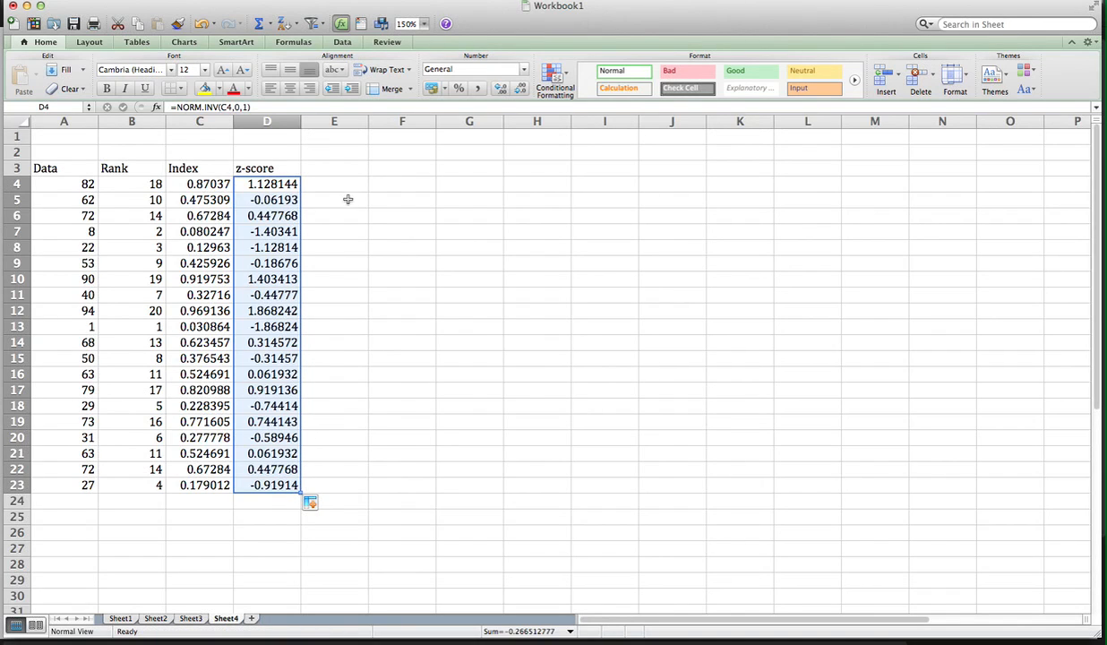
click(333, 183)
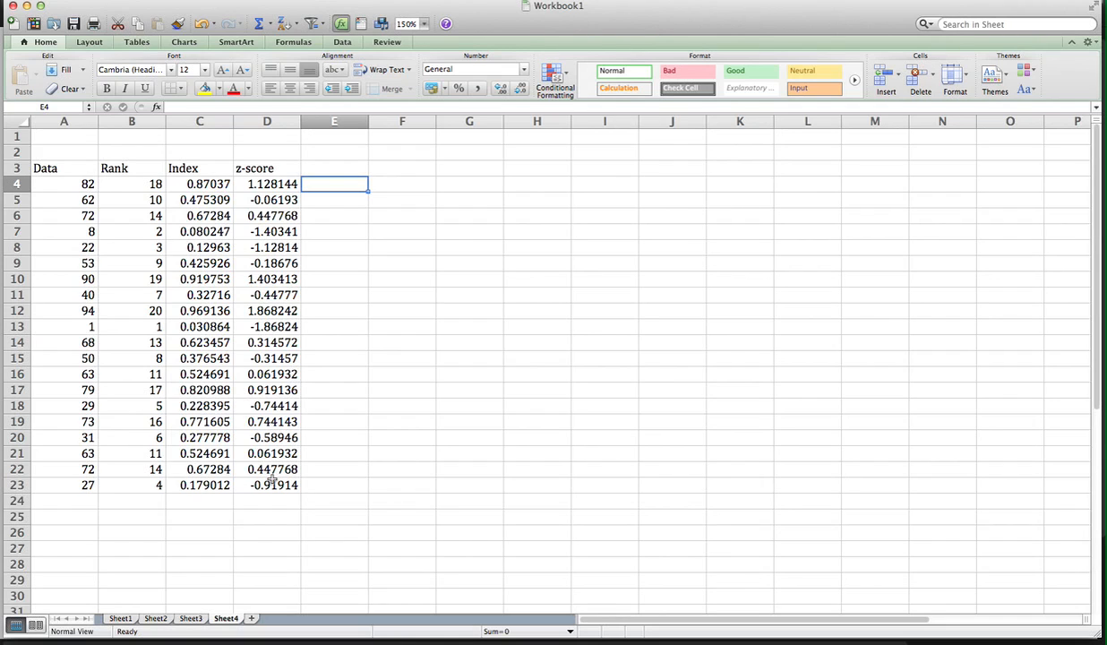
mouse_move(266, 265)
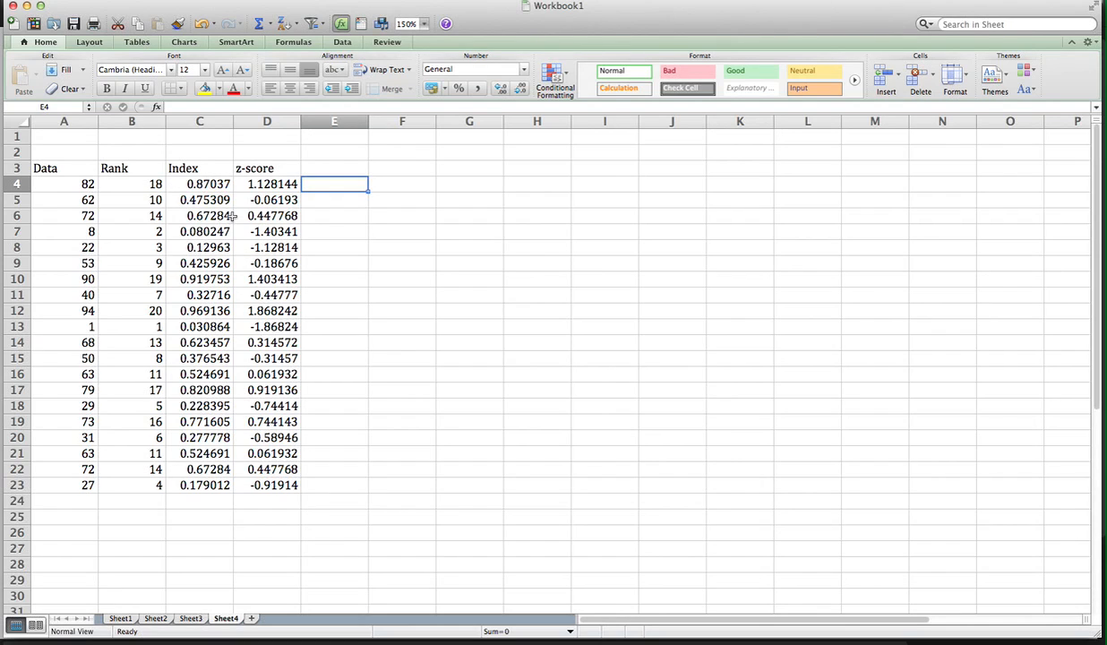
mouse_move(390, 172)
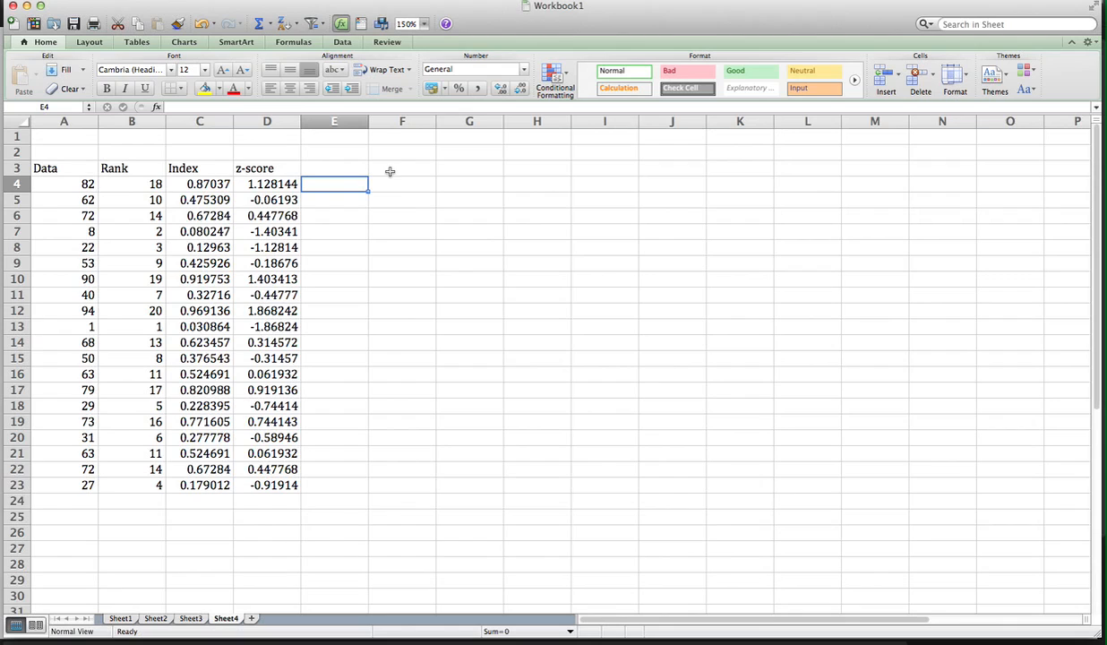
mouse_move(347, 462)
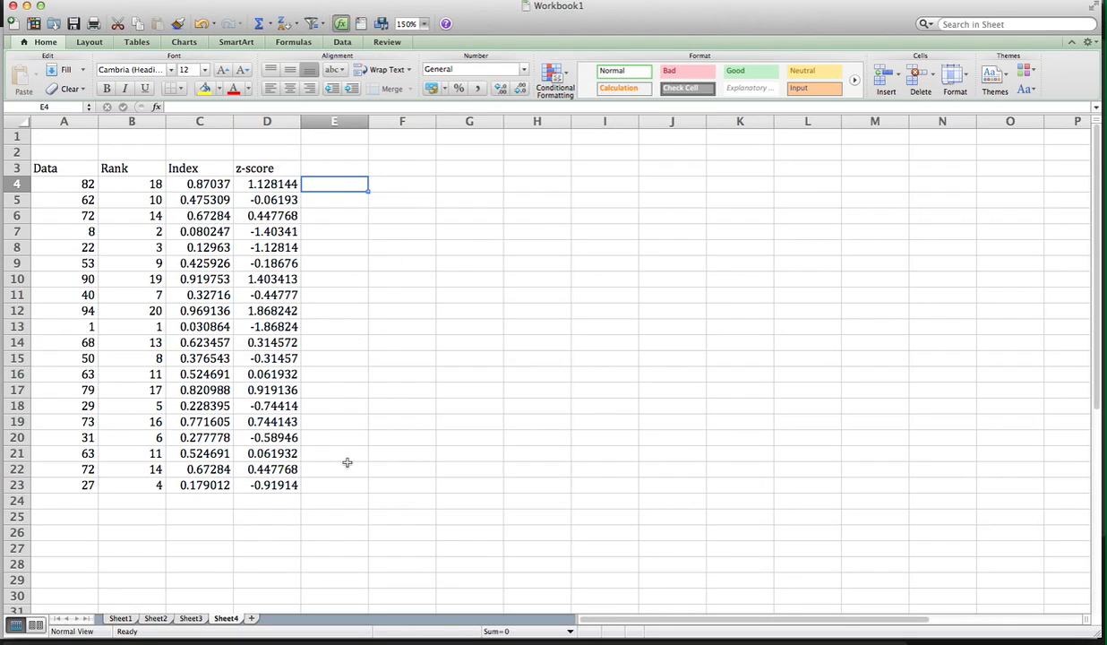
mouse_move(340, 487)
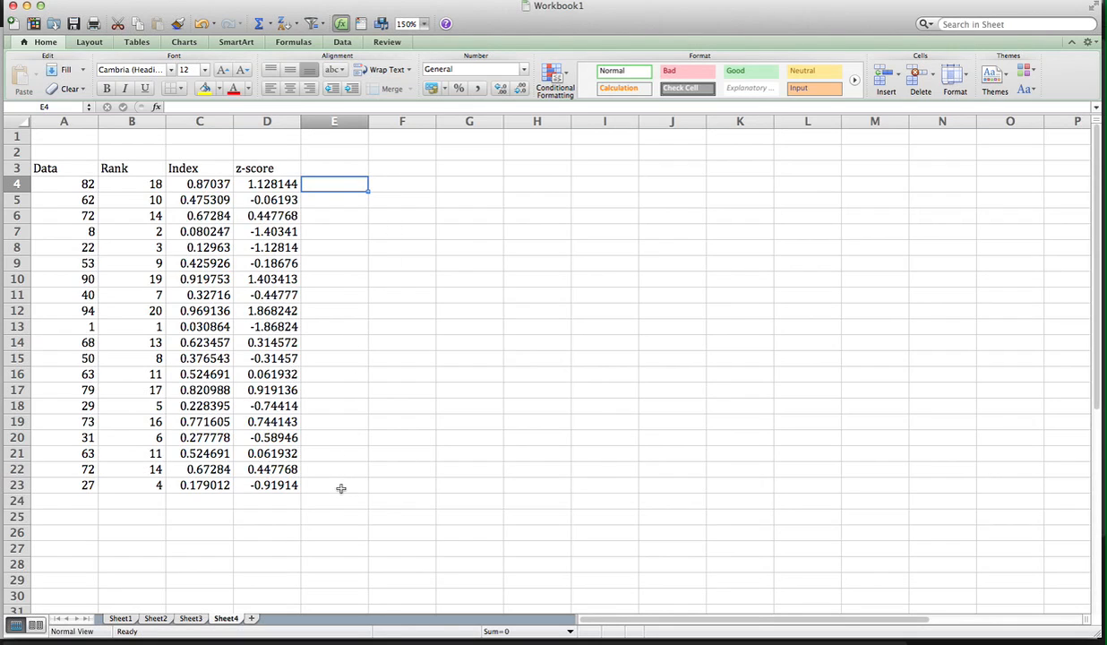
mouse_move(398, 185)
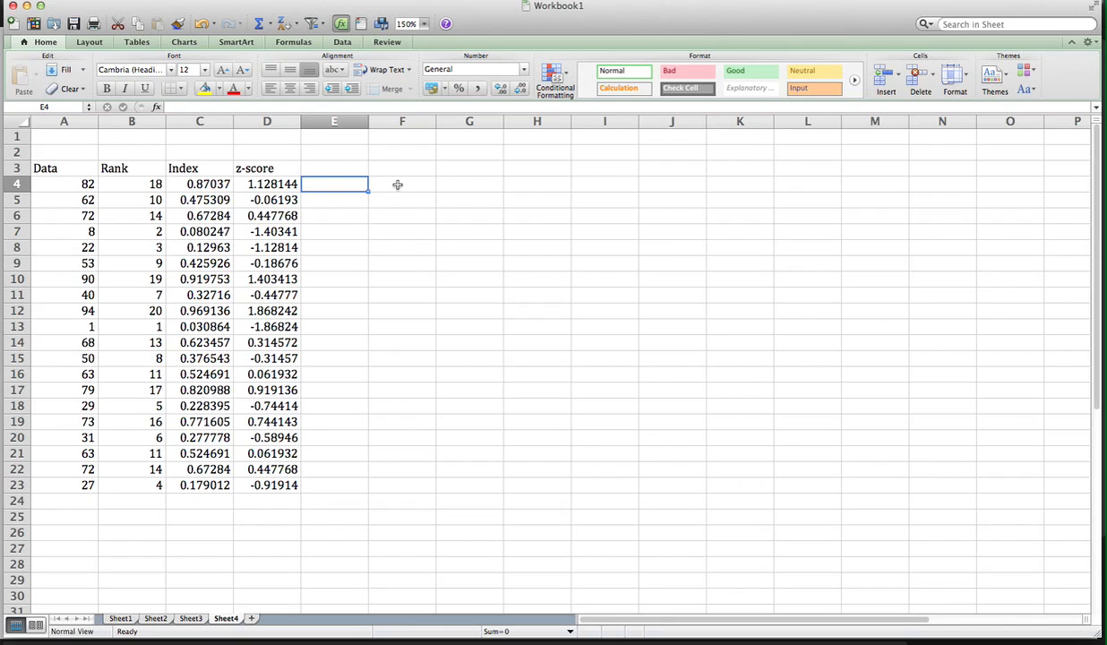
click(401, 183)
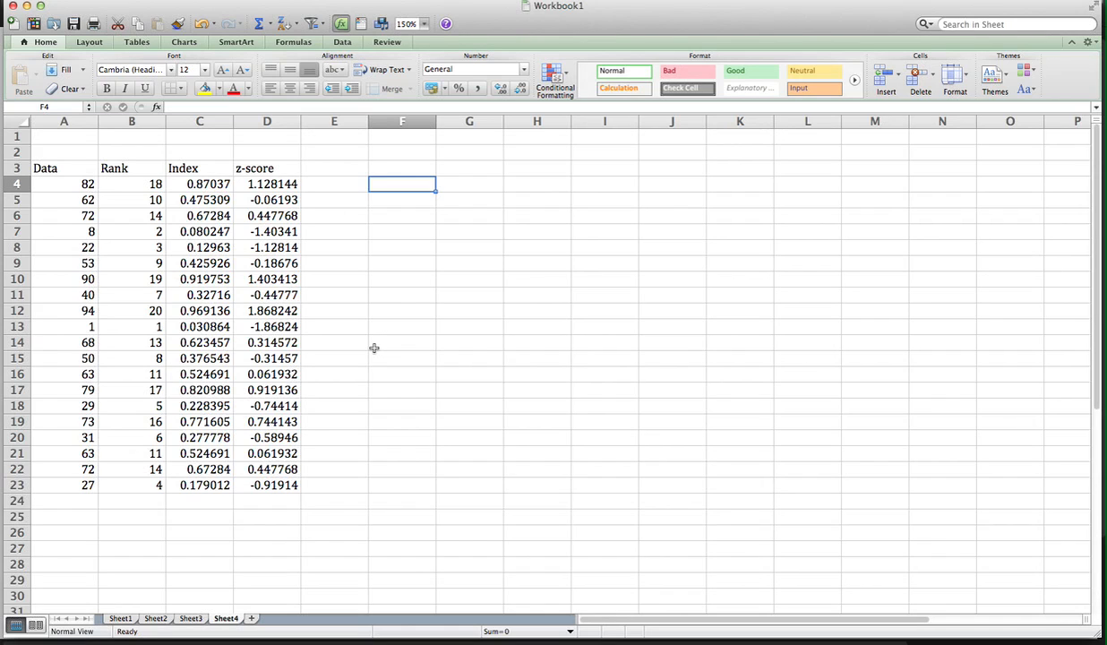
Enter =CORREL(A4:A23,D4:D23) in F4, giving a correlation of 0.977651
text(=)
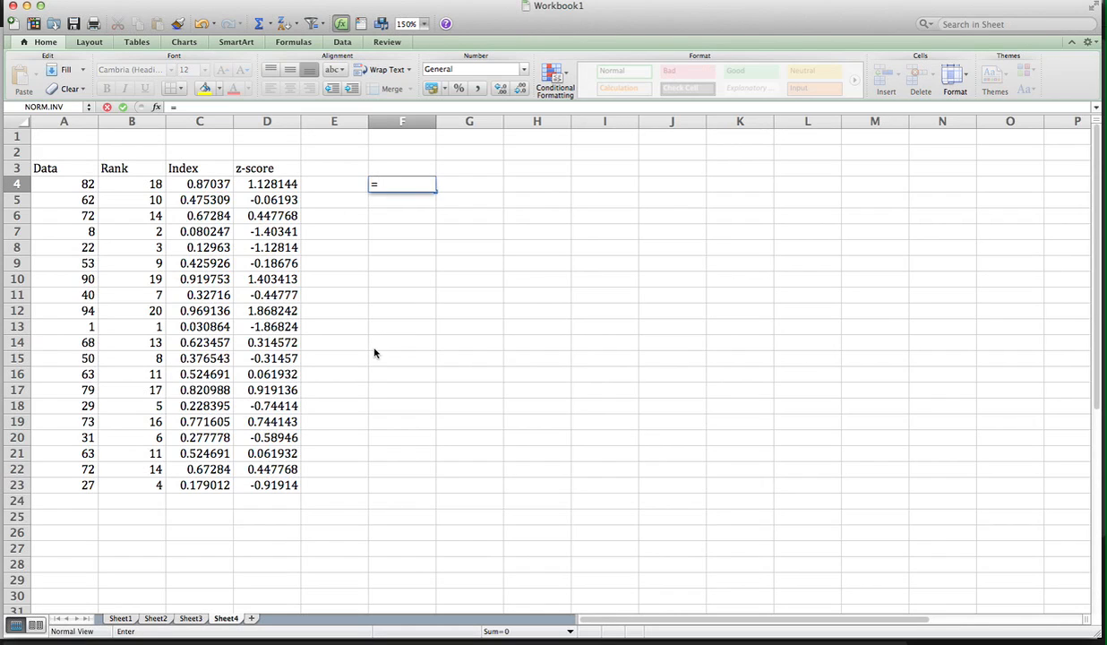
text(cORREL()
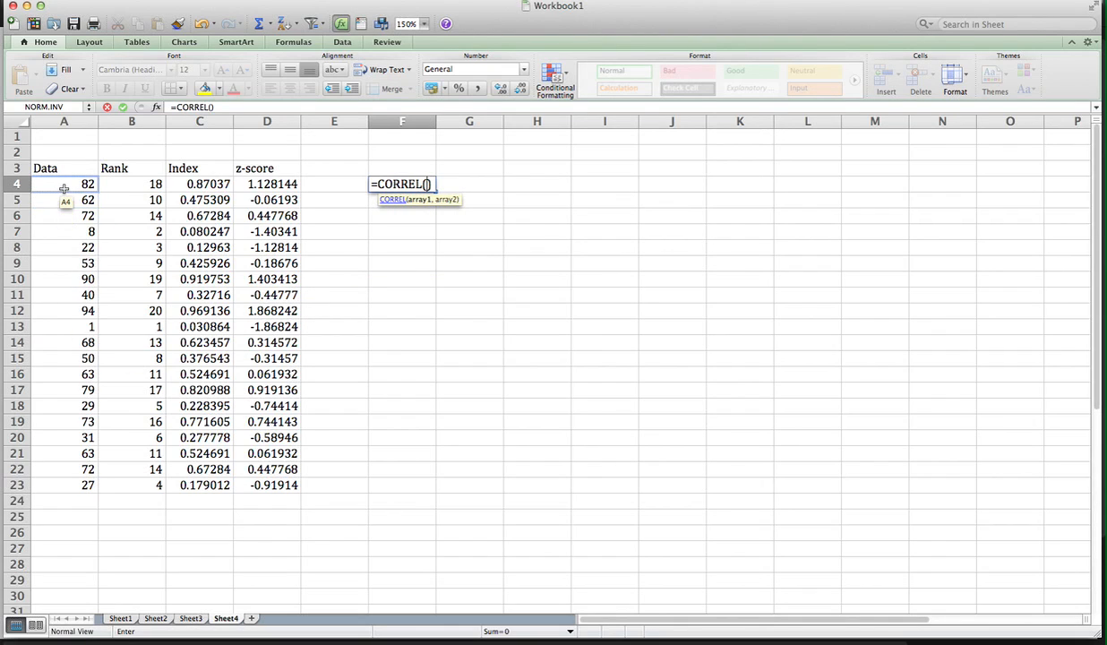
mouse_move(433, 222)
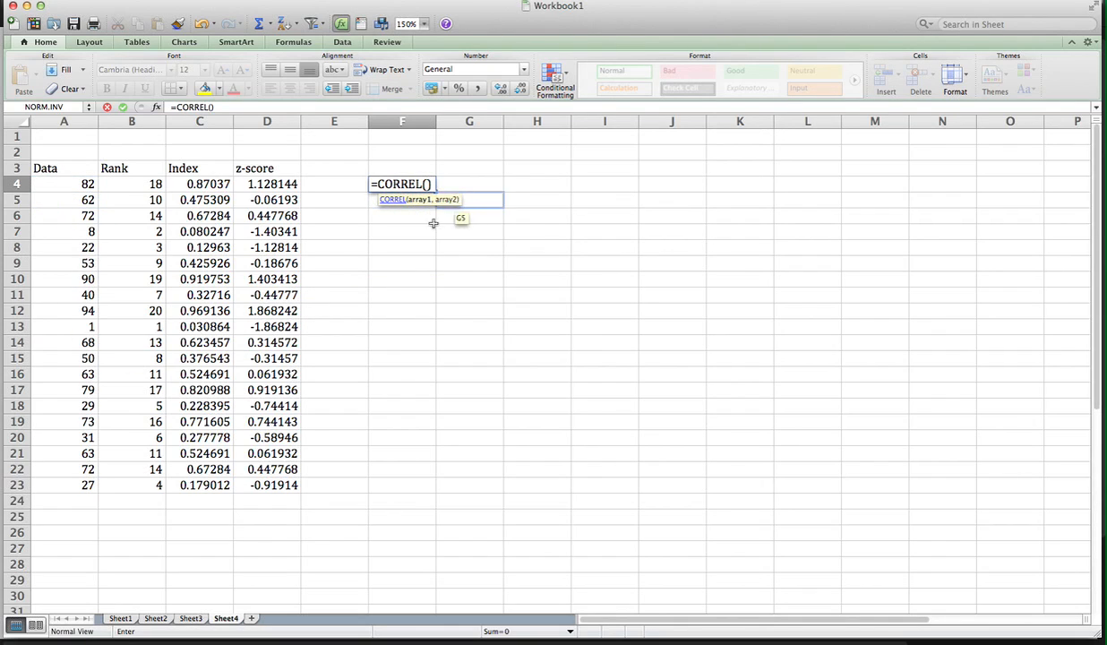
mouse_move(64, 184)
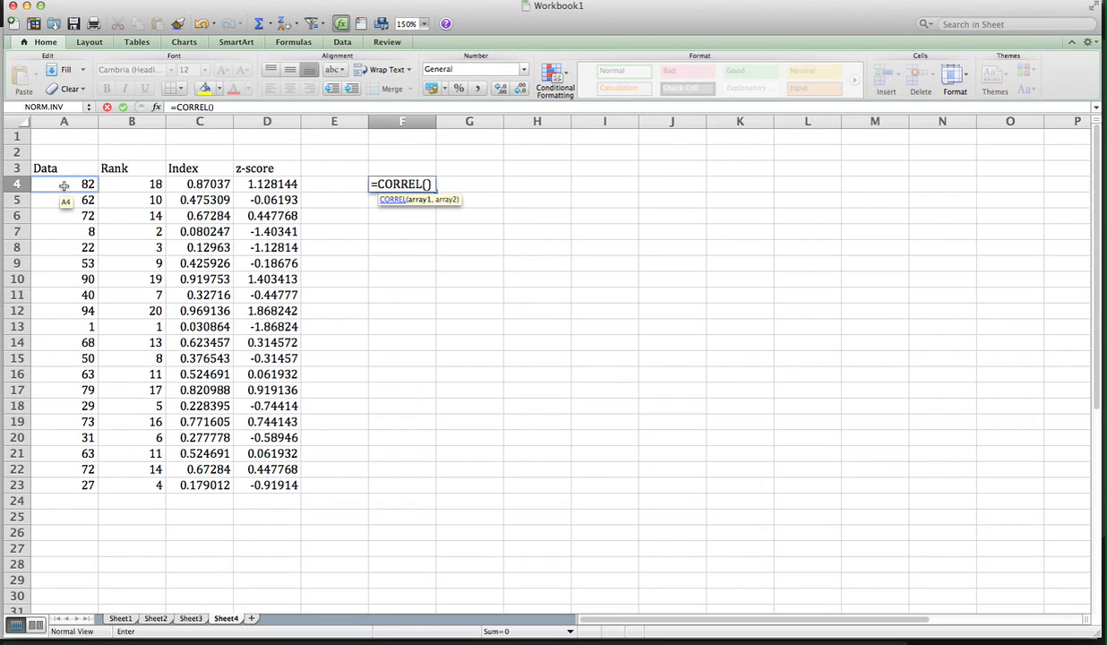
drag(65, 182, 64, 391)
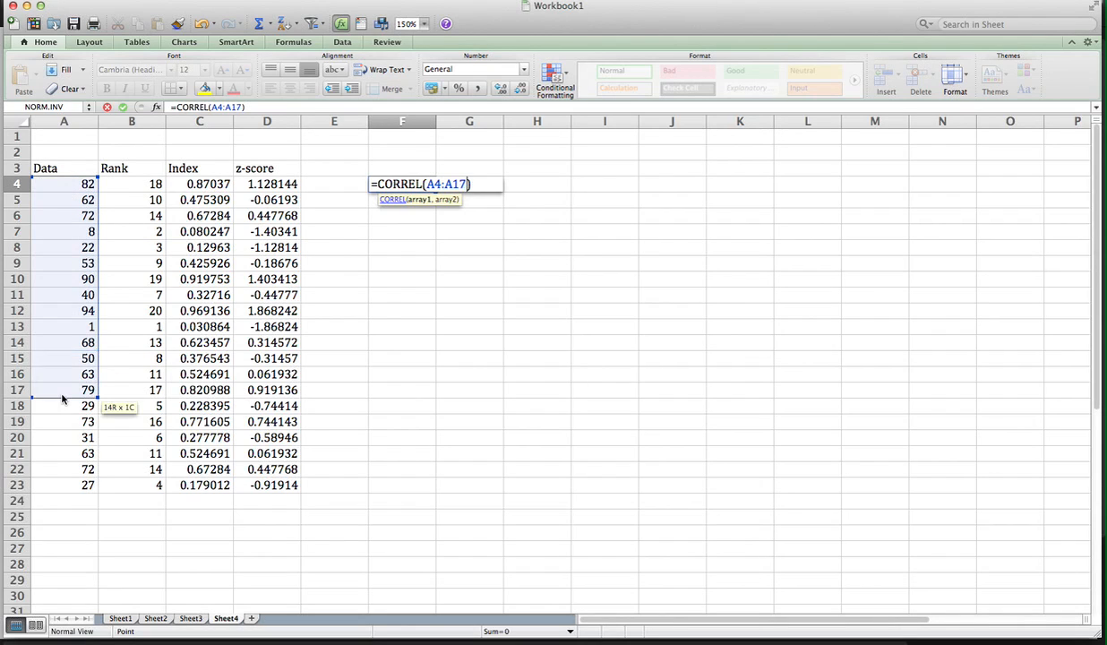
drag(63, 390, 63, 483)
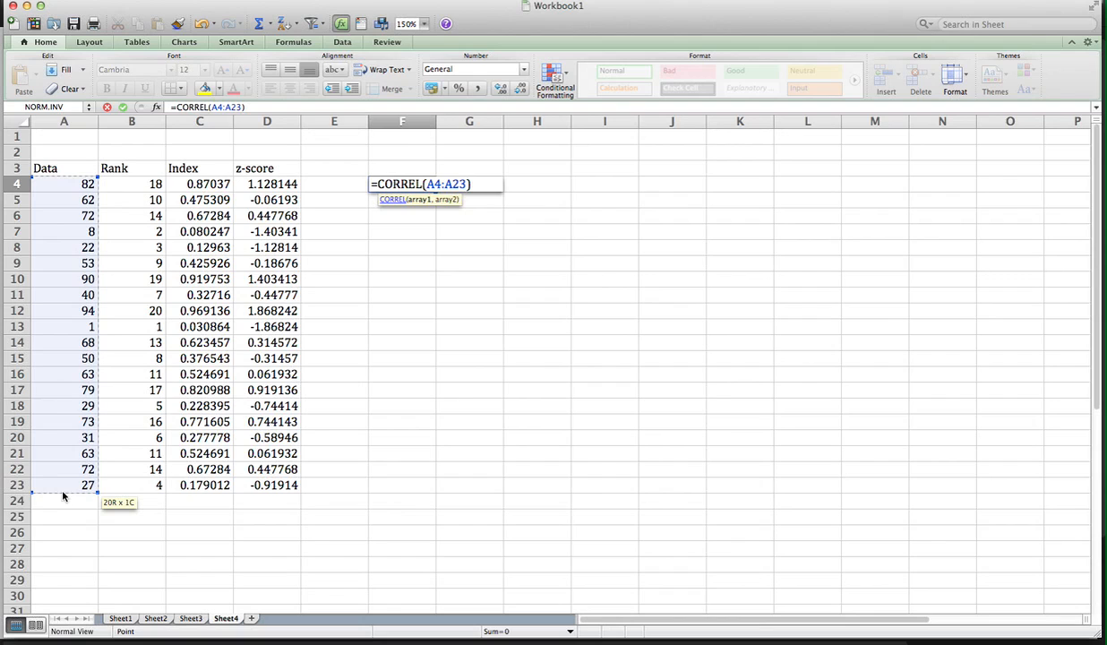
text(,)
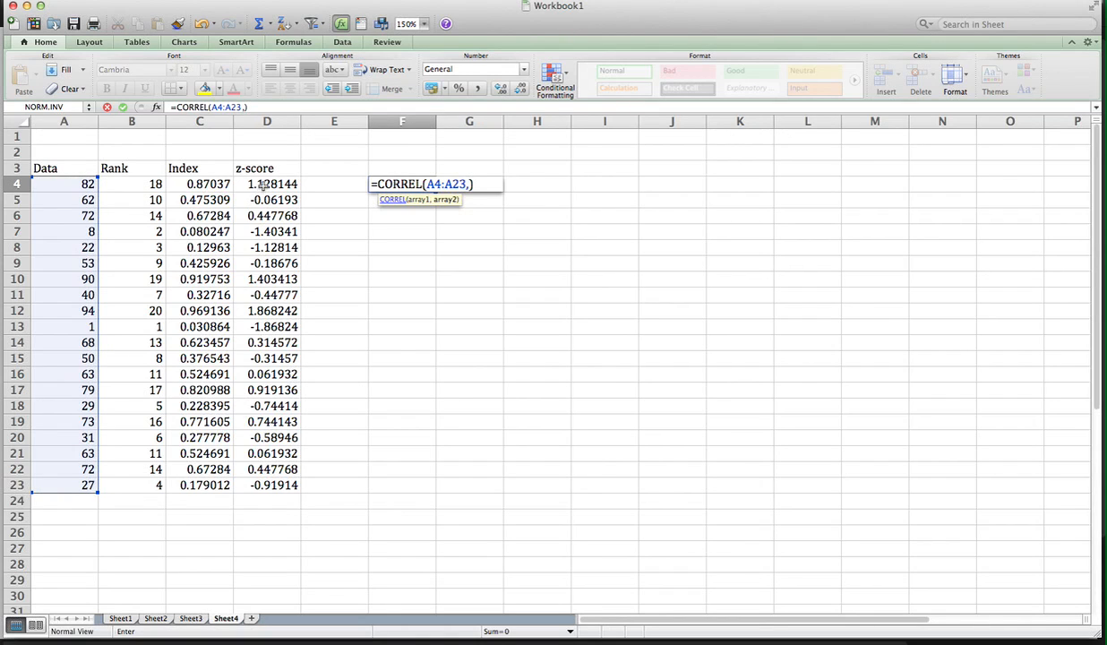
mouse_move(270, 243)
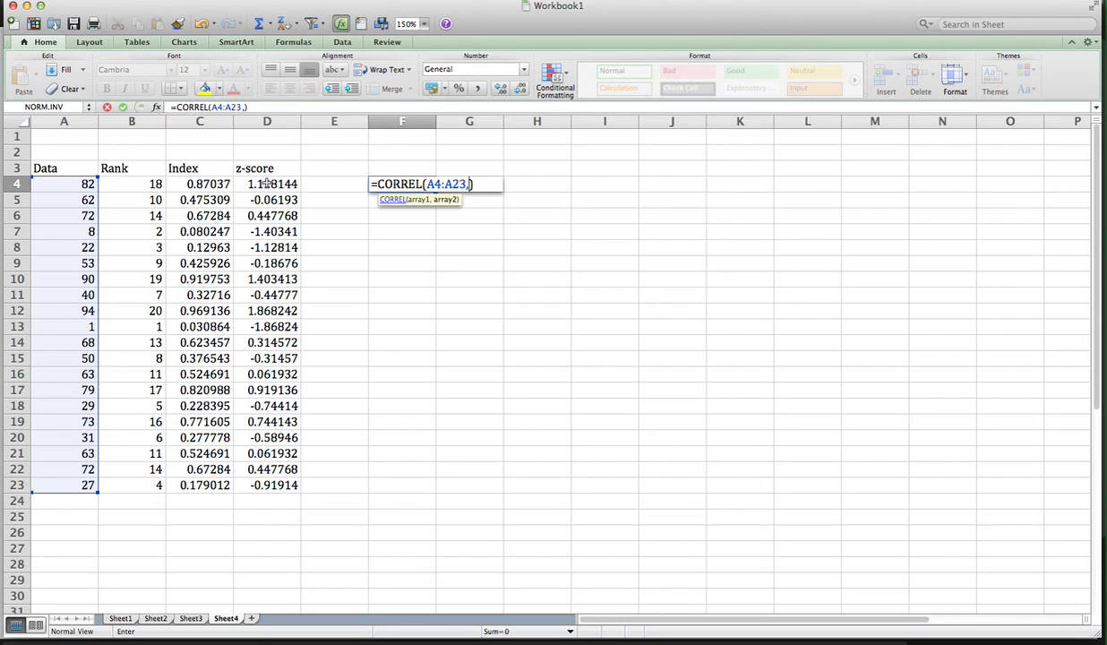
drag(265, 182, 265, 469)
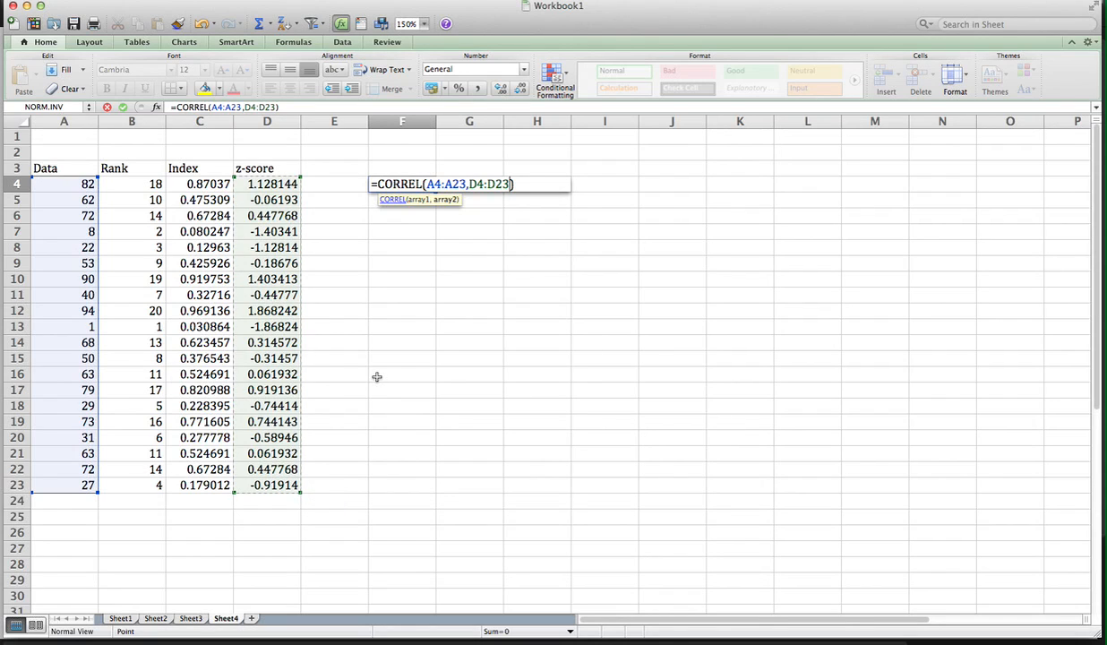
key(Return)
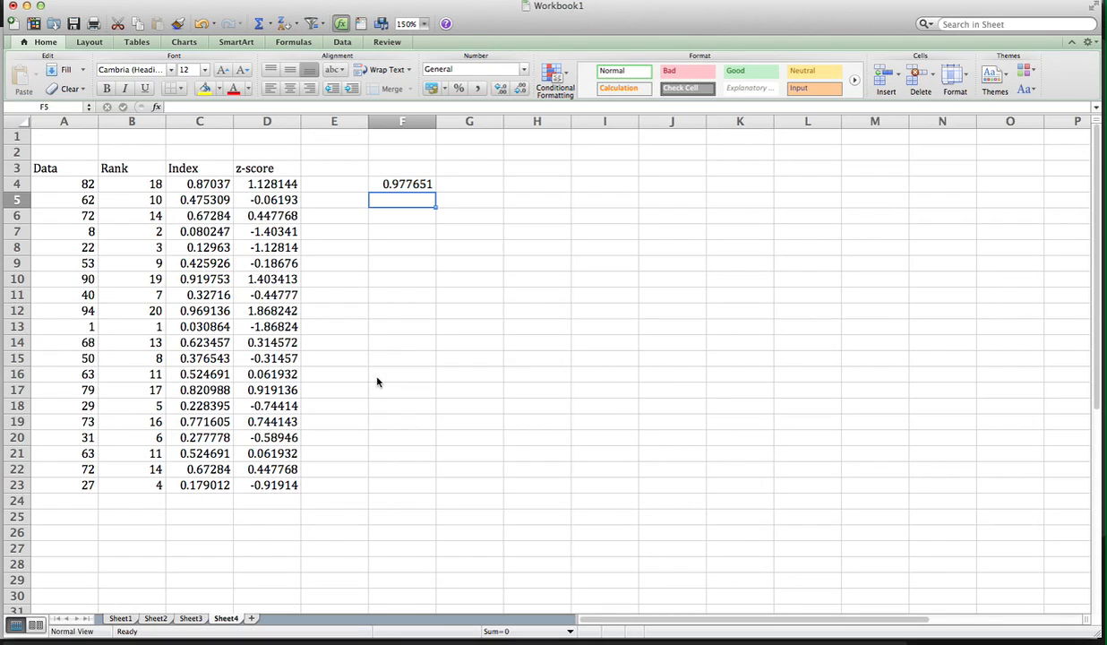
mouse_move(467, 267)
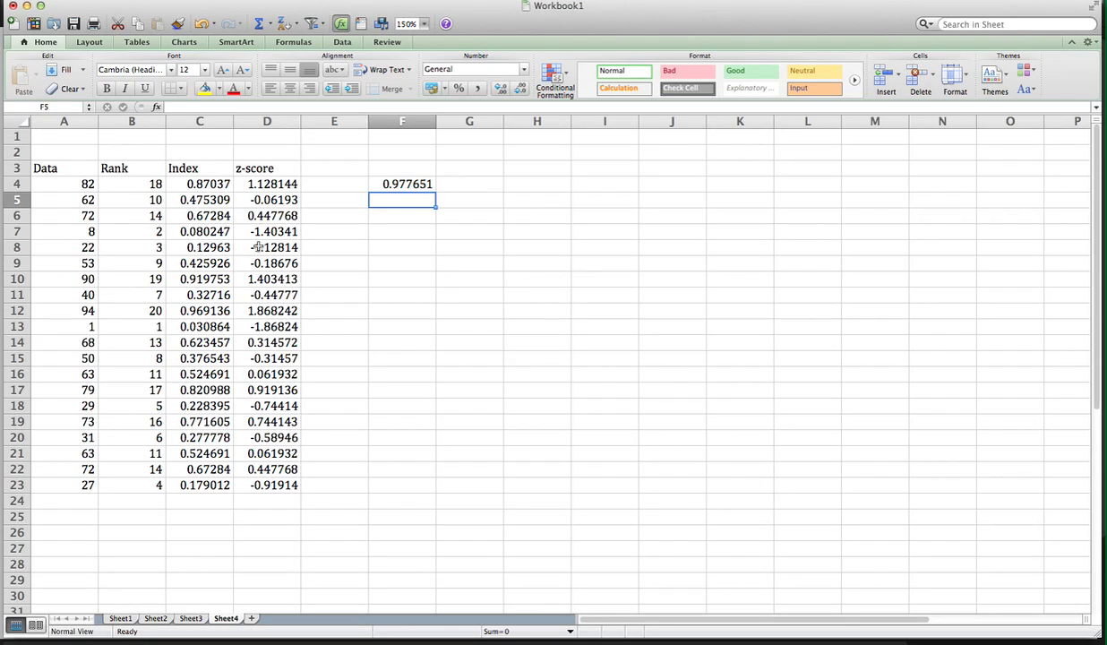
Select the Data values A4:A23, attempting to extend the selection to the z-score column
click(65, 182)
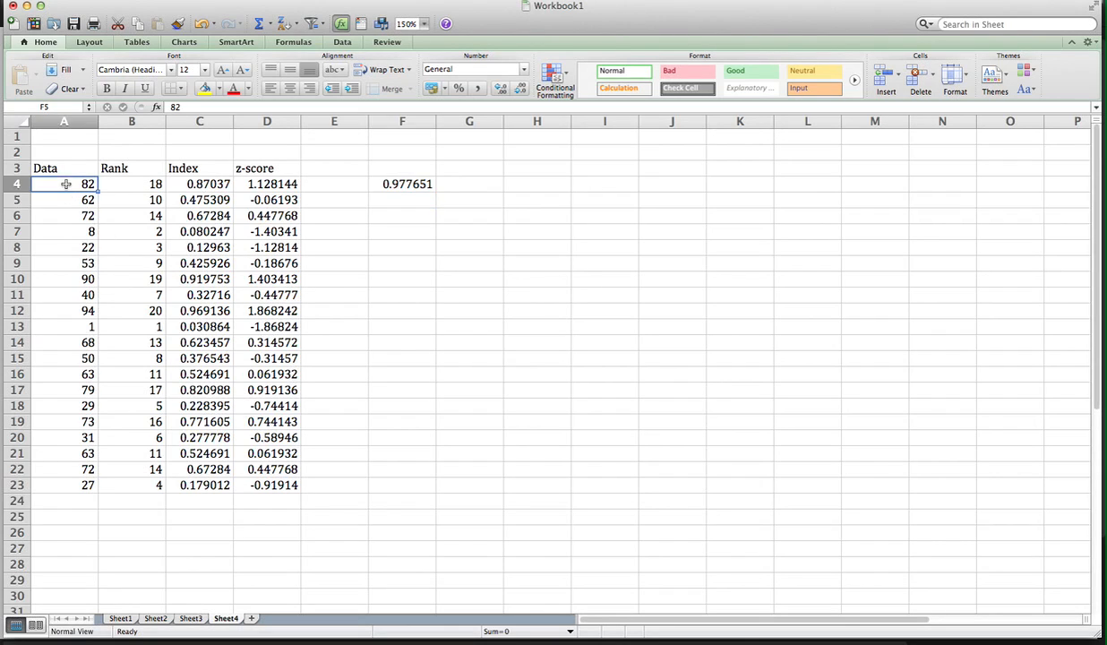
drag(65, 183, 64, 484)
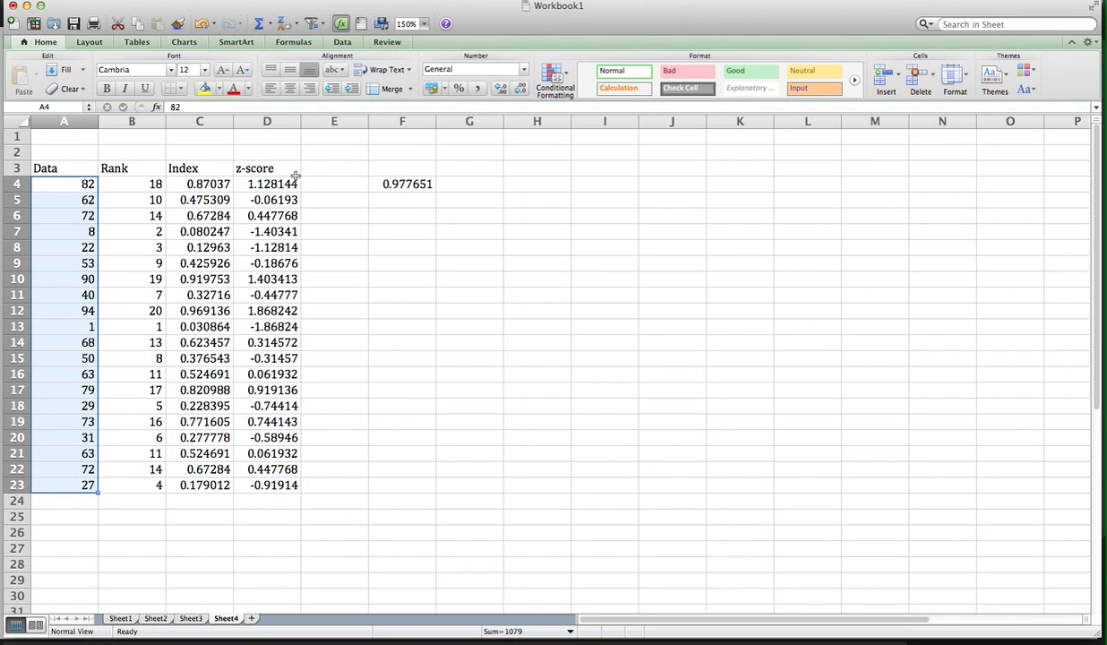
mouse_move(286, 254)
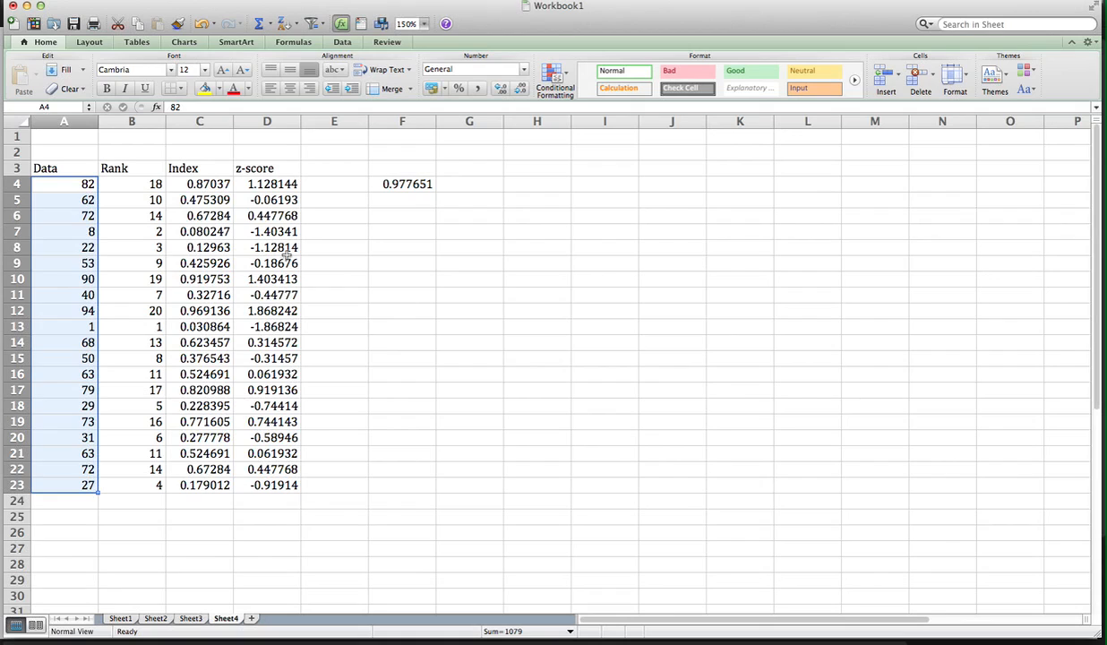
mouse_move(289, 177)
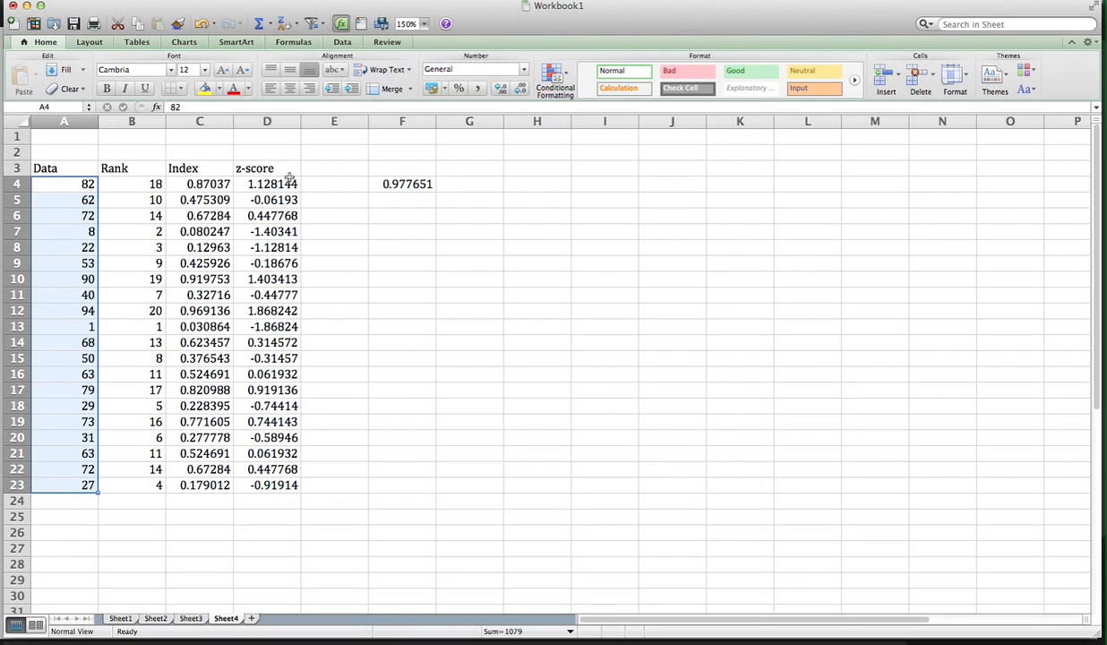
mouse_move(279, 390)
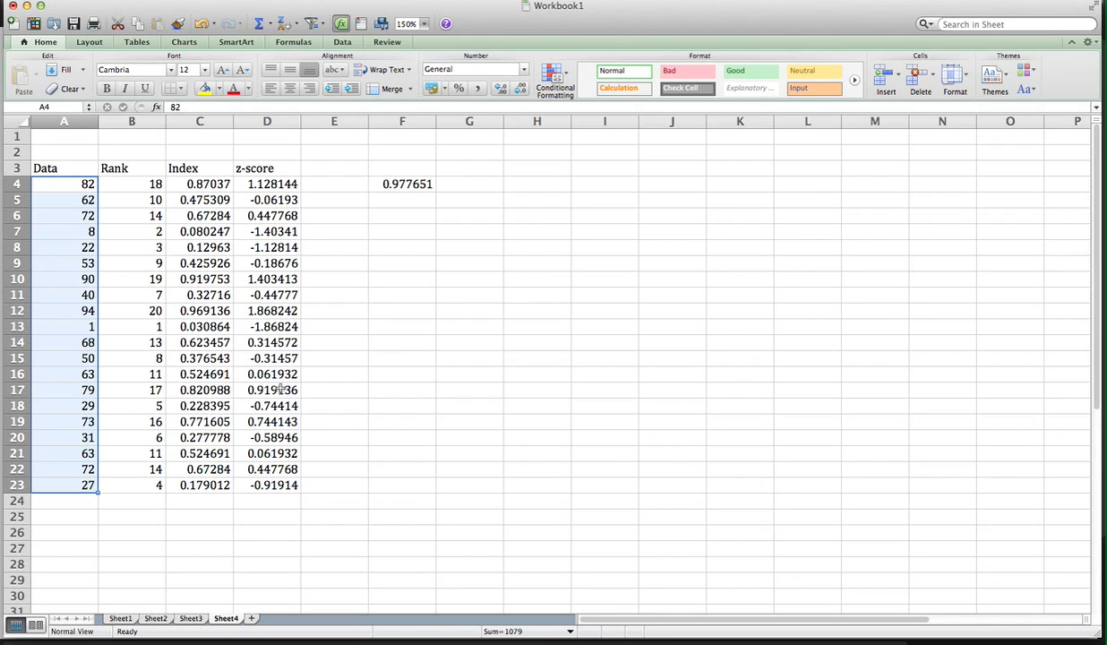
mouse_move(301, 252)
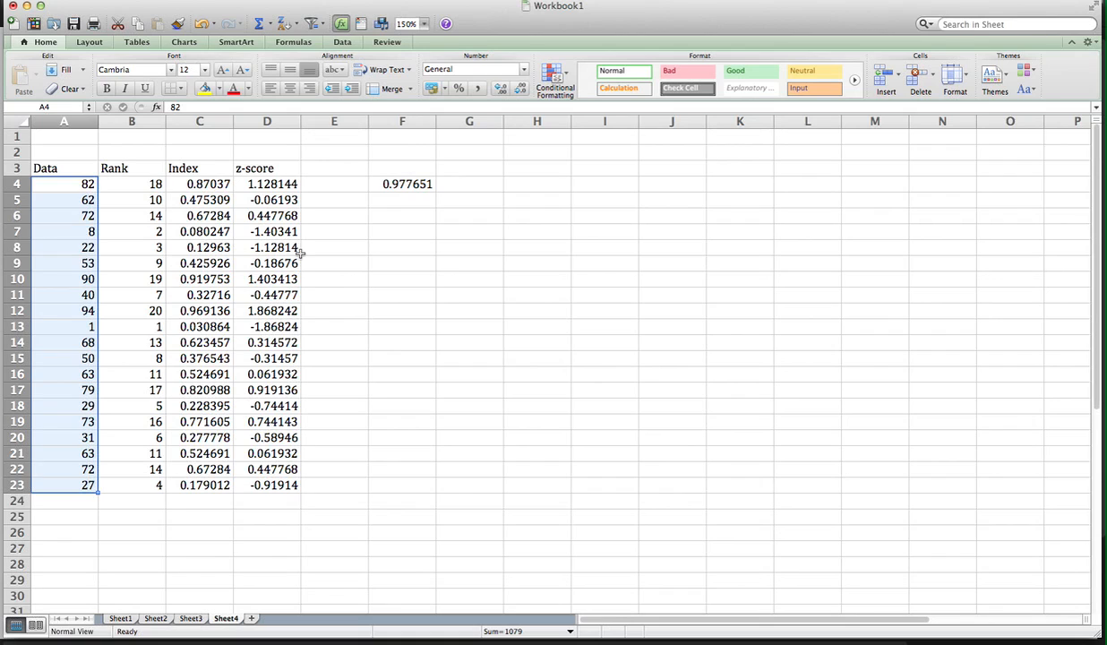
drag(265, 182, 266, 342)
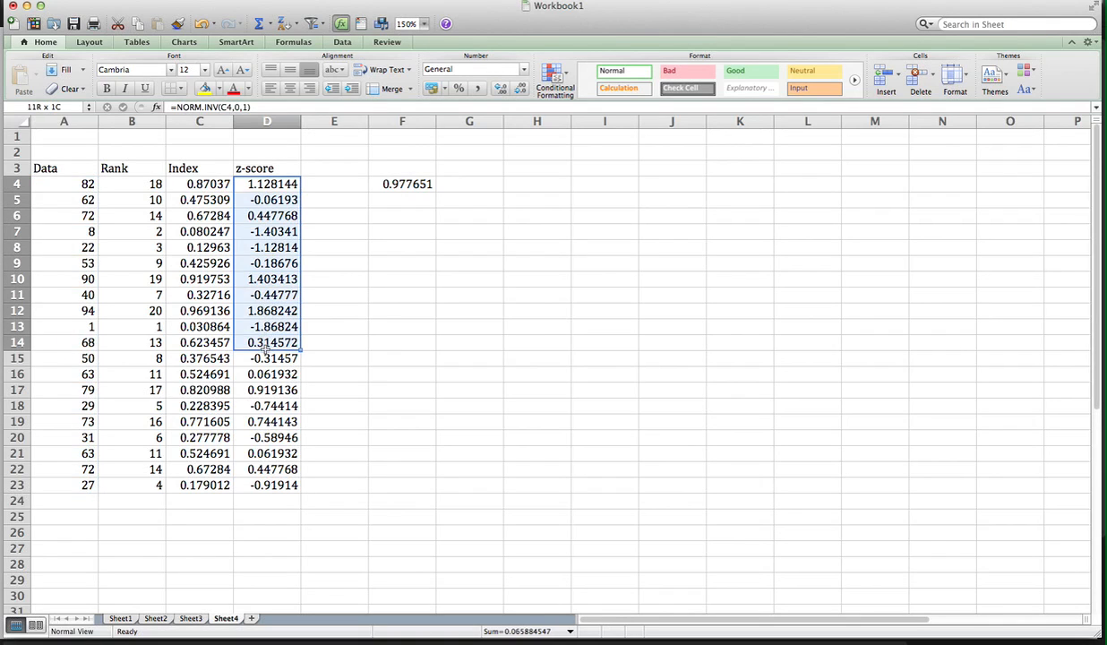
click(267, 183)
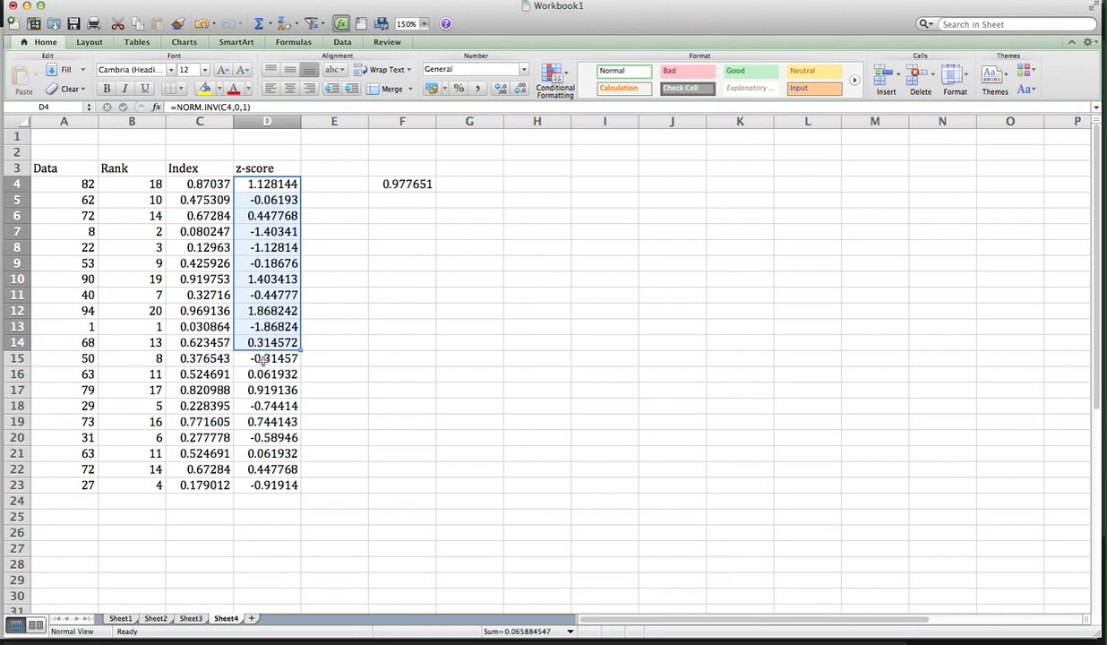
click(63, 183)
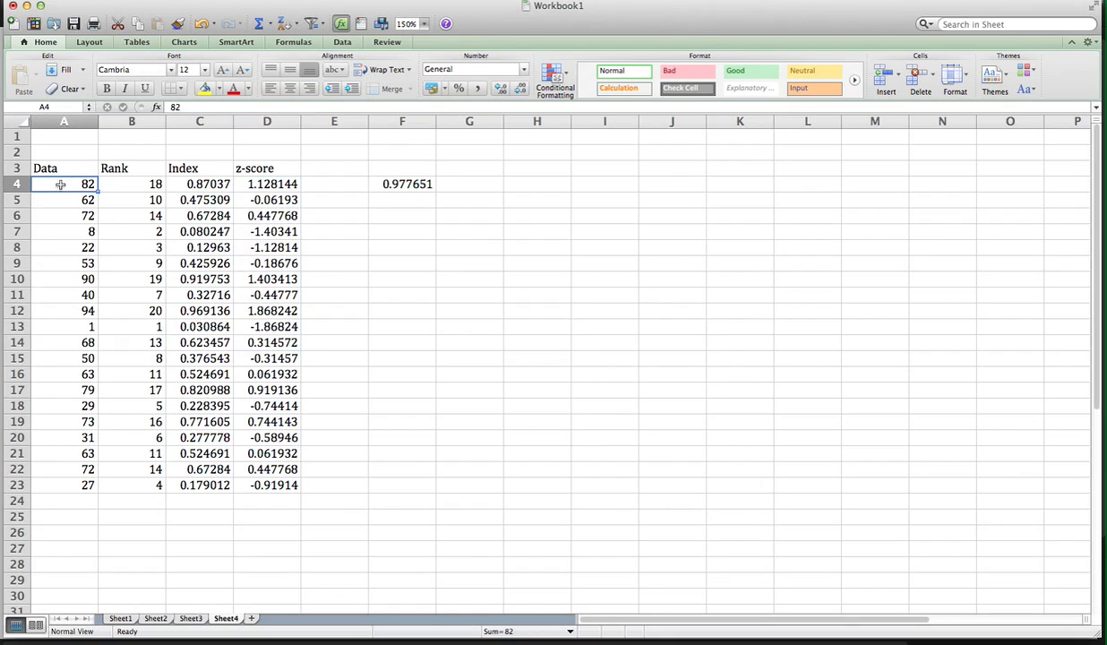
drag(64, 183, 64, 483)
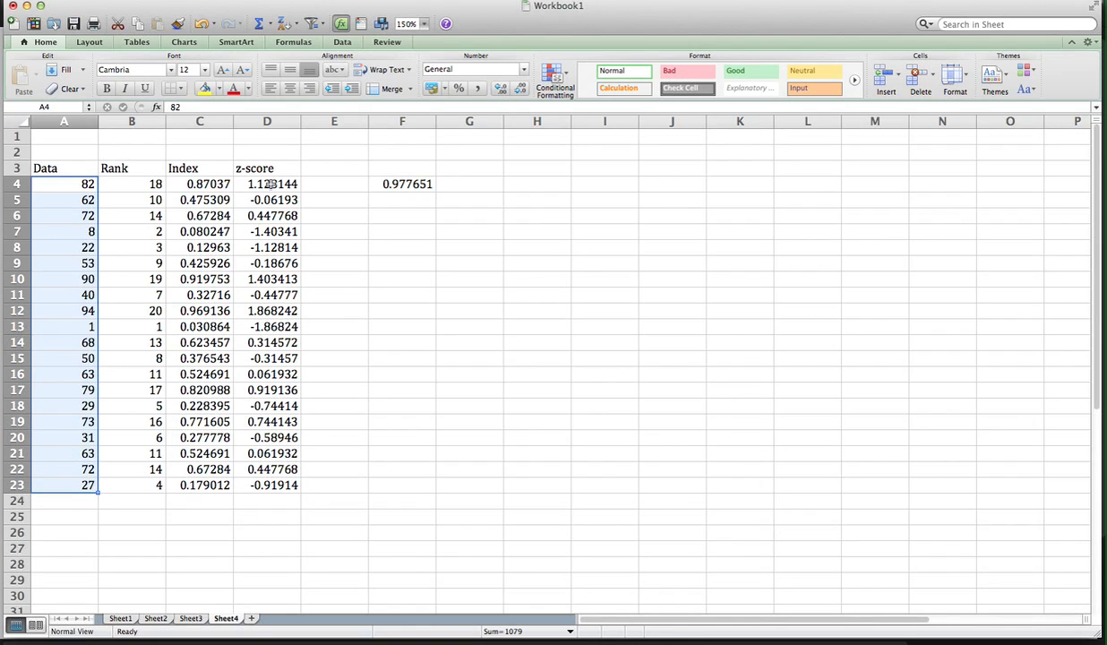
Add the z-score values D4:D23 to the Data selection, ready for charting
right_click(265, 183)
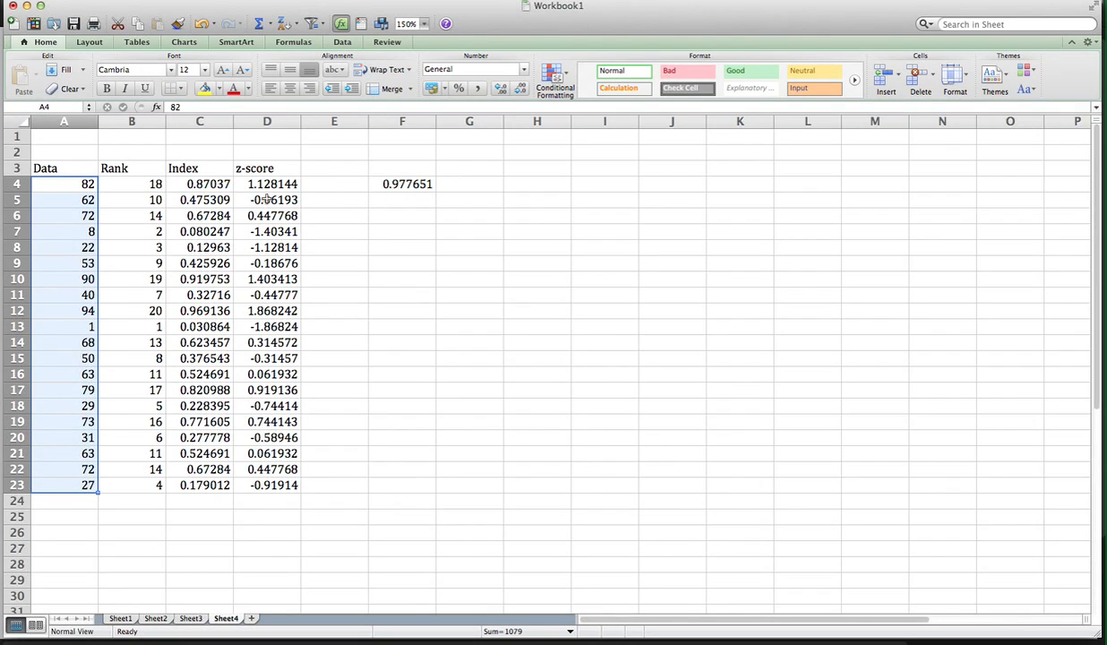
click(265, 182)
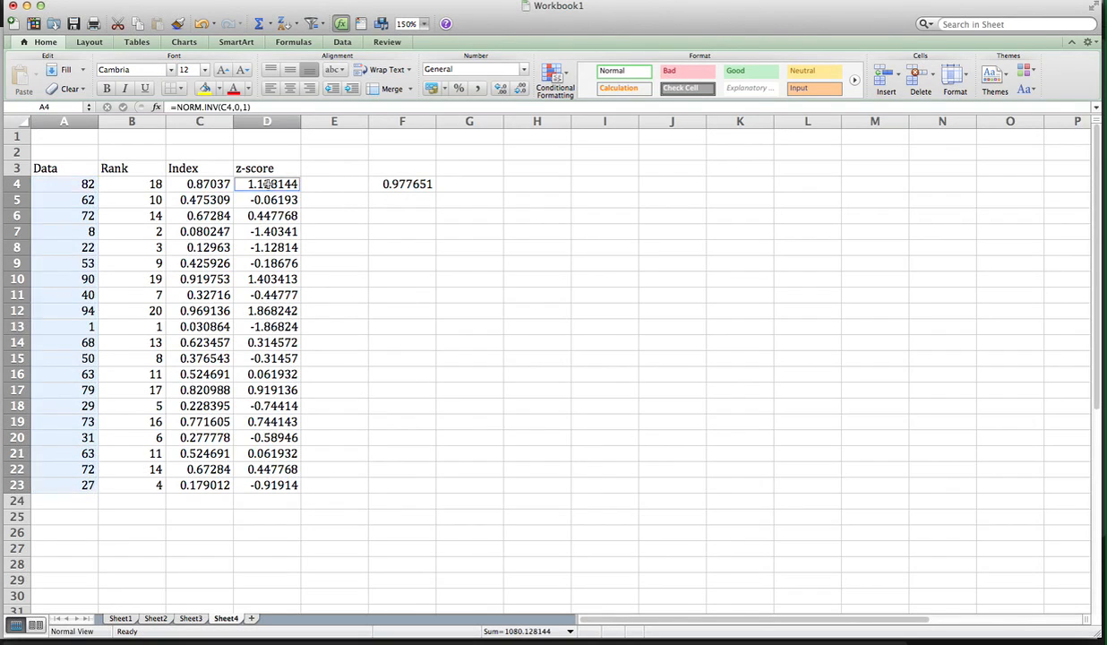
click(267, 183)
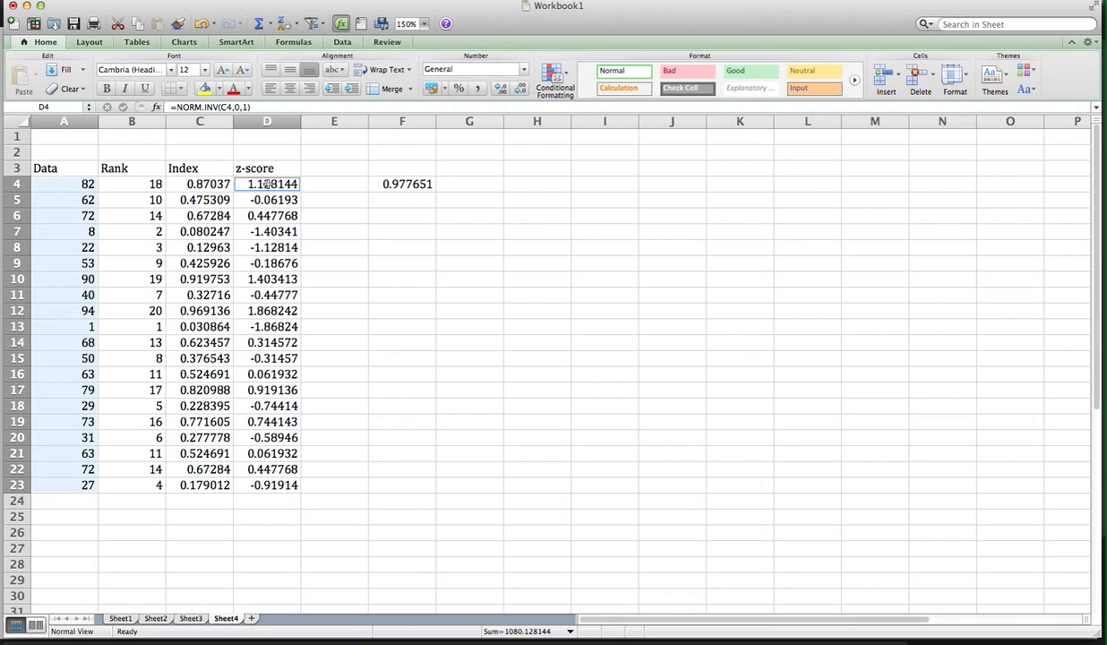
drag(265, 183, 265, 261)
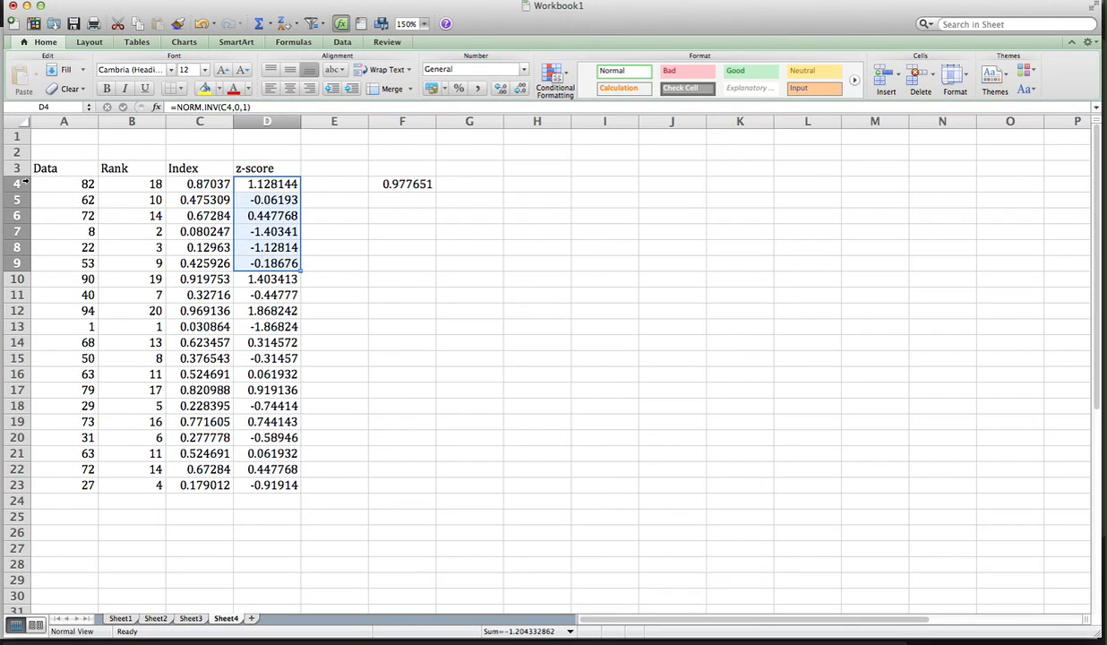
drag(64, 183, 65, 374)
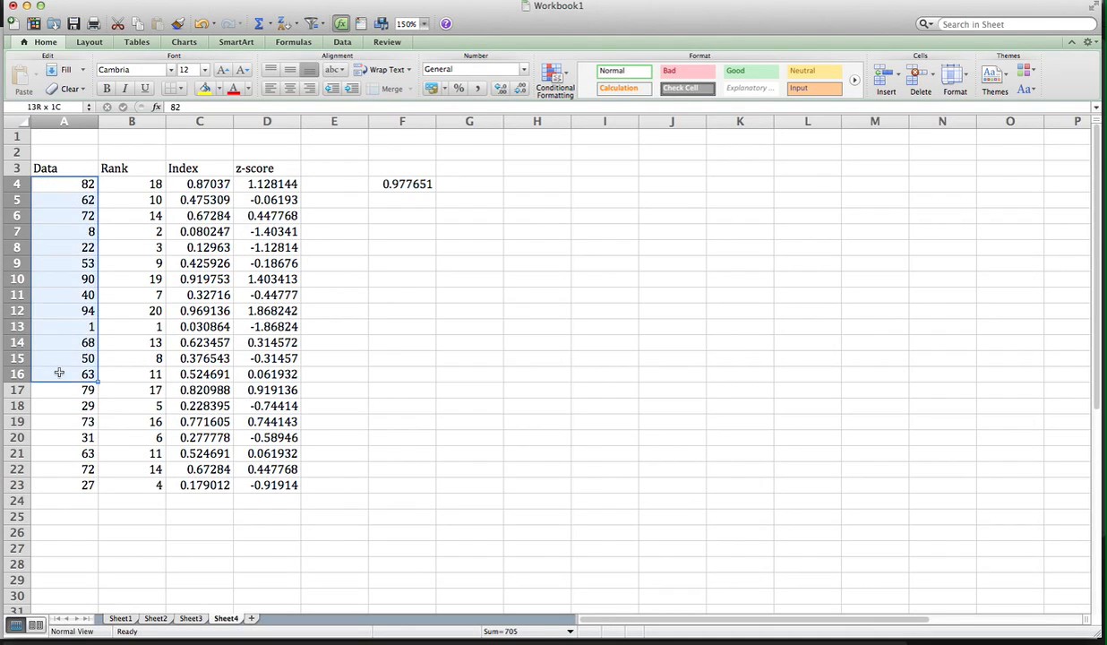
click(64, 182)
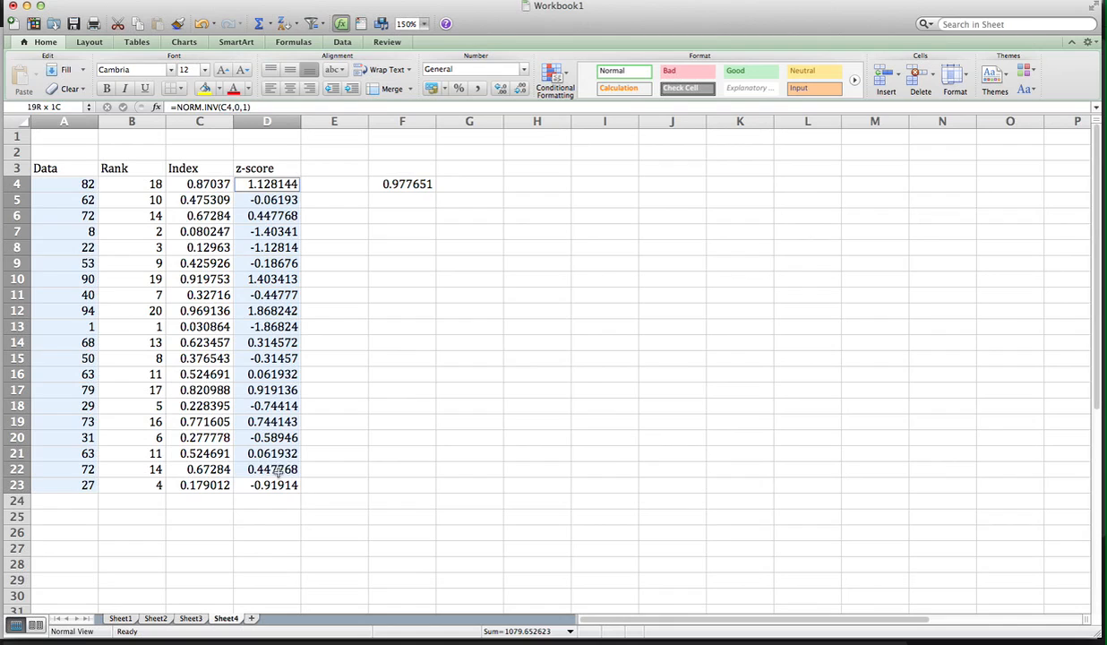
click(265, 183)
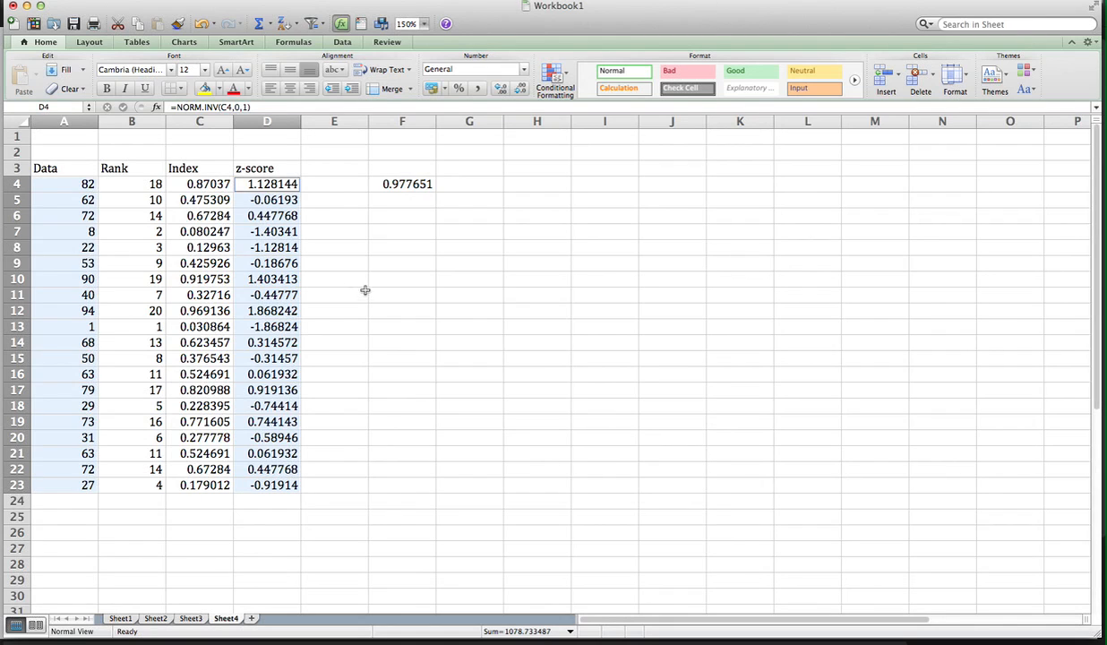
mouse_move(183, 43)
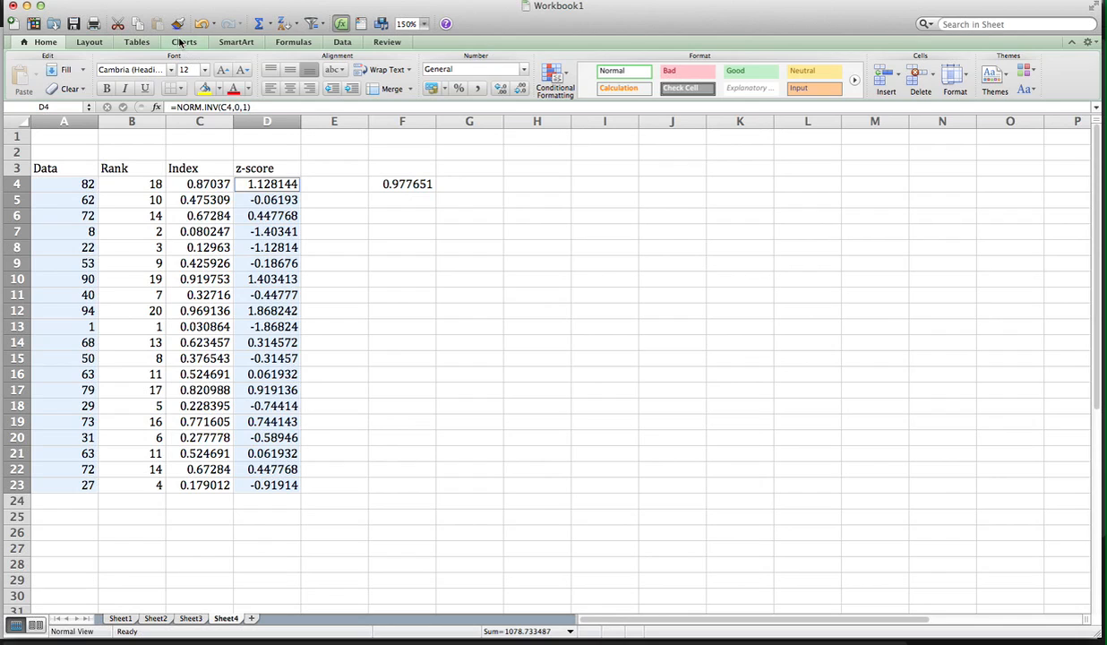
Insert a Marked Scatter chart of Data against z-score from the Charts gallery
click(183, 43)
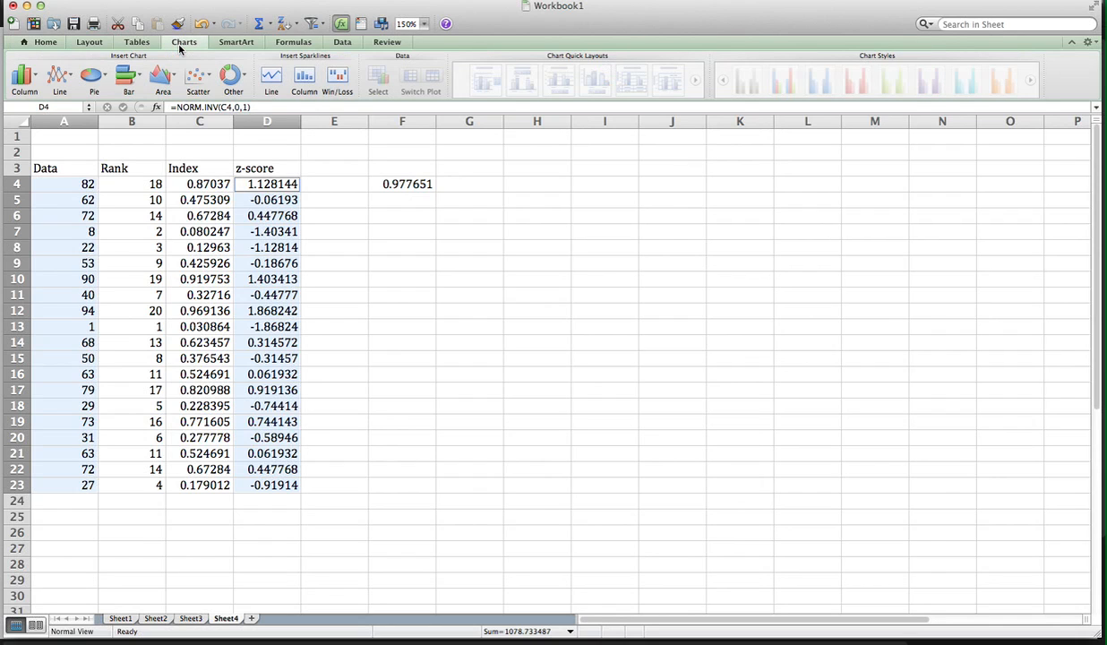
click(199, 79)
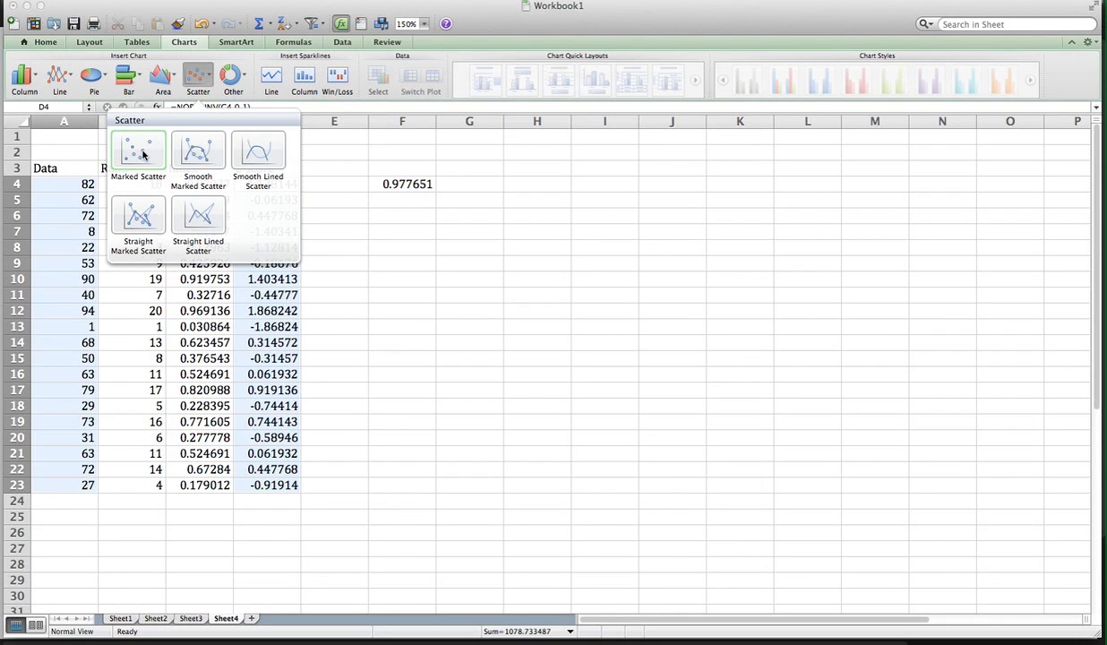
click(138, 153)
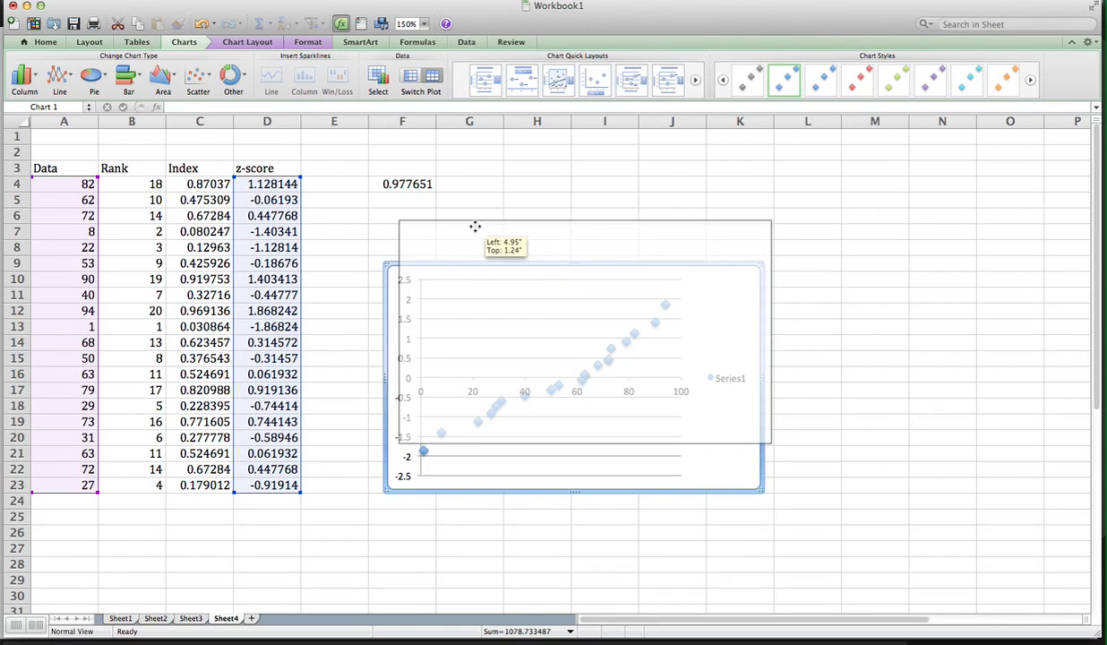
Drag the scatter chart to sit beside the table, below the correlation value
drag(573, 349, 558, 308)
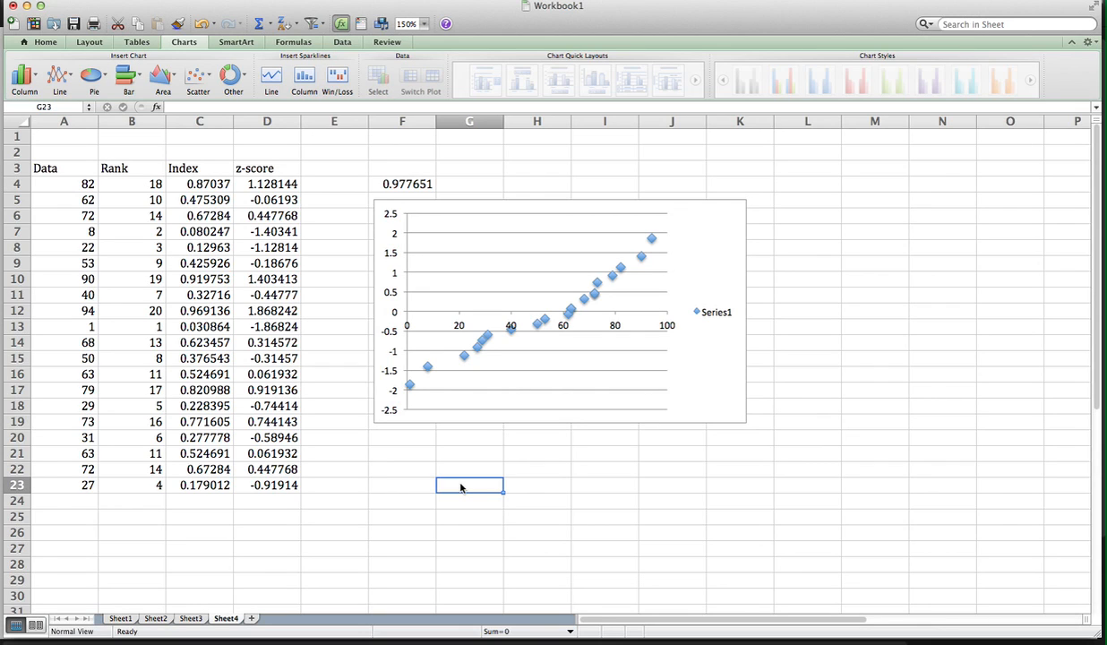
mouse_move(749, 367)
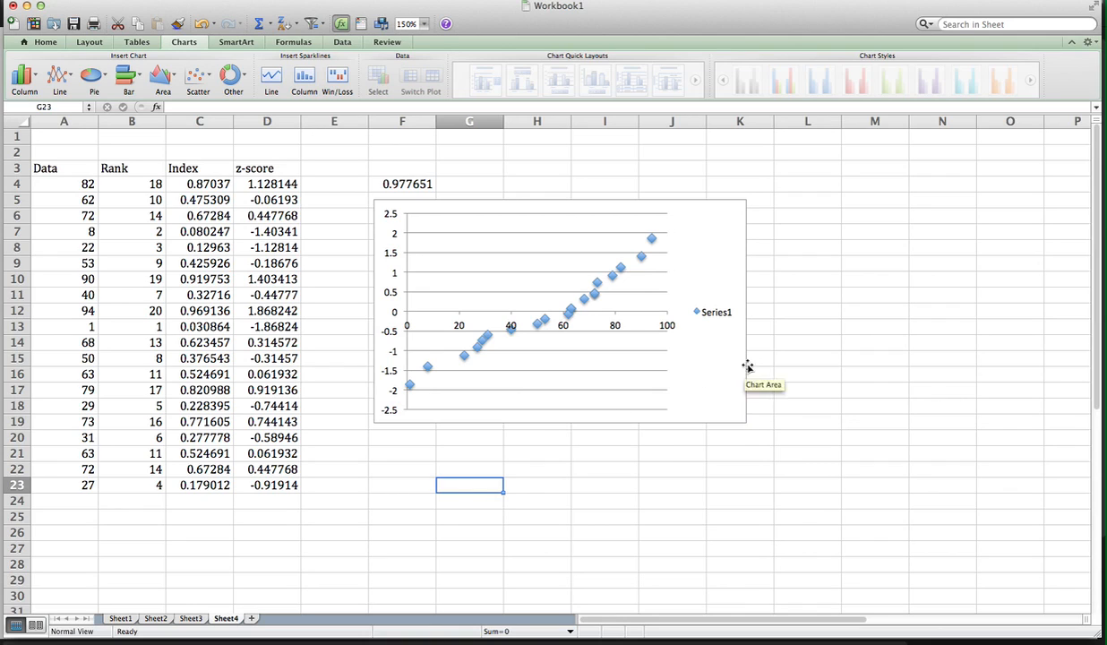